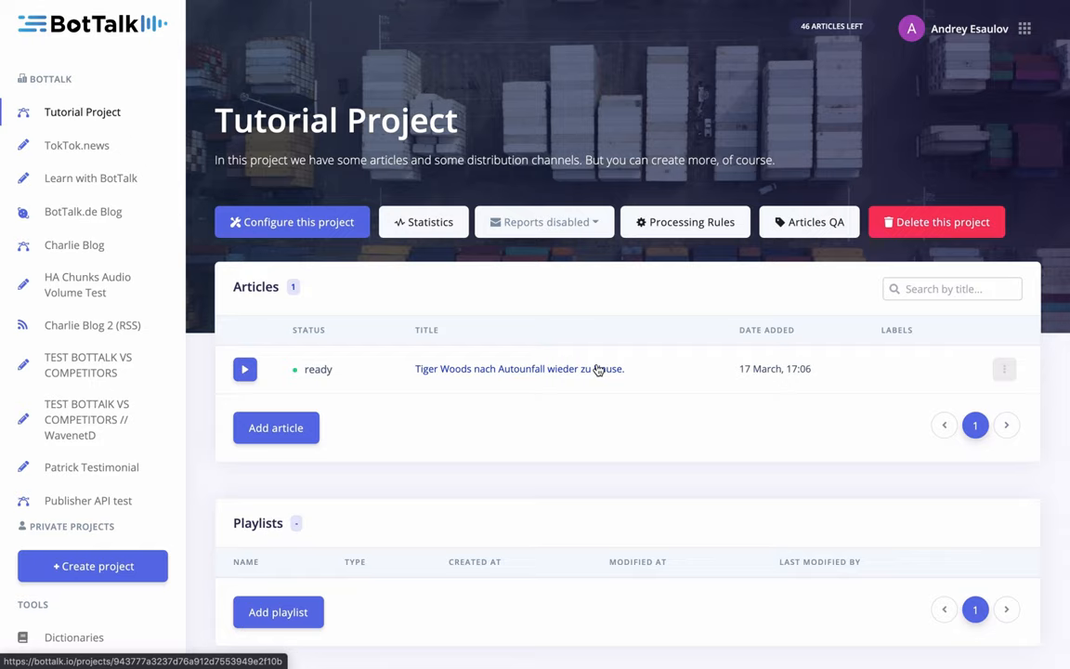
mouse_move(449, 150)
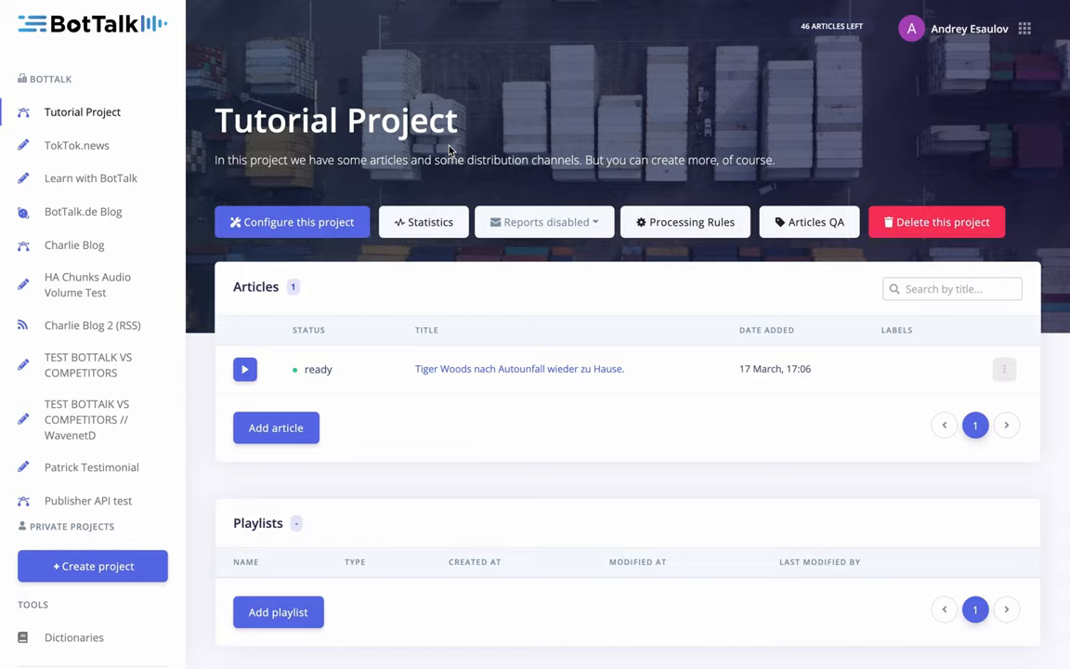
mouse_move(494, 391)
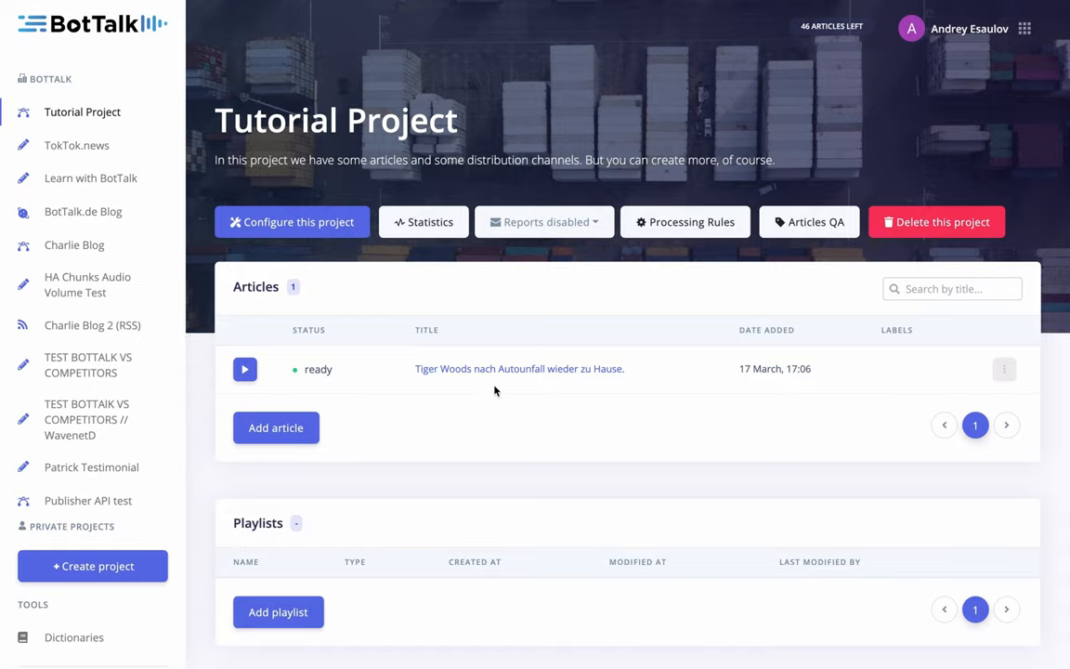
- Open the Tiger Woods article and play its generated audio
click(519, 368)
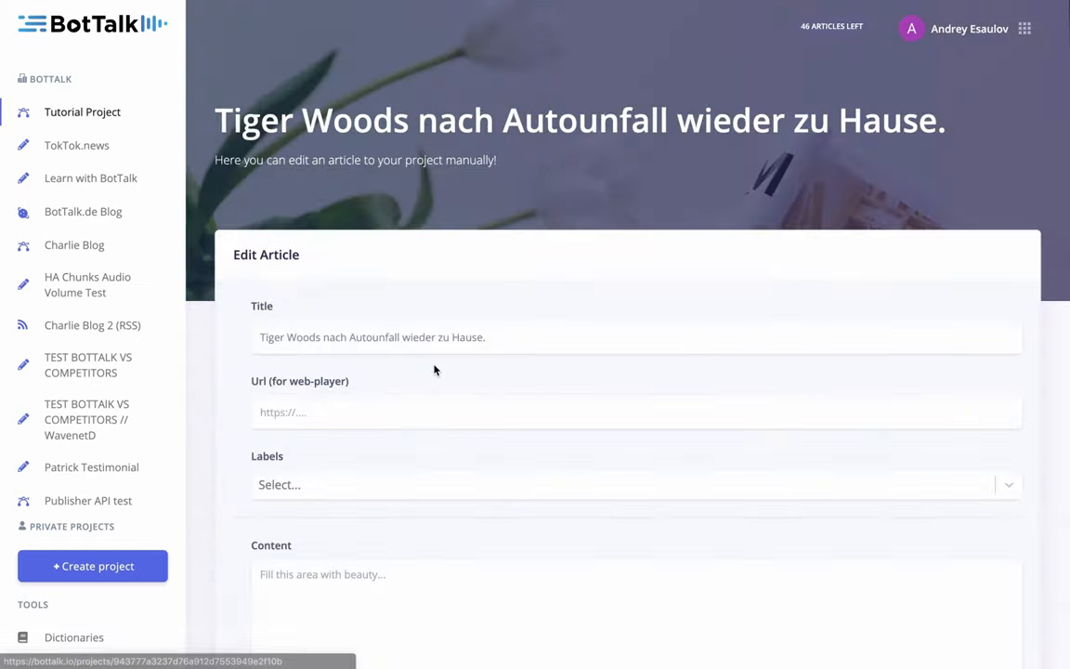
scroll(down, 3)
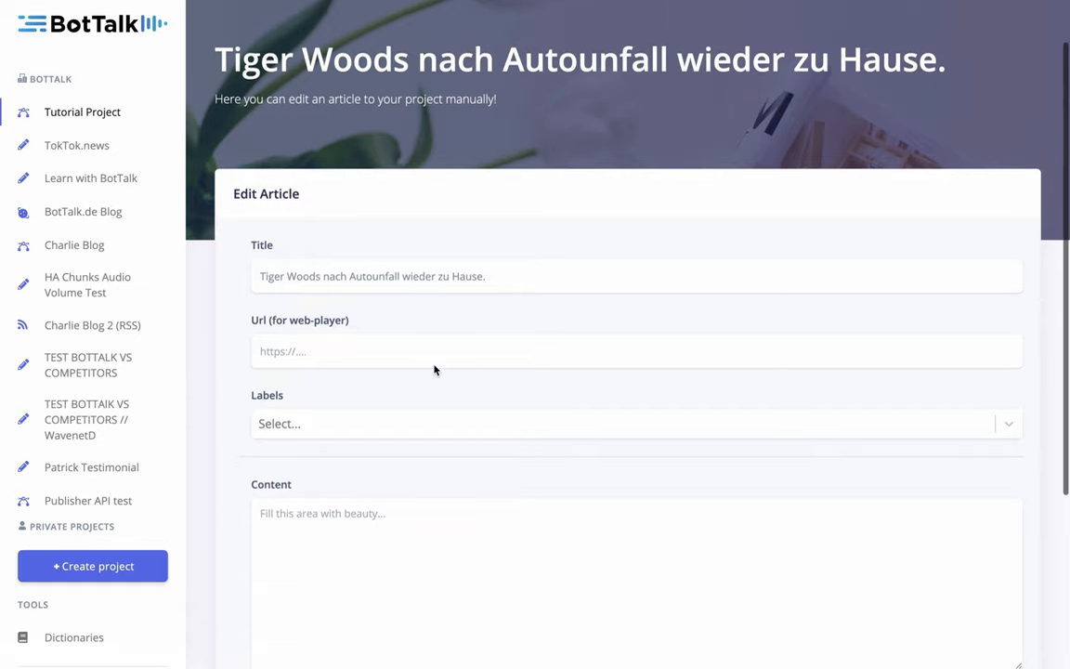
scroll(down, 3)
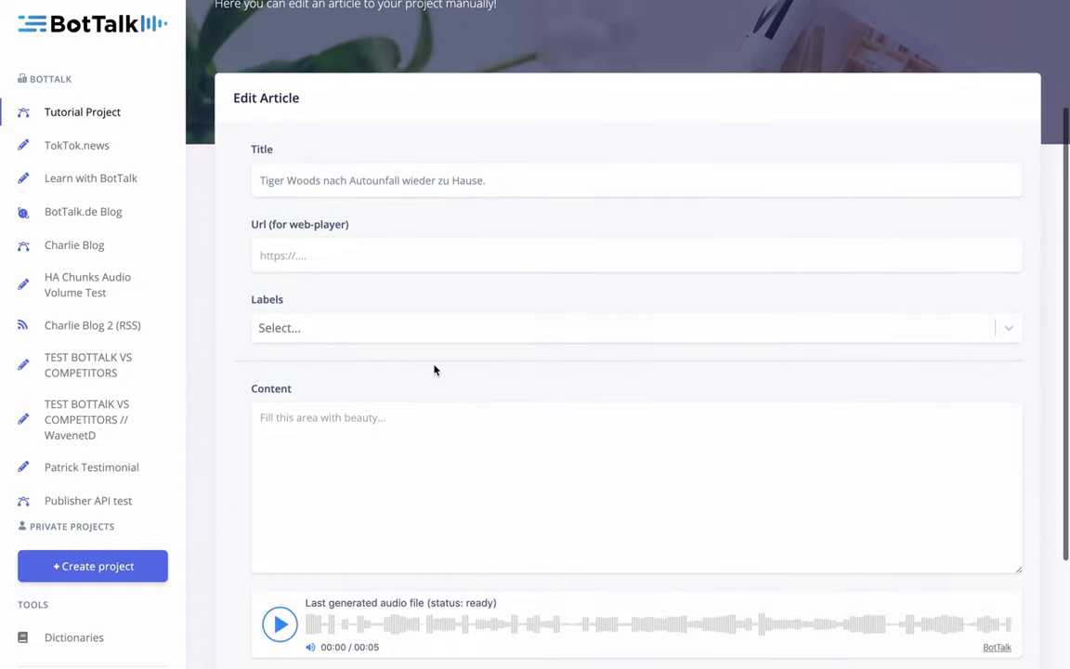
scroll(down, 3)
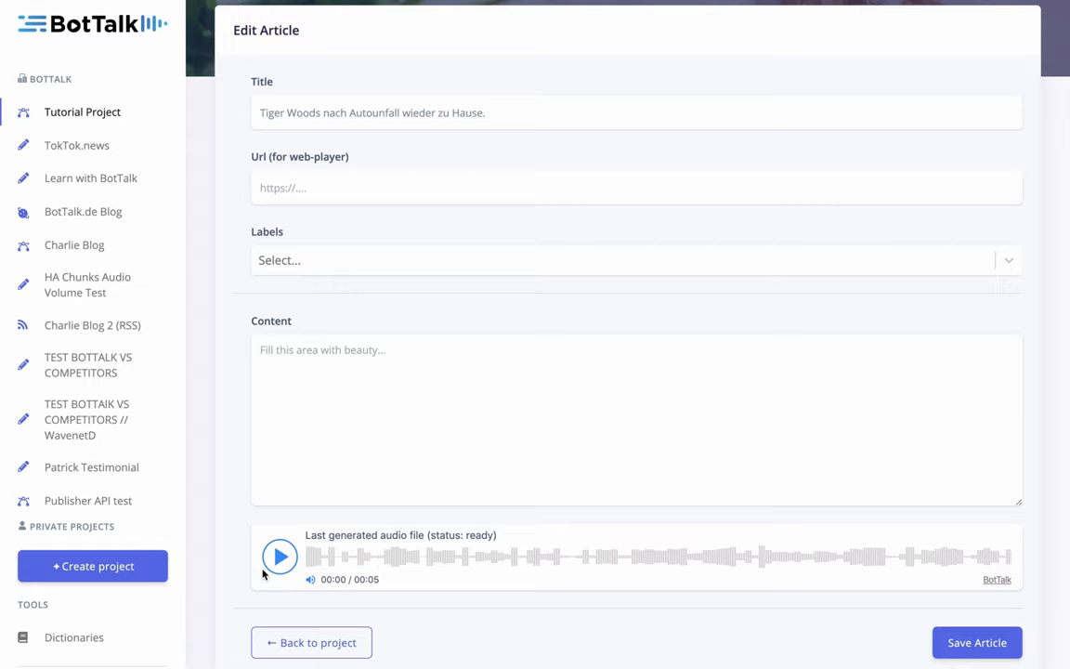
click(280, 556)
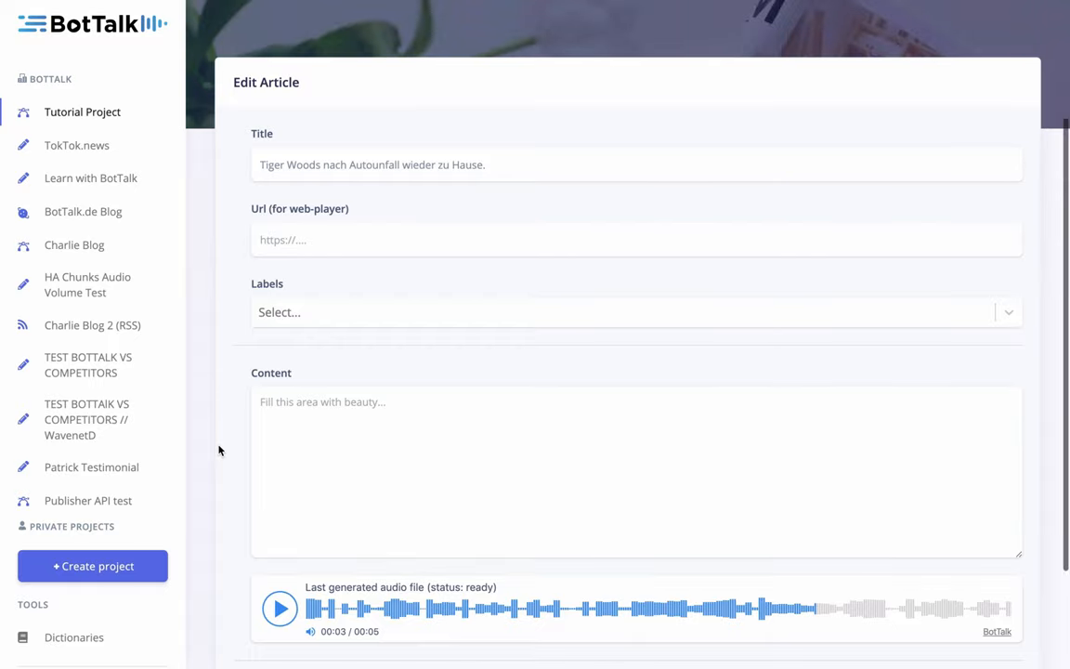
- Select 'Tiger', then the name 'Tiger Woods', in the article title
scroll(up, 3)
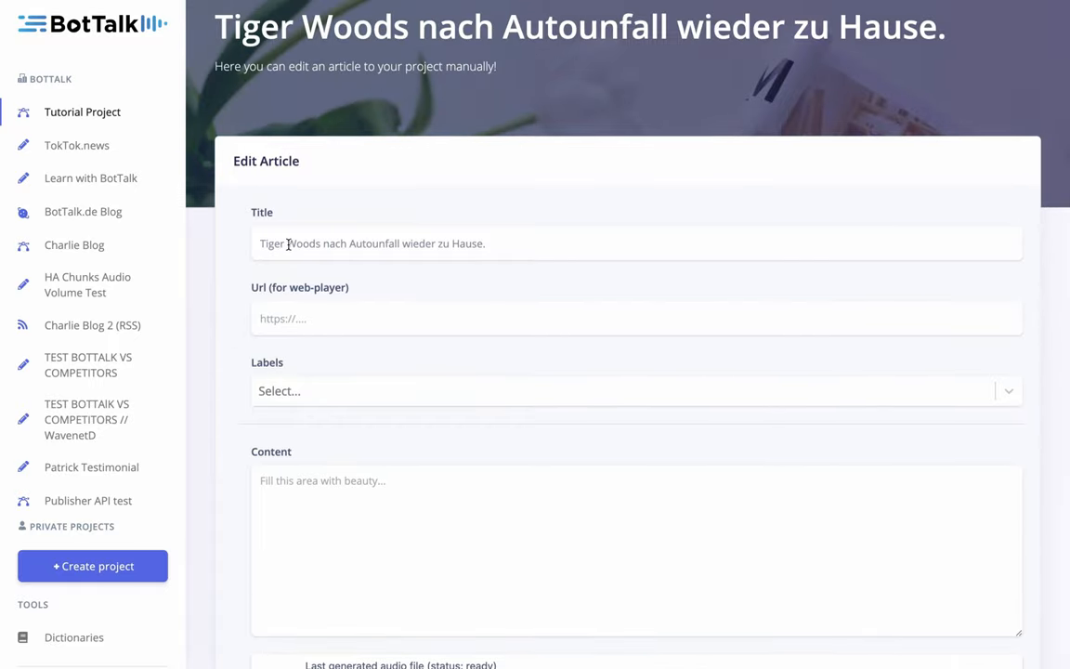
scroll(up, 3)
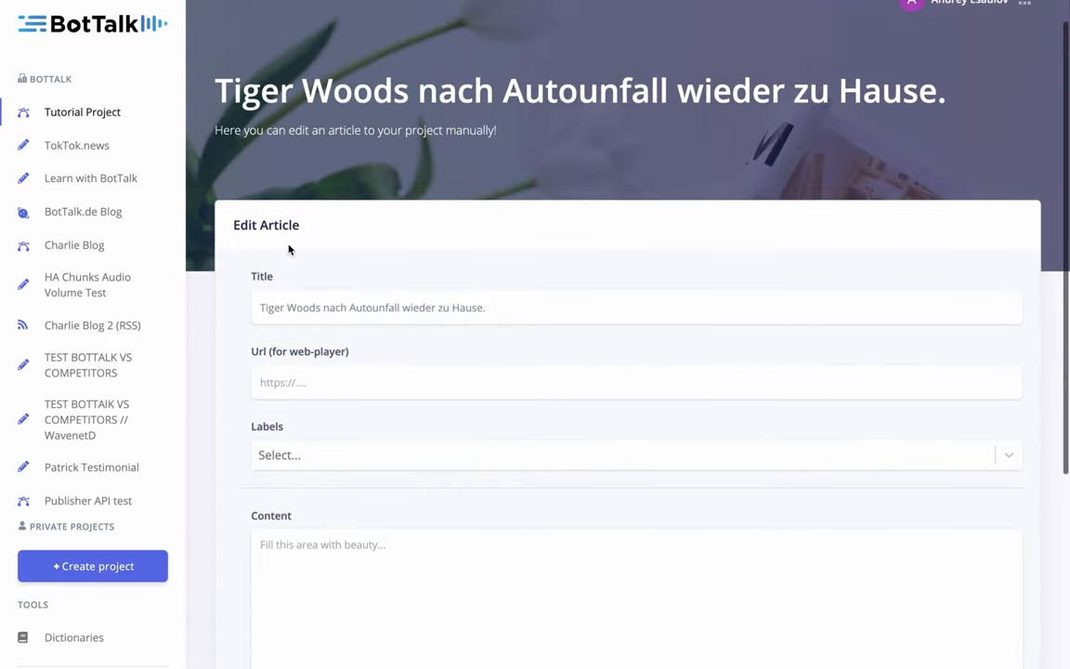
scroll(down, 3)
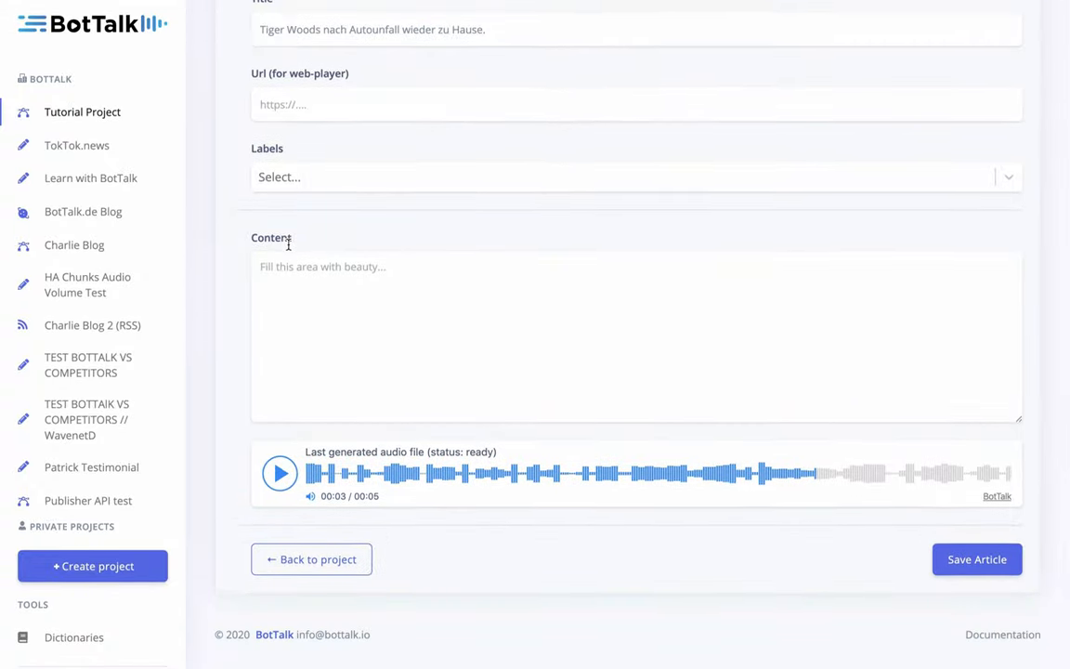
scroll(up, 3)
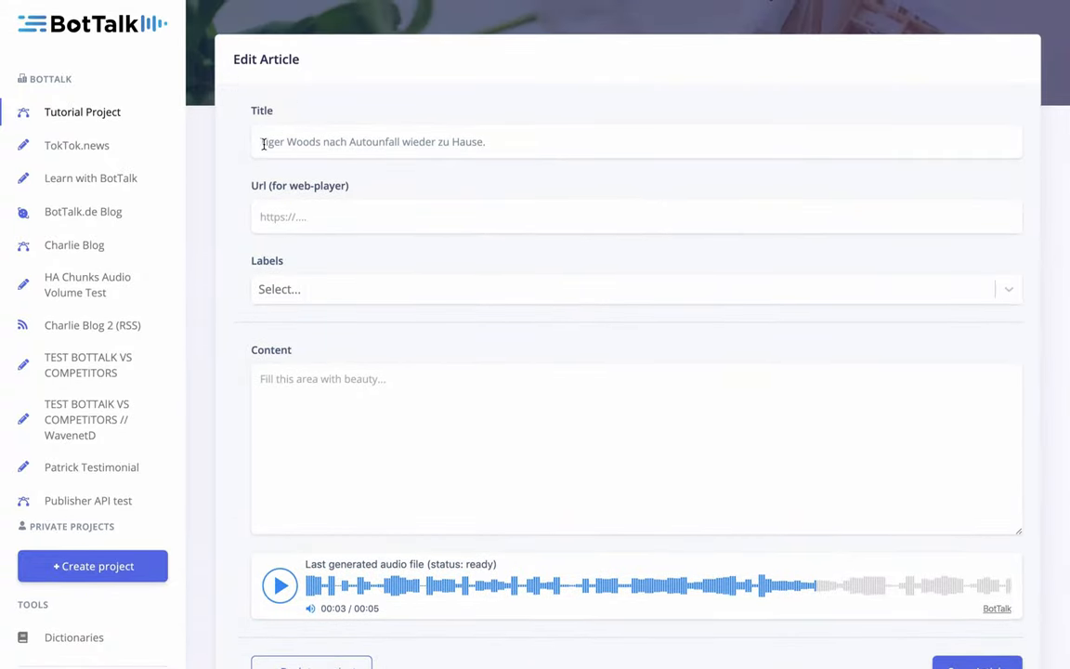
double_click(272, 141)
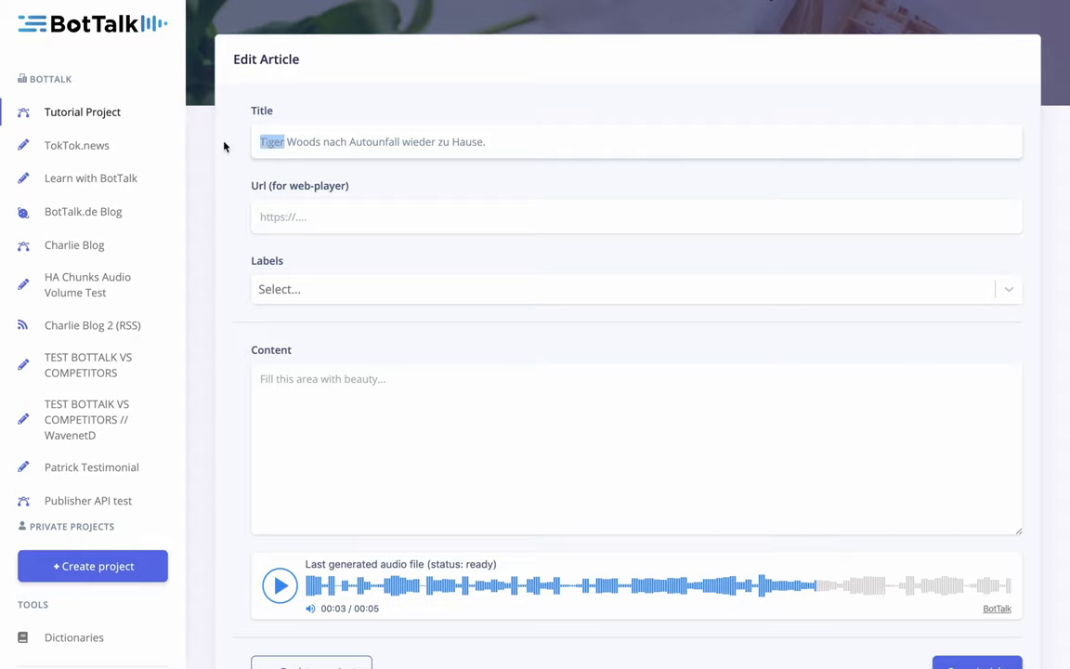
click(273, 142)
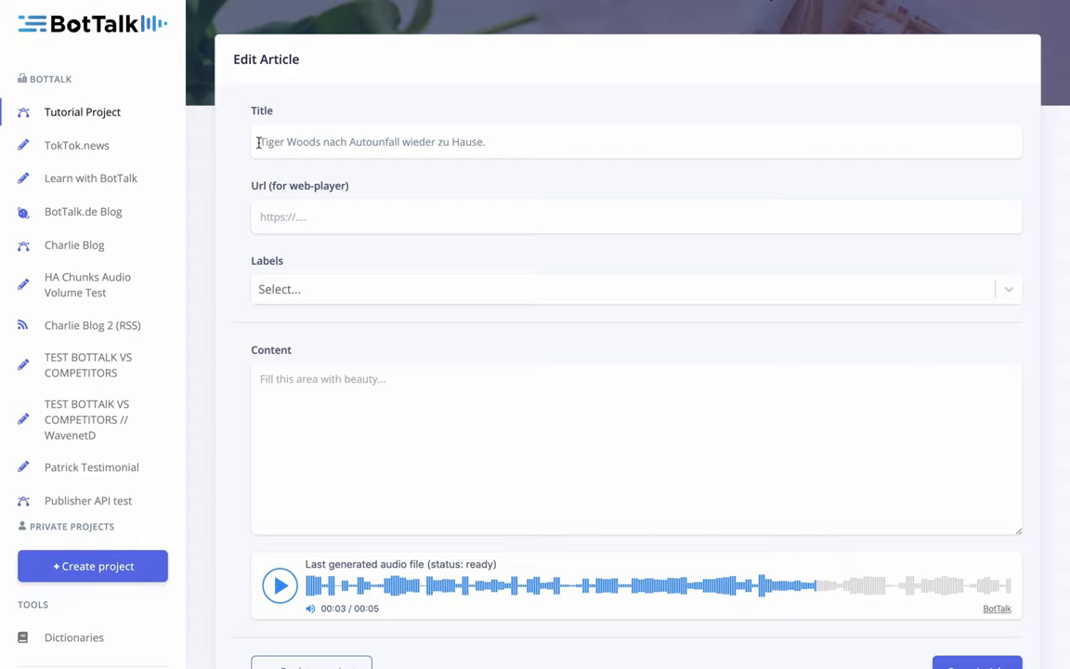
scroll(up, 3)
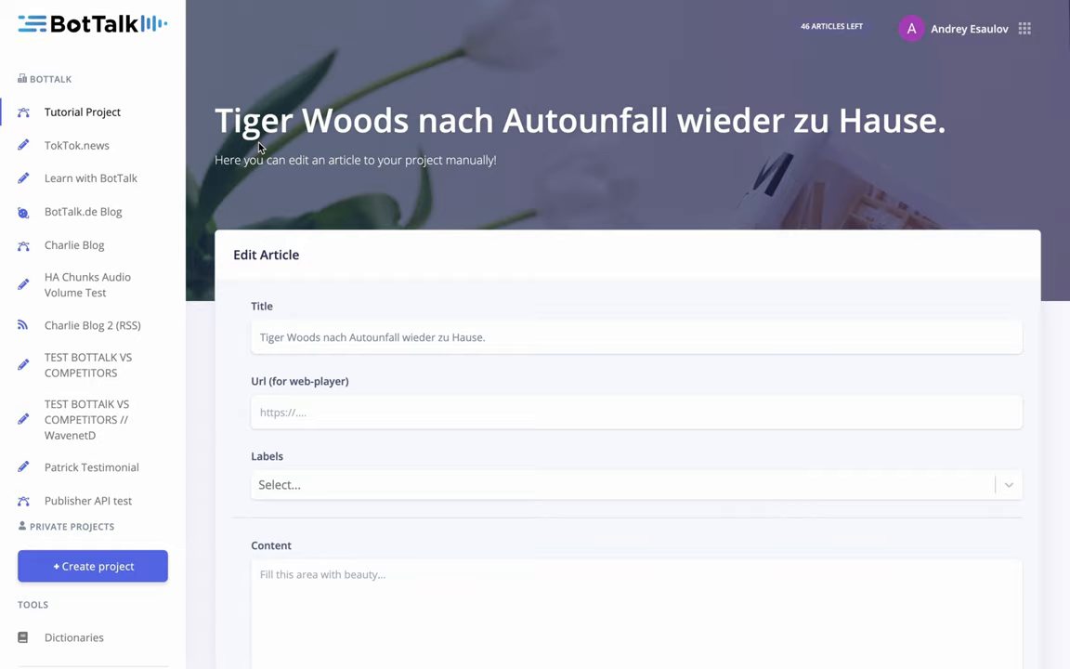
mouse_move(236, 317)
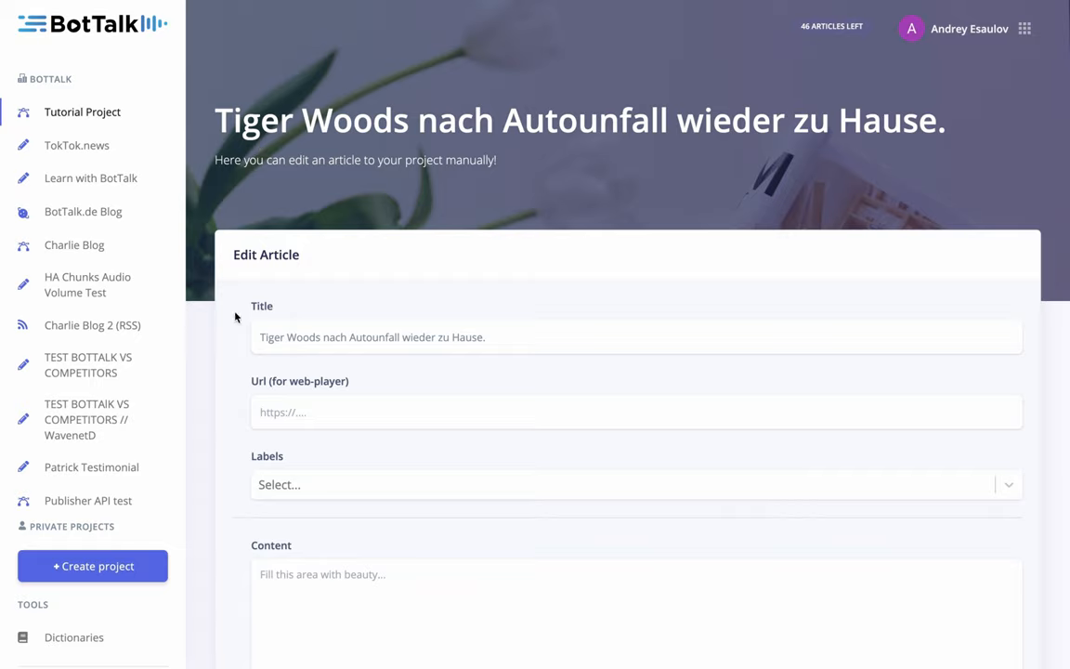
double_click(278, 336)
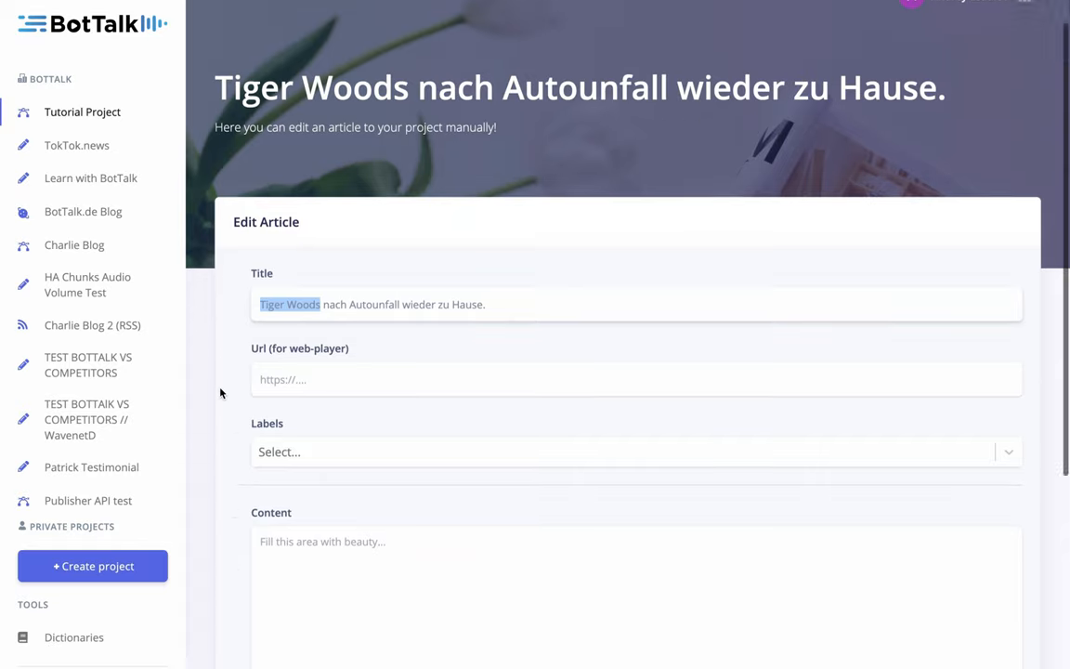
scroll(up, 3)
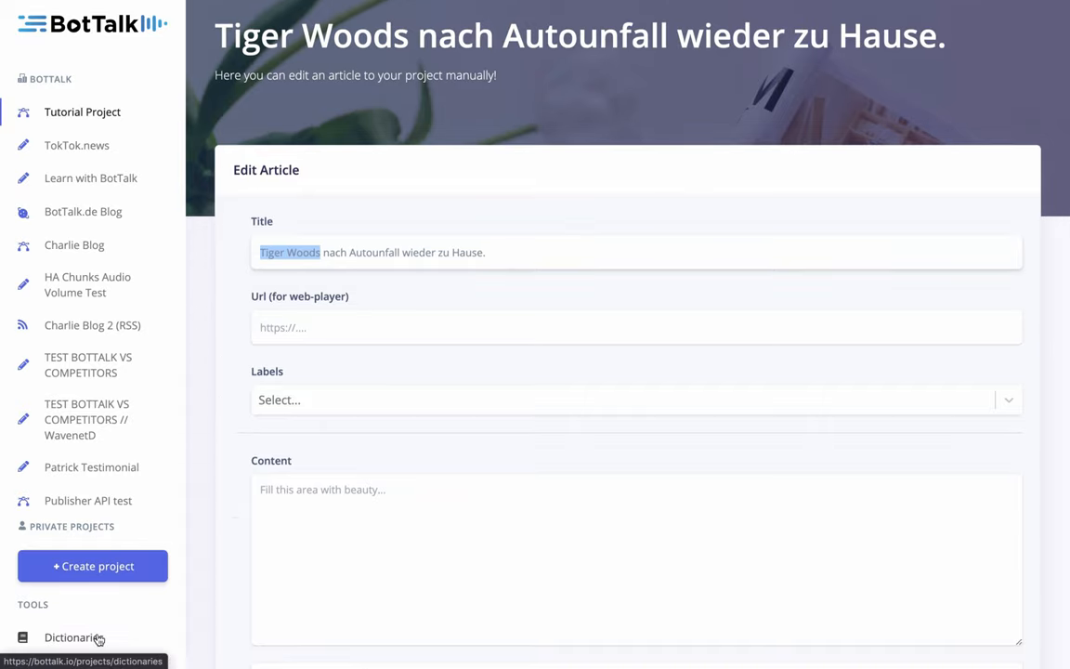
- Enter 'Tiger Woods' as a Tutorial Project dictionary source and preview its pronunciation
click(73, 637)
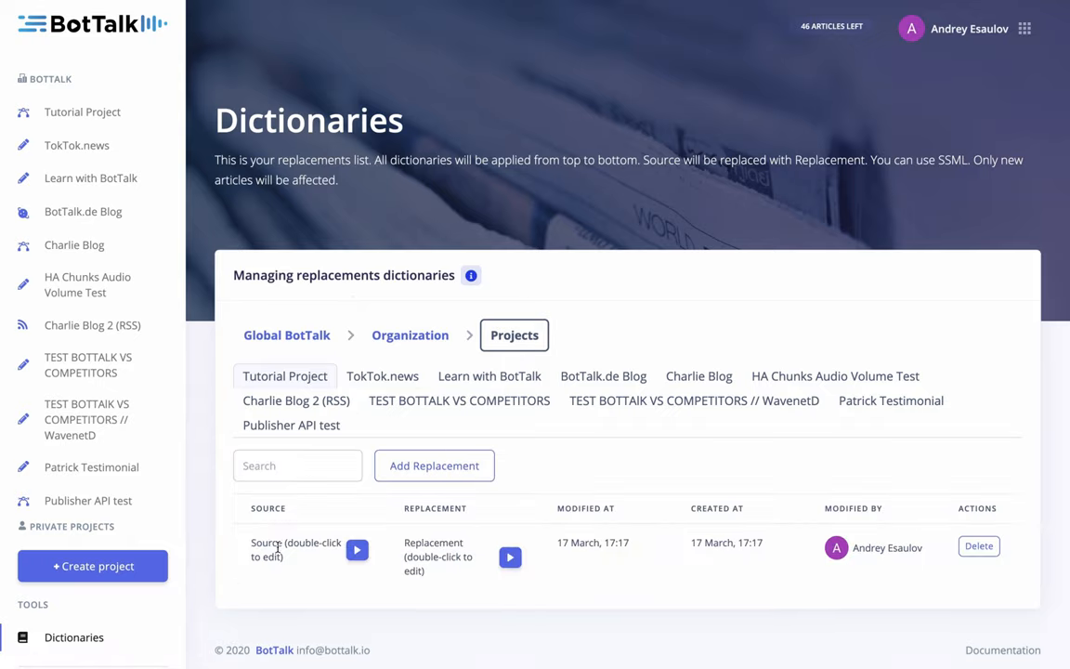
double_click(295, 549)
text(Tiger Woods)
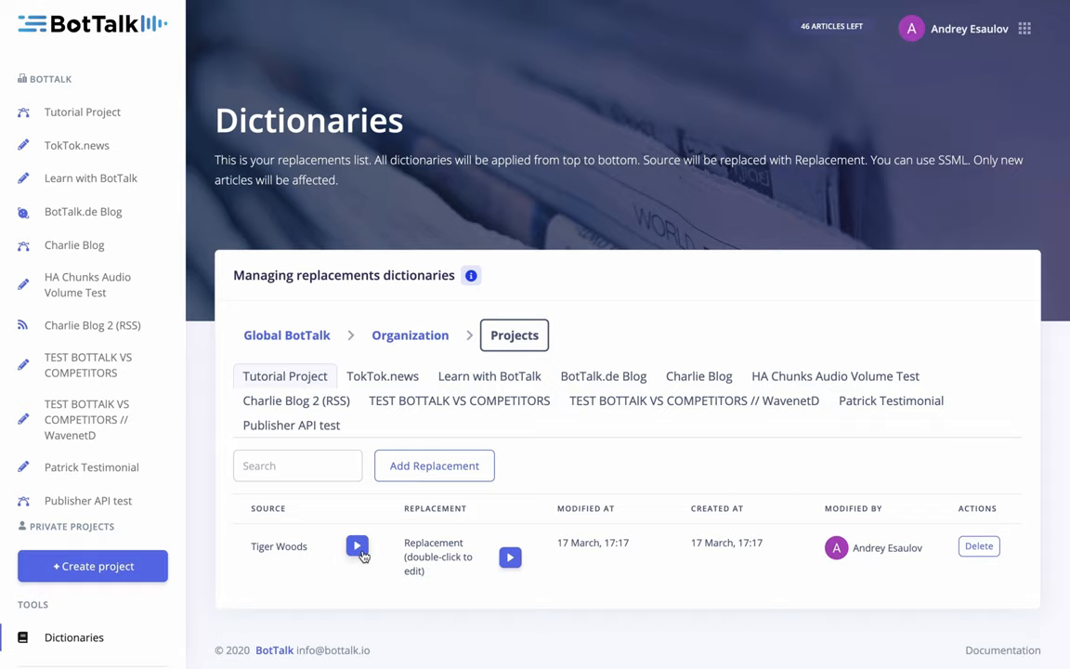
click(356, 546)
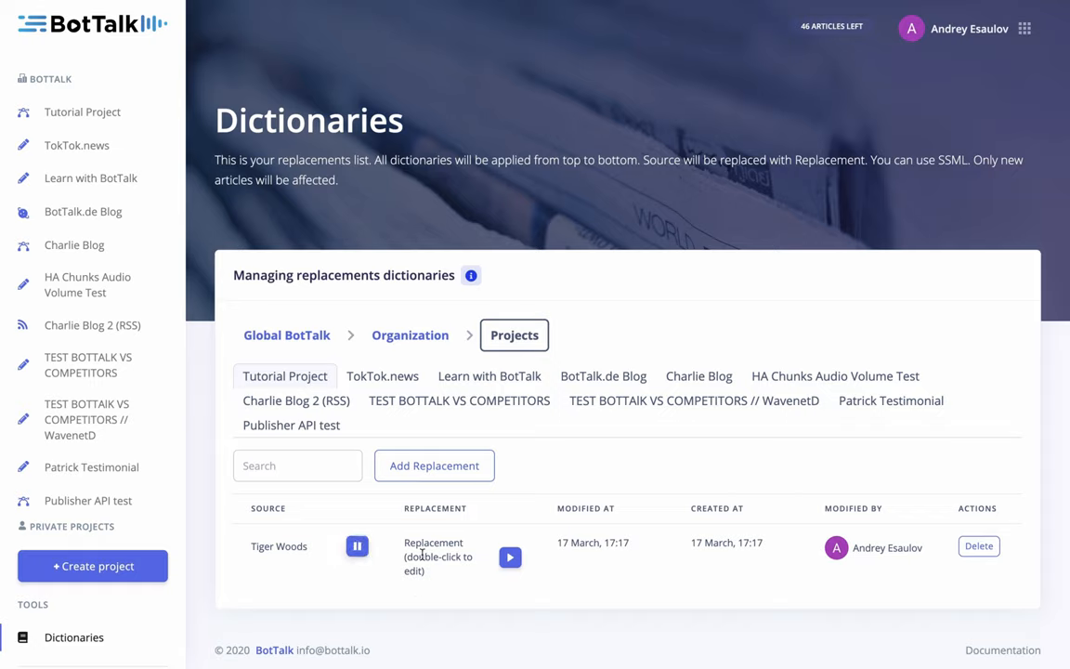
- Set the entry's replacement to 'Taiger Woods' and preview the new pronunciation
double_click(433, 548)
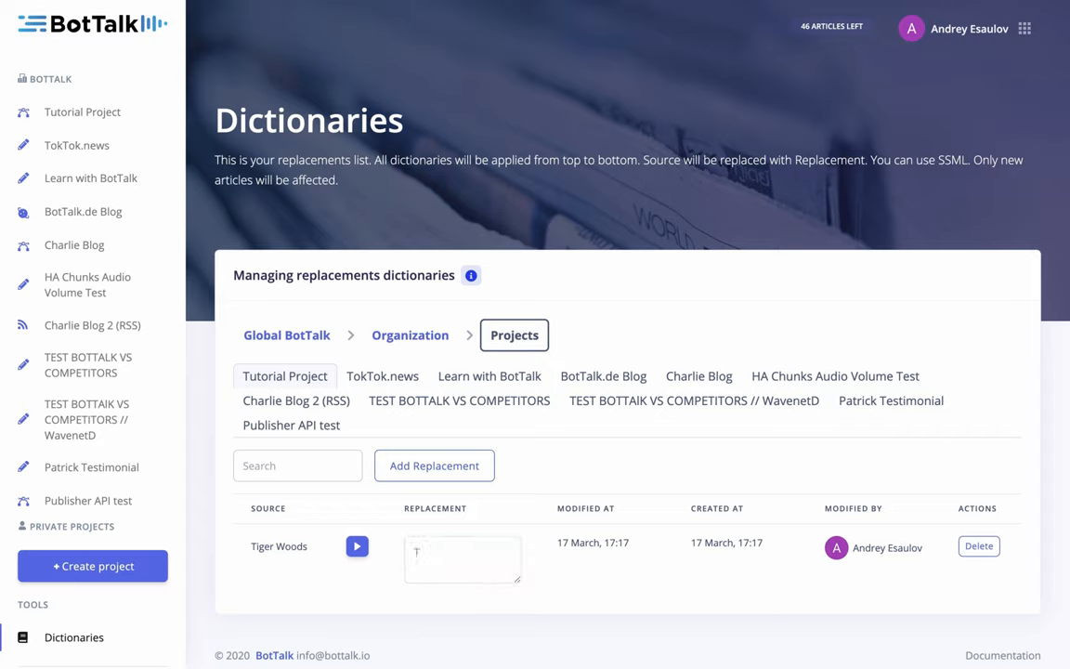
text(Taig)
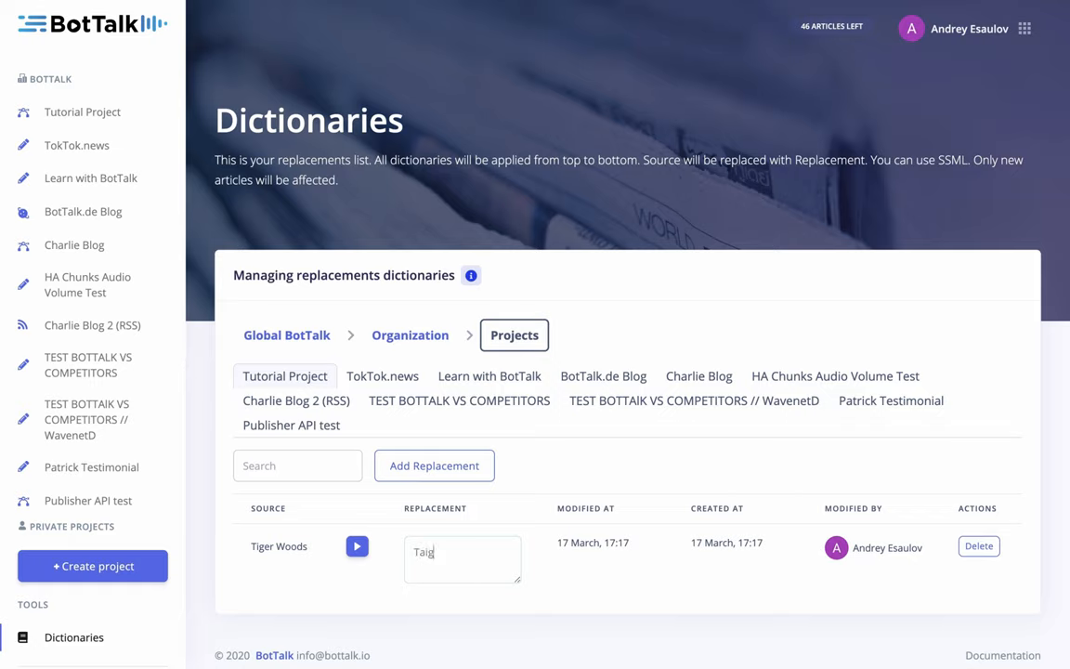
text(er Woods)
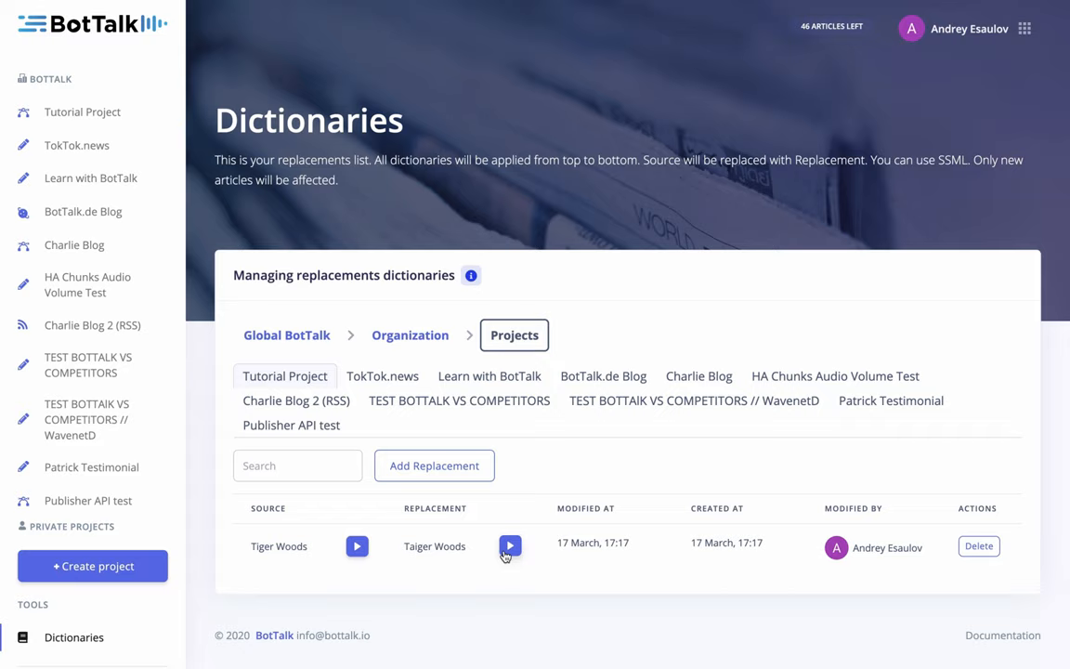
click(509, 545)
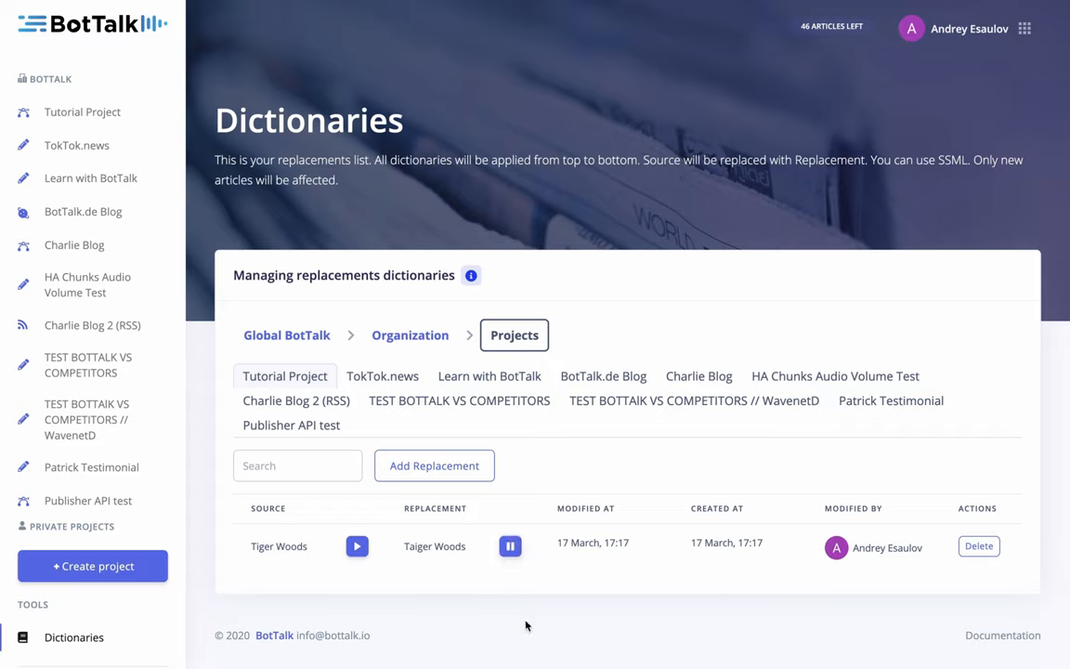
click(510, 546)
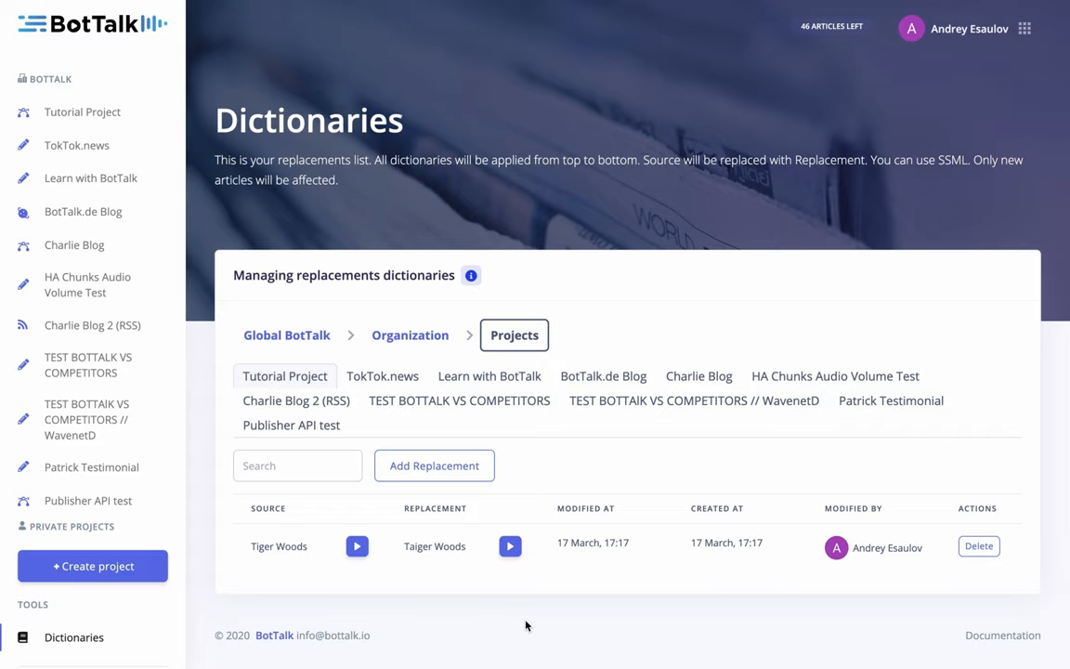
mouse_move(450, 558)
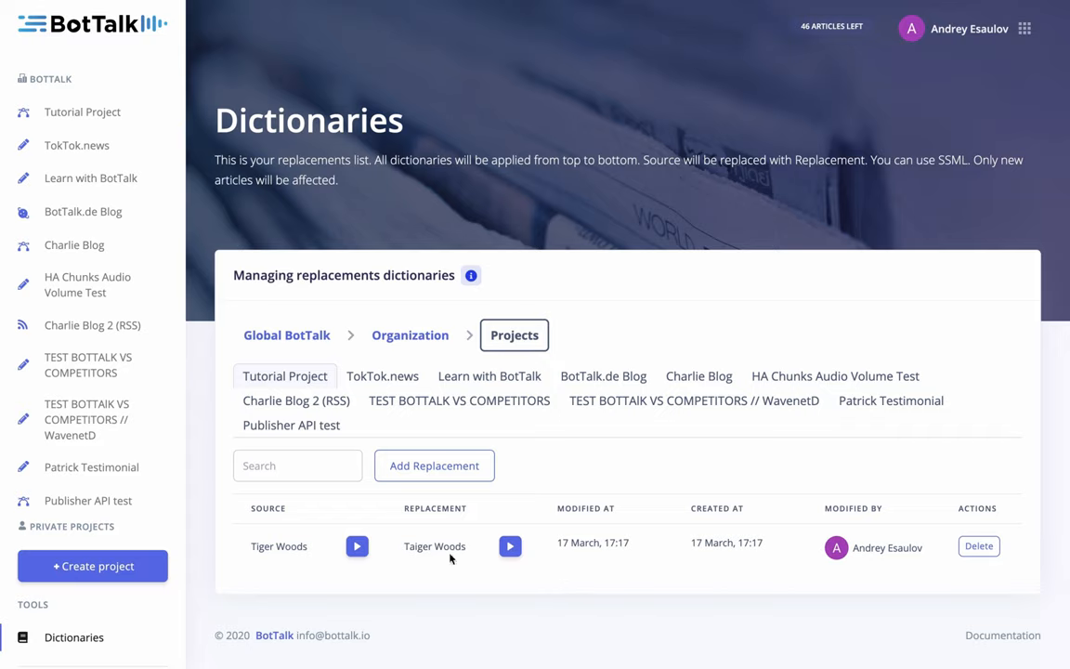
- Go back to the Tutorial Project page to check its Articles list
click(82, 111)
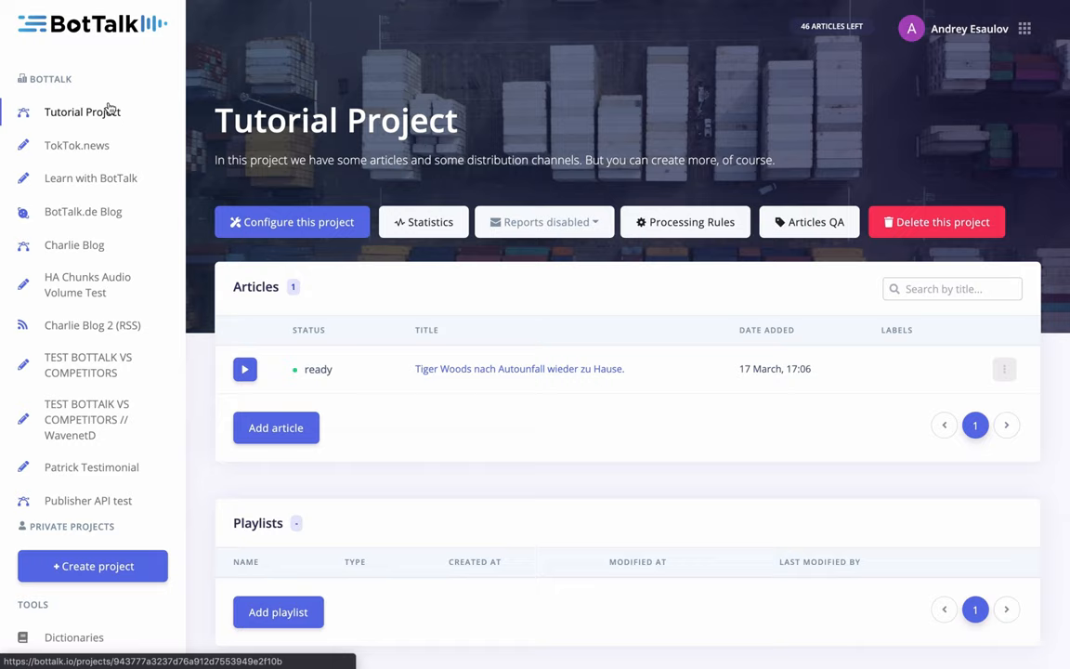
mouse_move(557, 369)
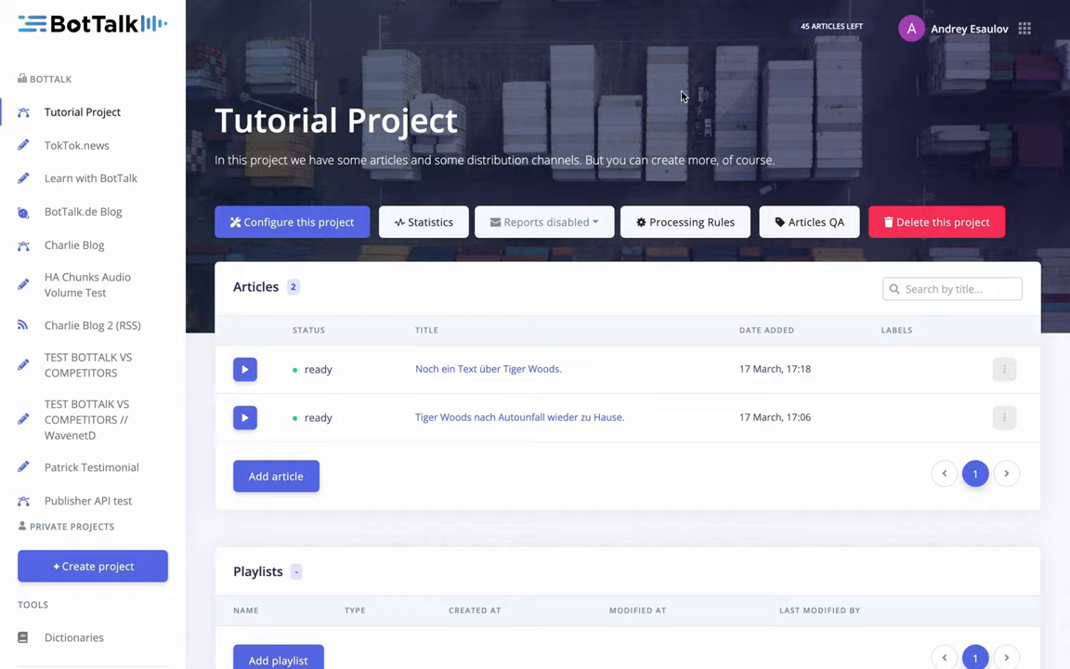
mouse_move(477, 405)
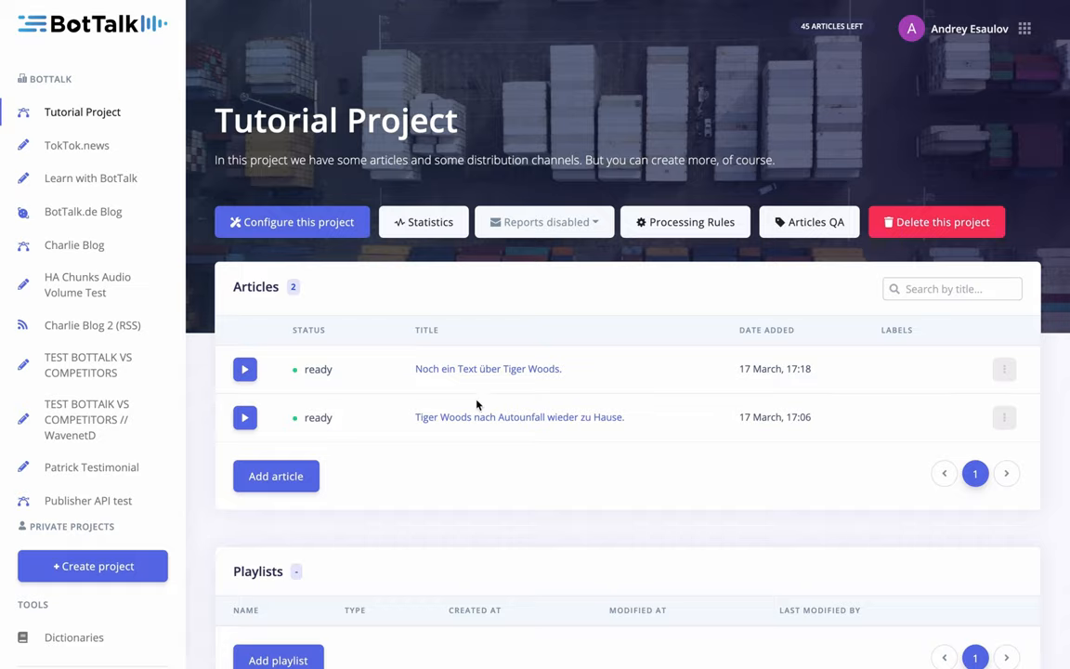
- Open 'Noch ein Text über Tiger Woods.', play its audio, and scroll toward the logs
click(488, 368)
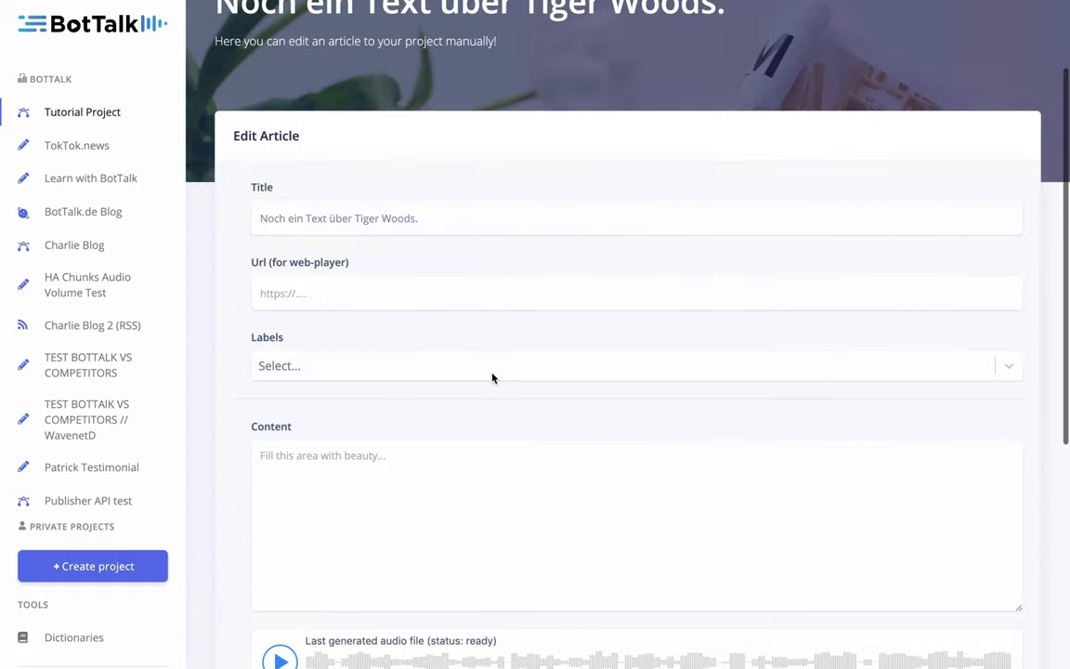
click(281, 656)
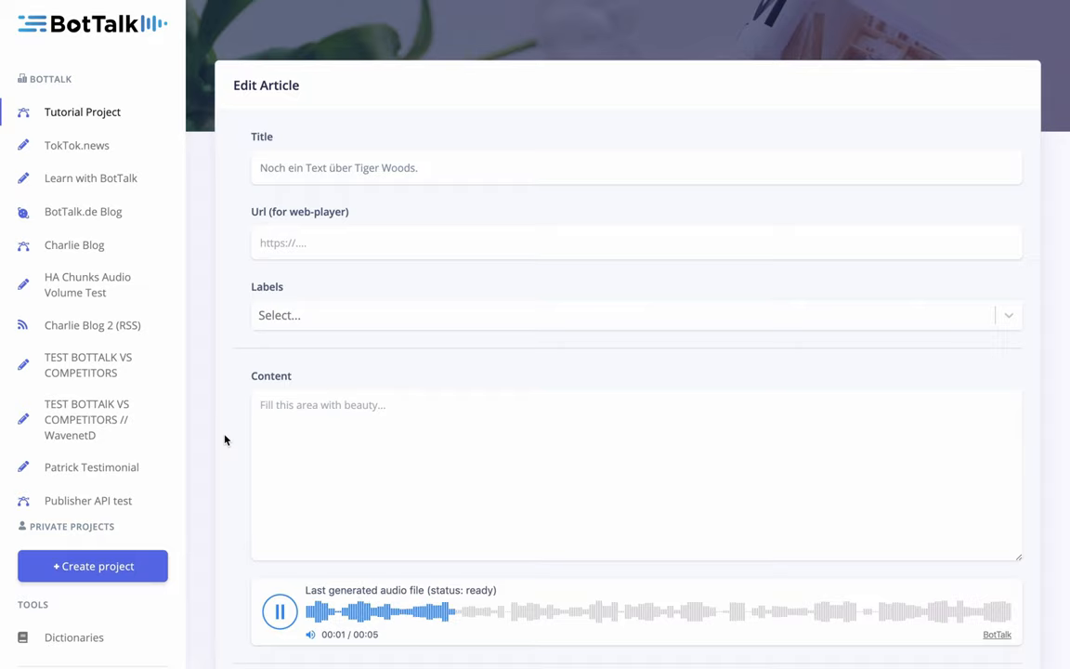
scroll(down, 3)
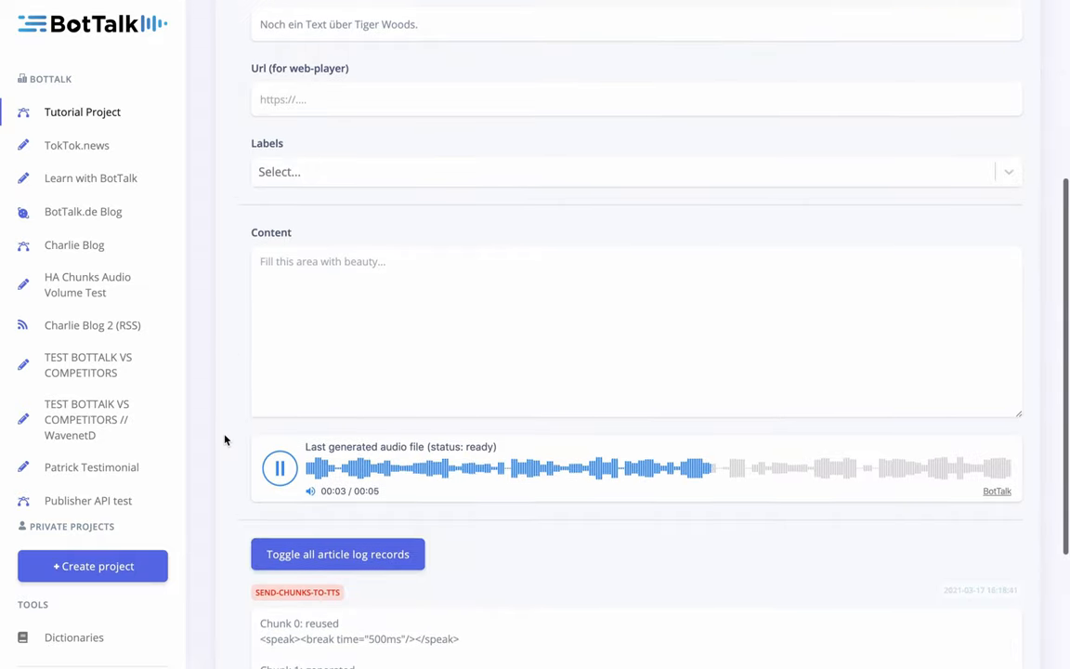
scroll(up, 3)
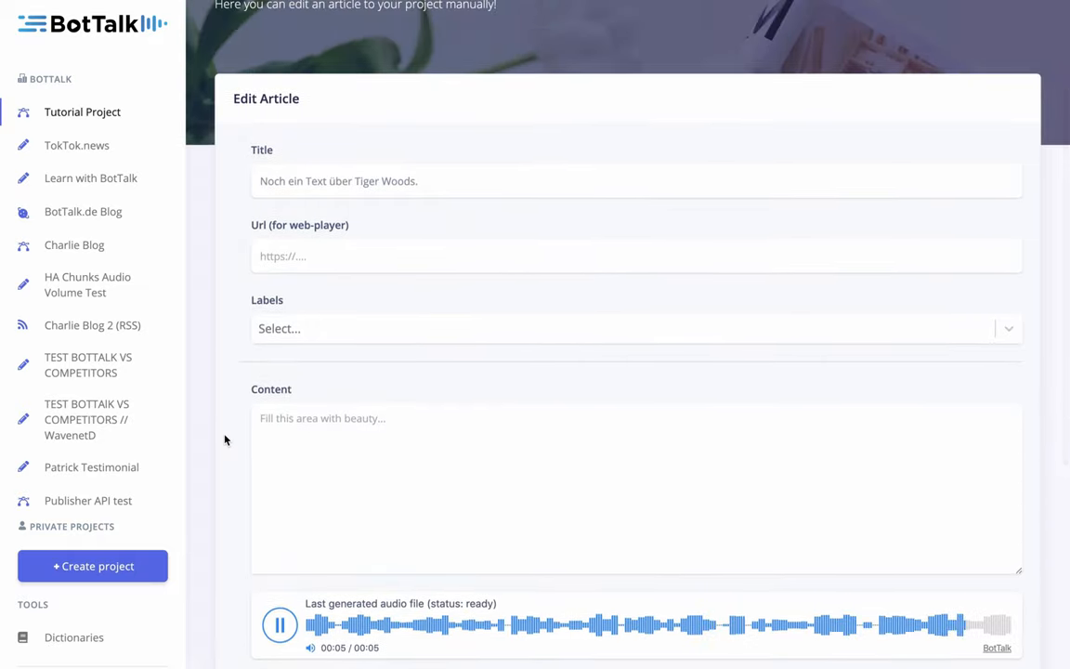
click(280, 624)
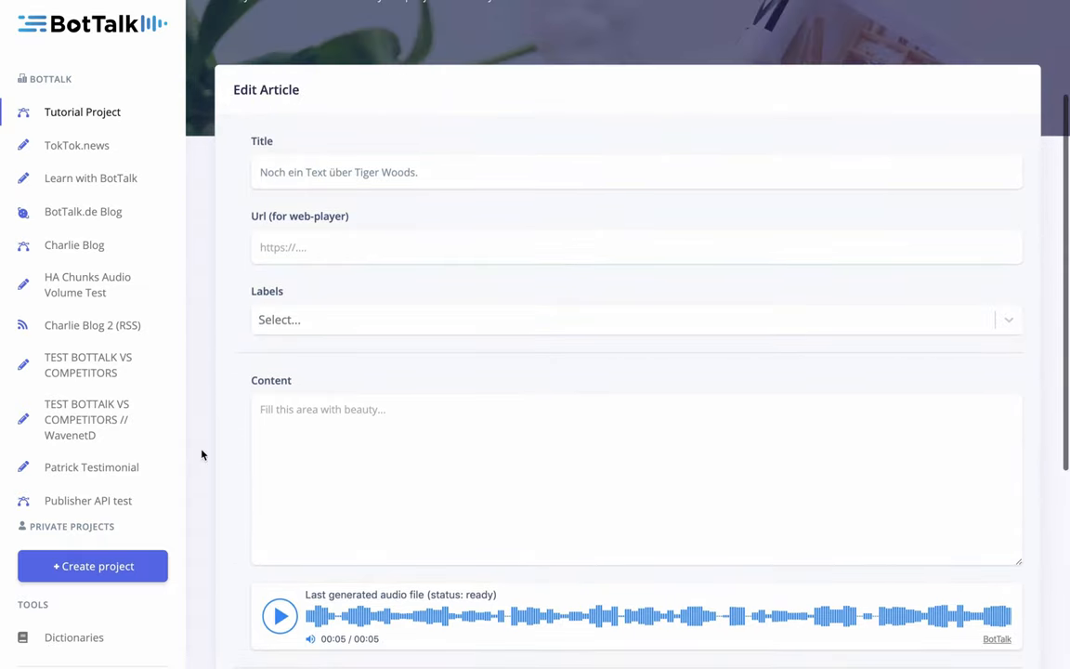
scroll(down, 3)
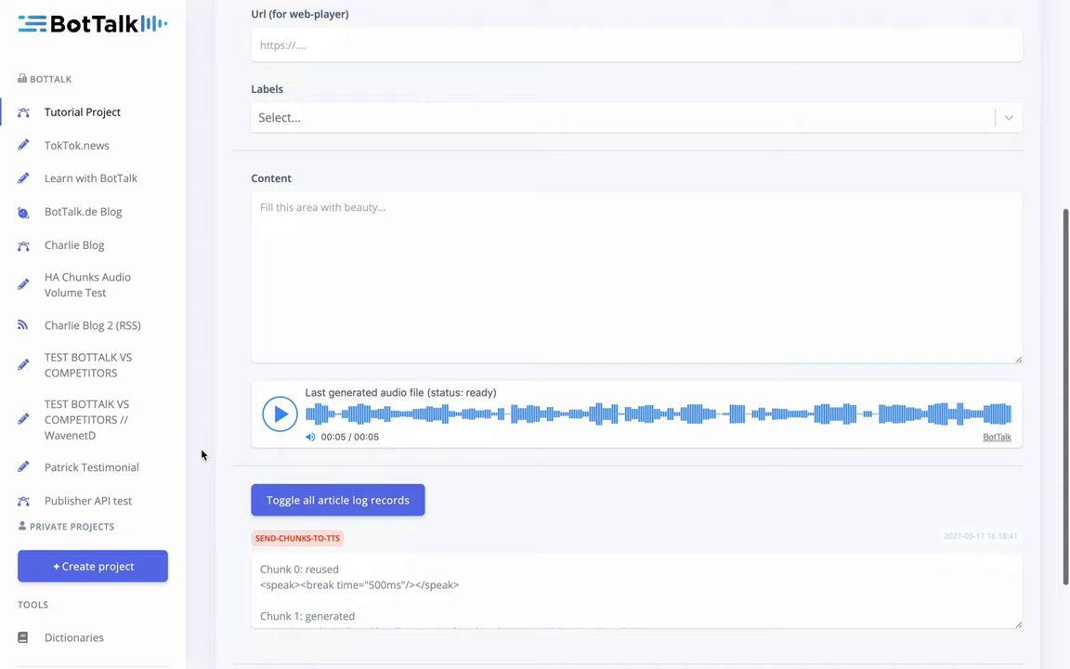
scroll(down, 3)
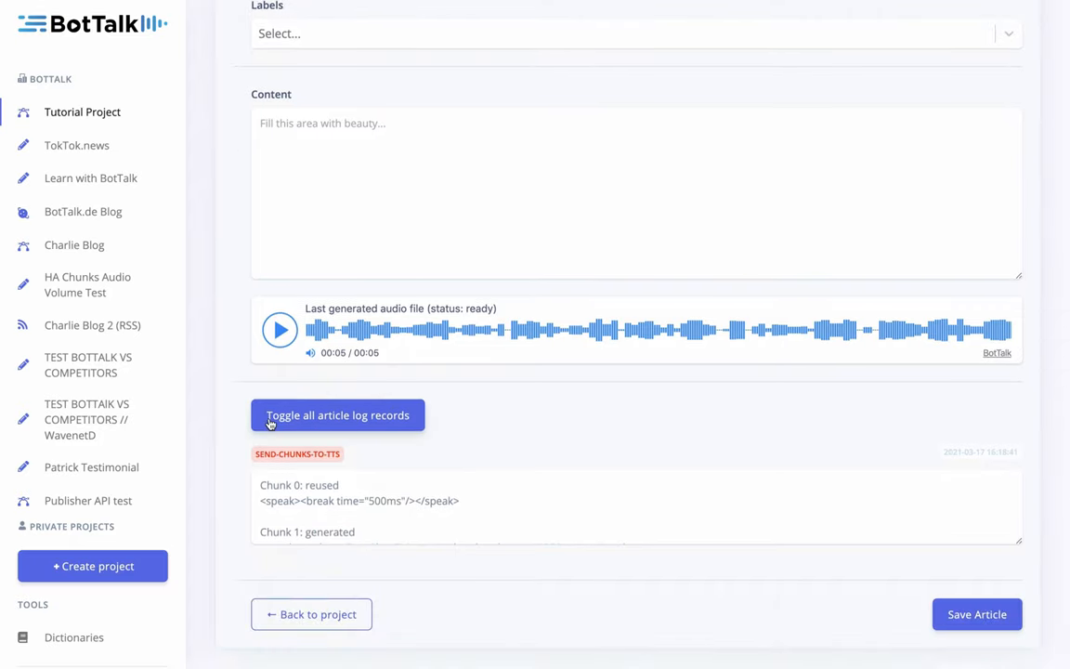
- Expand all article log records to see Tiger Woods → Taiger Woods, then return to Tutorial Project
click(337, 414)
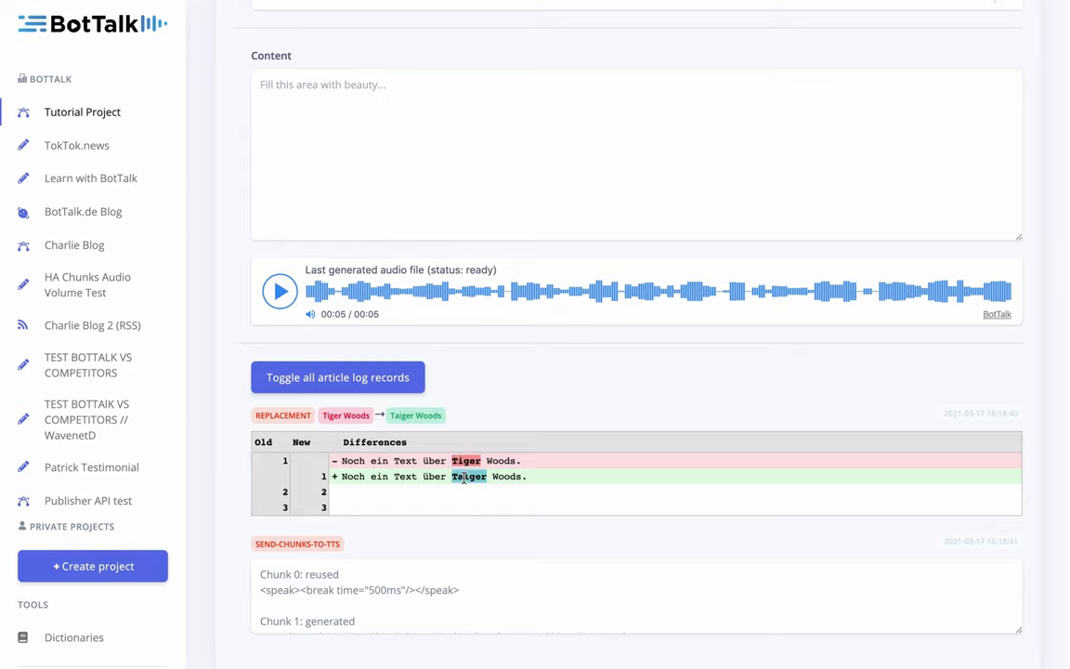
scroll(down, 3)
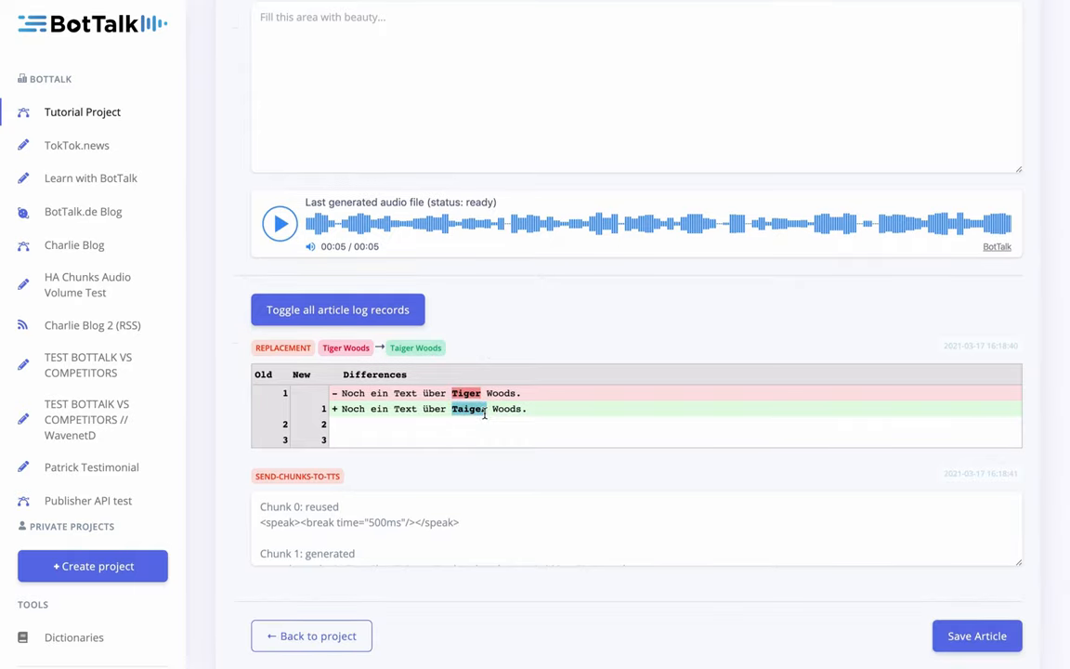
click(73, 637)
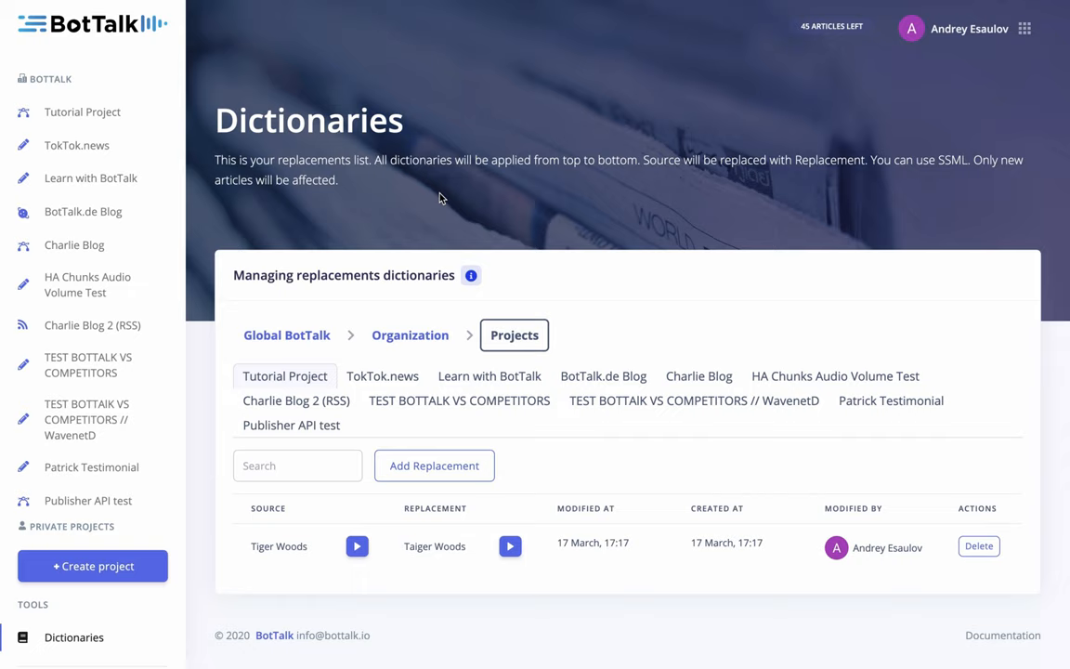
click(82, 111)
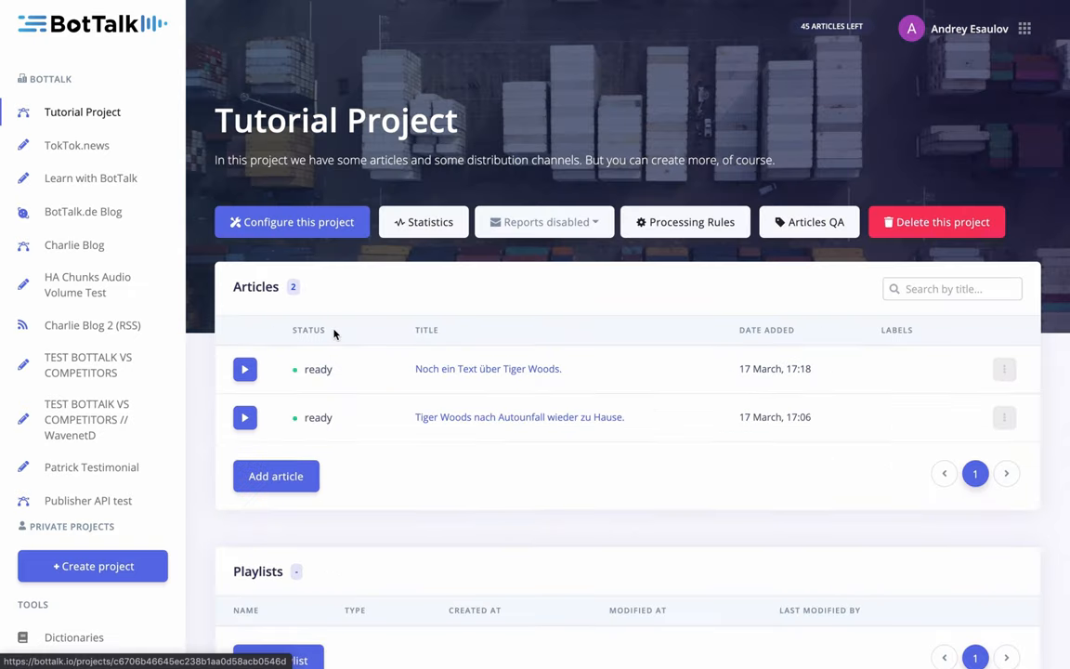
mouse_move(462, 417)
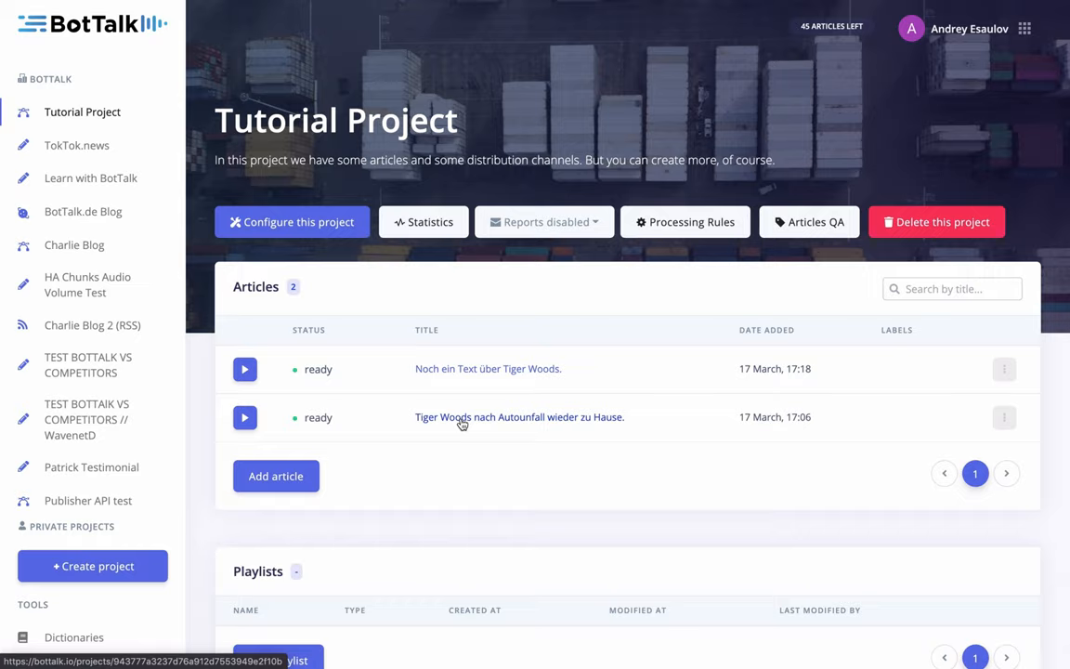
- Open 'Tiger Woods nach Autounfall wieder zu Hause.' and scroll through its edit page
click(519, 416)
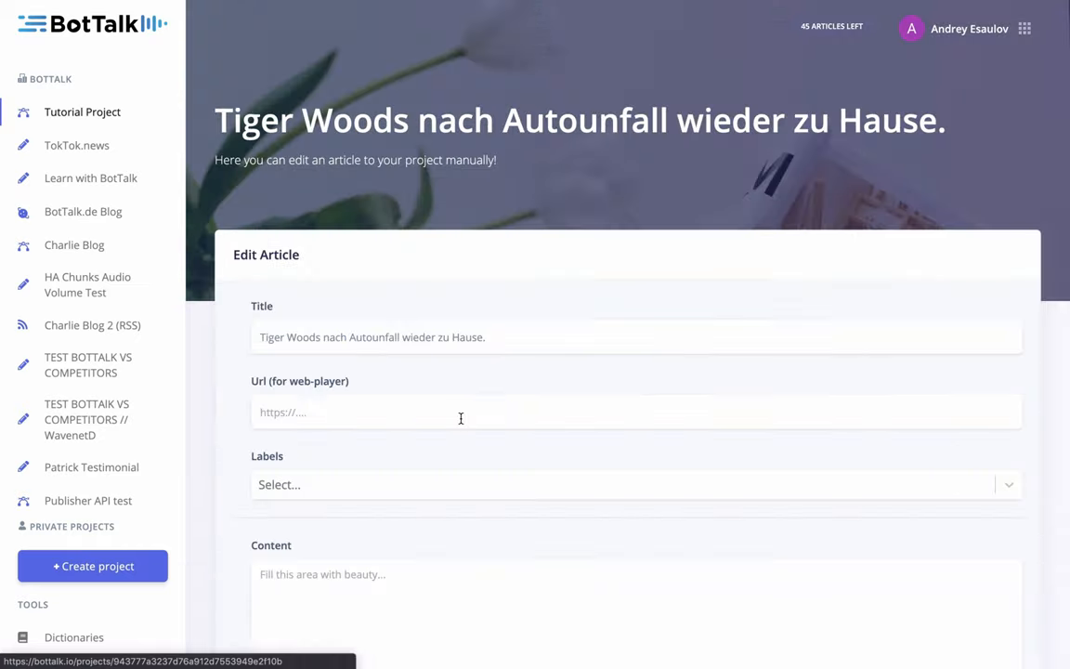
scroll(down, 3)
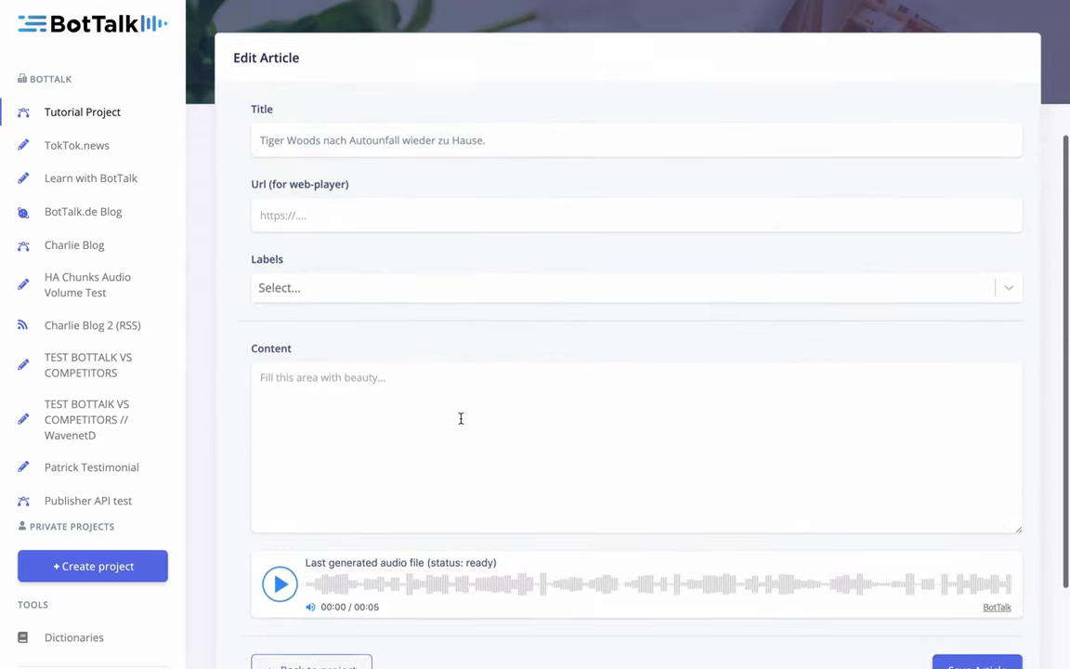
scroll(up, 3)
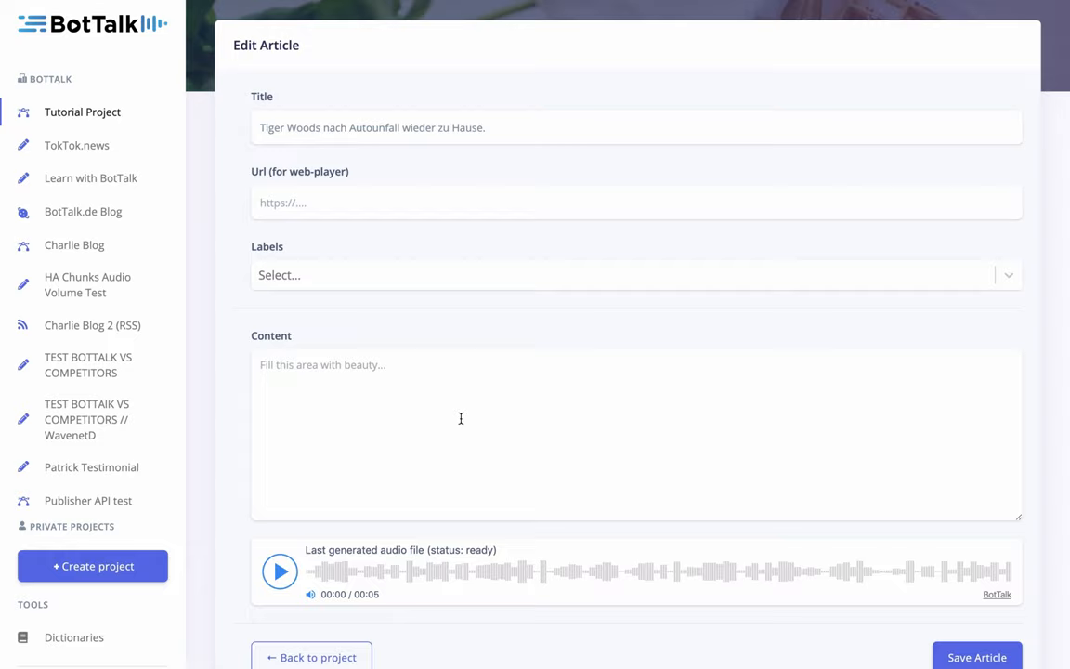
mouse_move(232, 235)
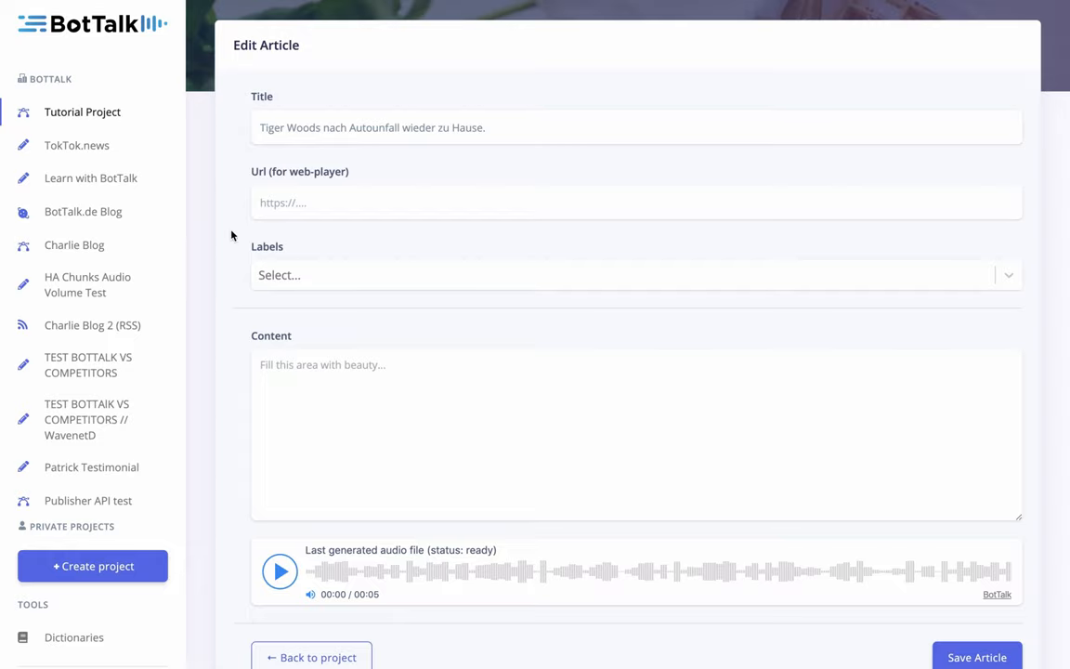
scroll(up, 3)
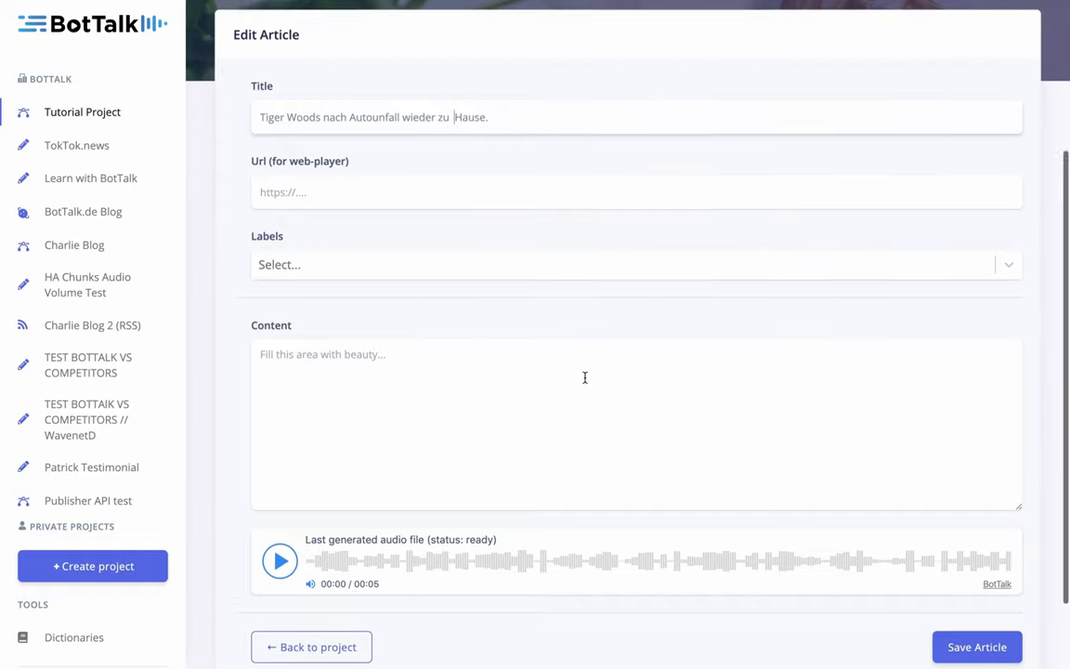
scroll(down, 3)
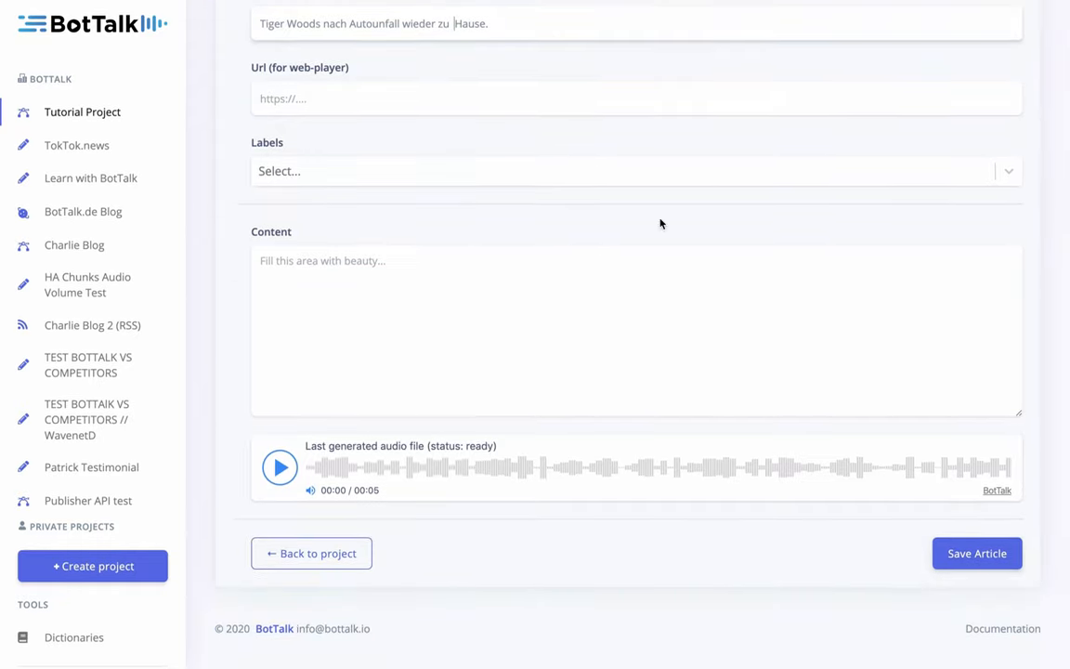
scroll(up, 3)
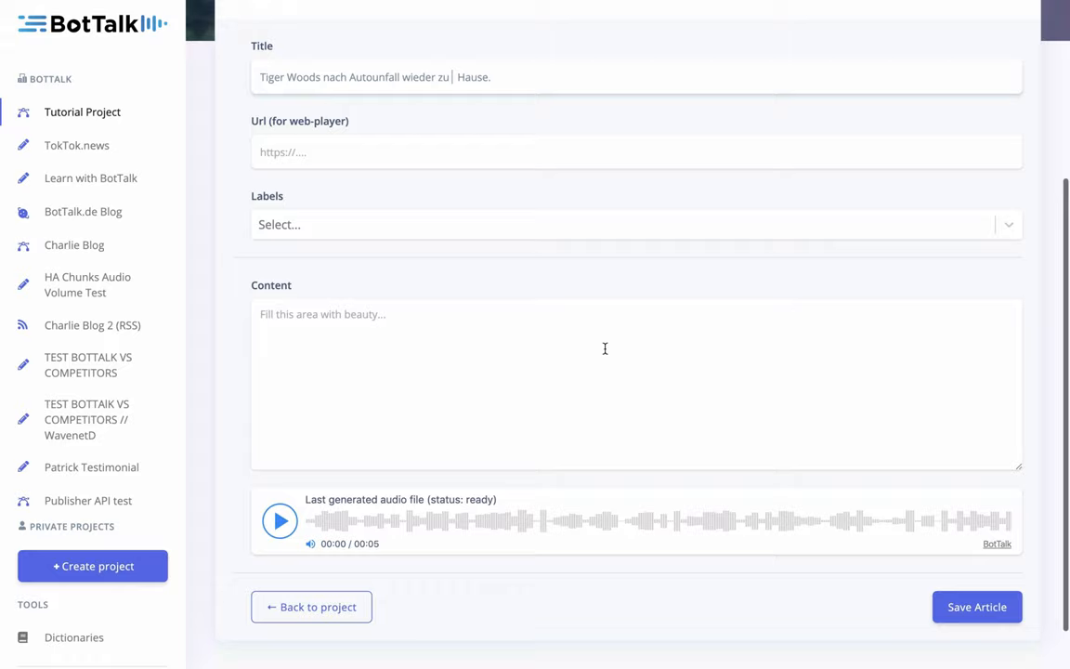
- Start a new organization dictionary under Dictionaries > Organization with German as its language
click(74, 636)
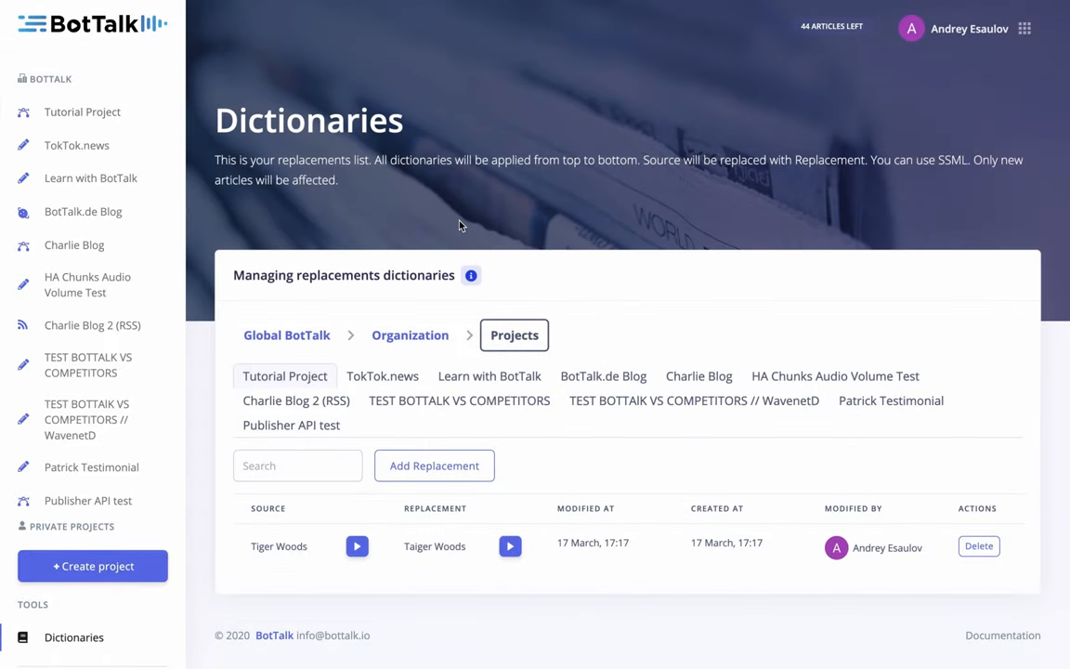
click(409, 335)
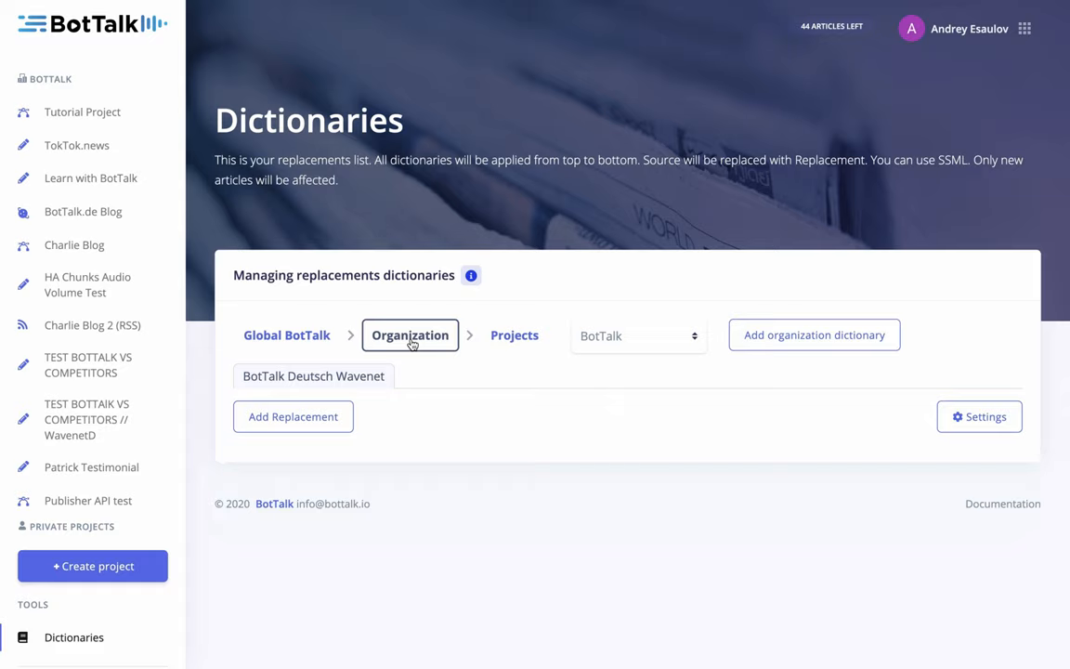
mouse_move(648, 482)
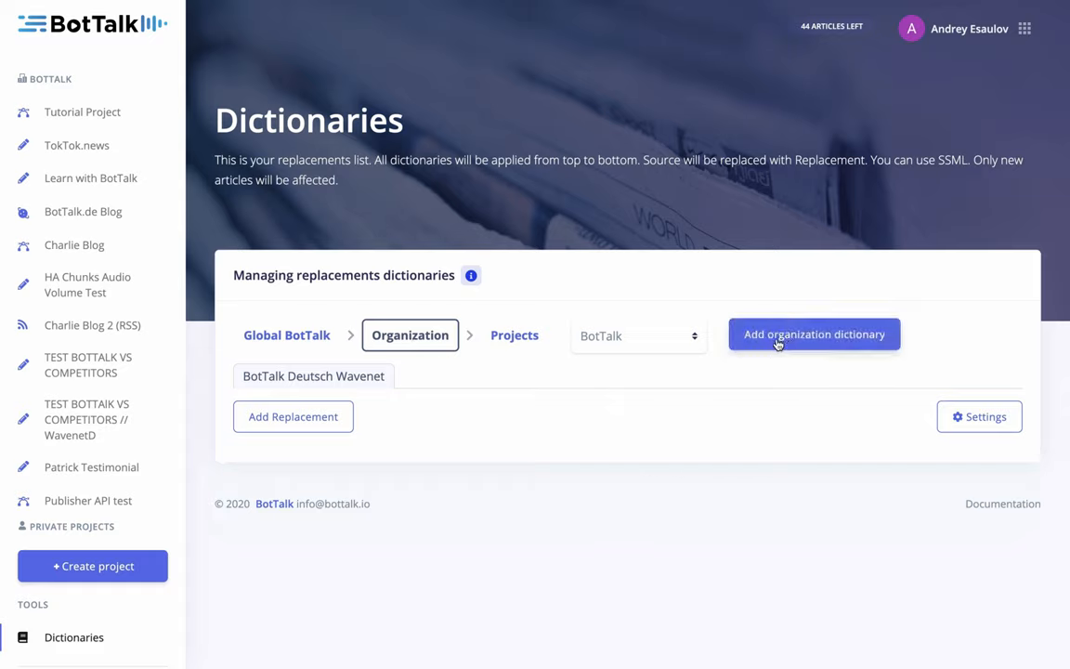
click(813, 334)
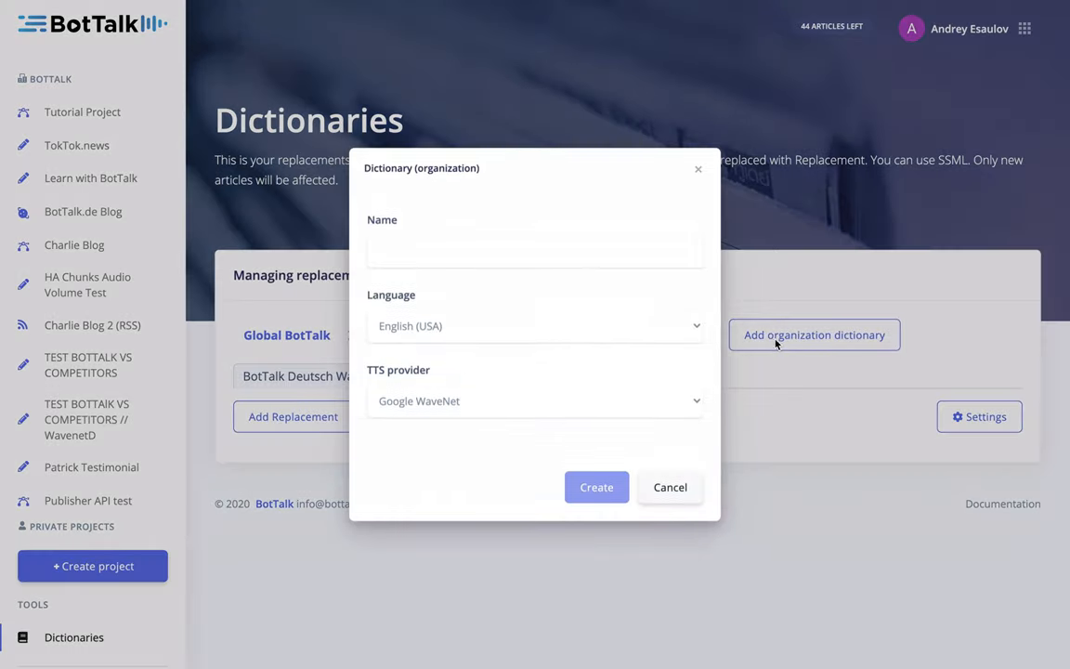
mouse_move(502, 335)
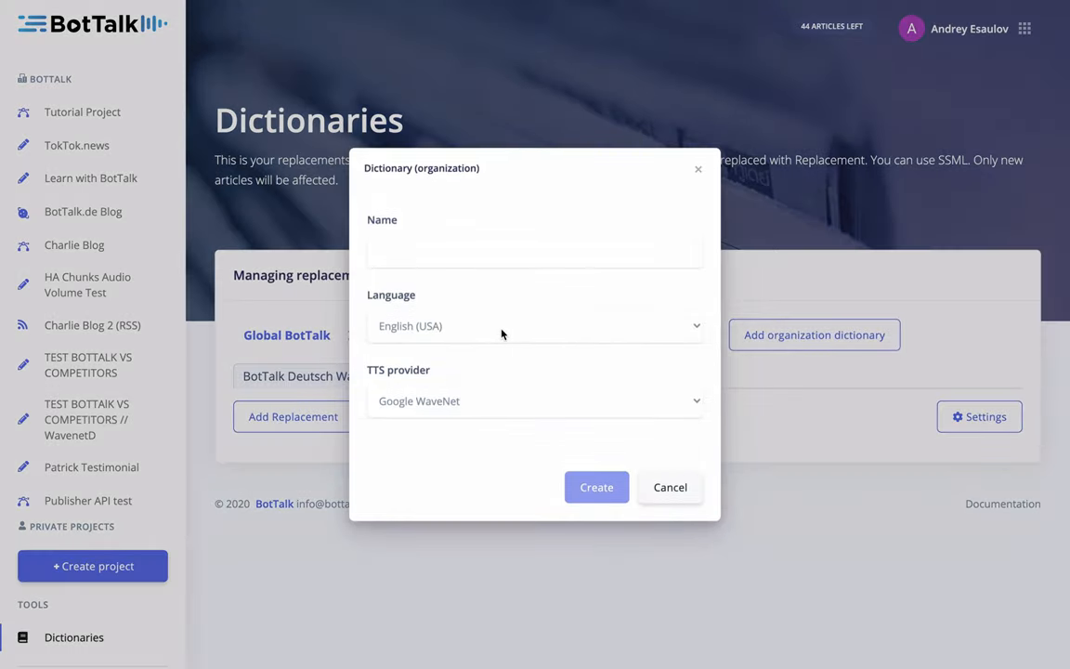
click(533, 325)
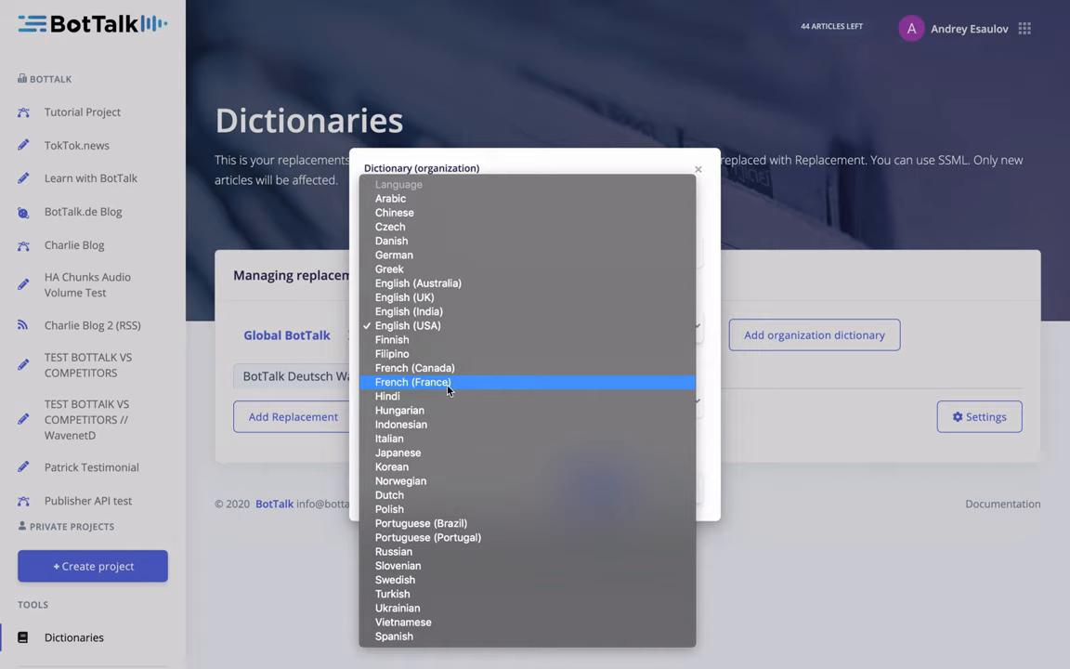
click(393, 255)
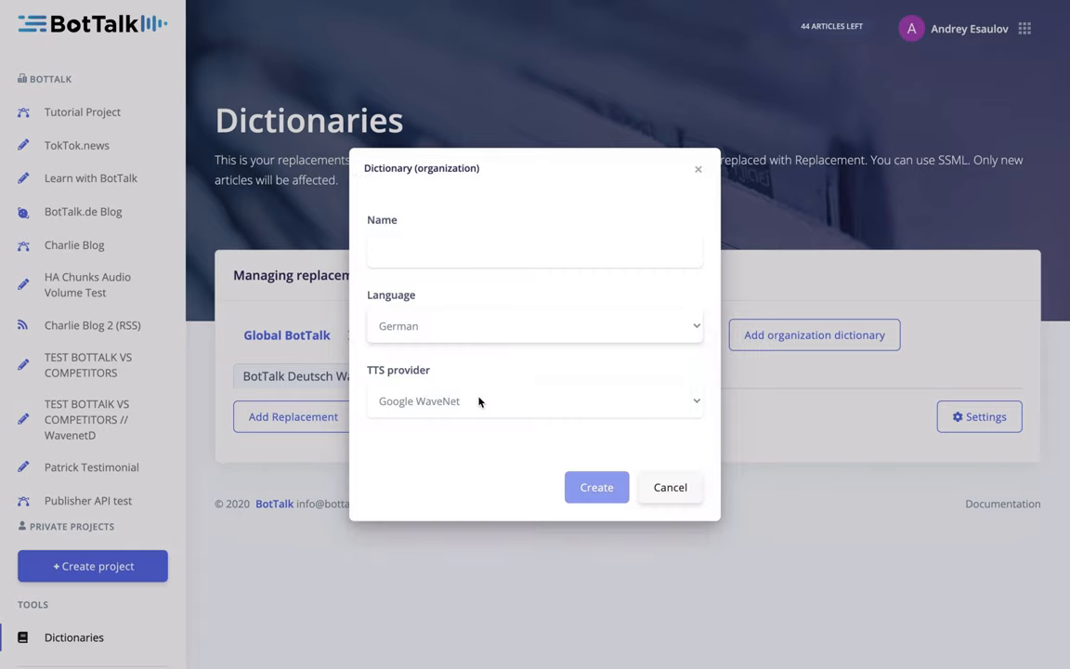
mouse_move(511, 450)
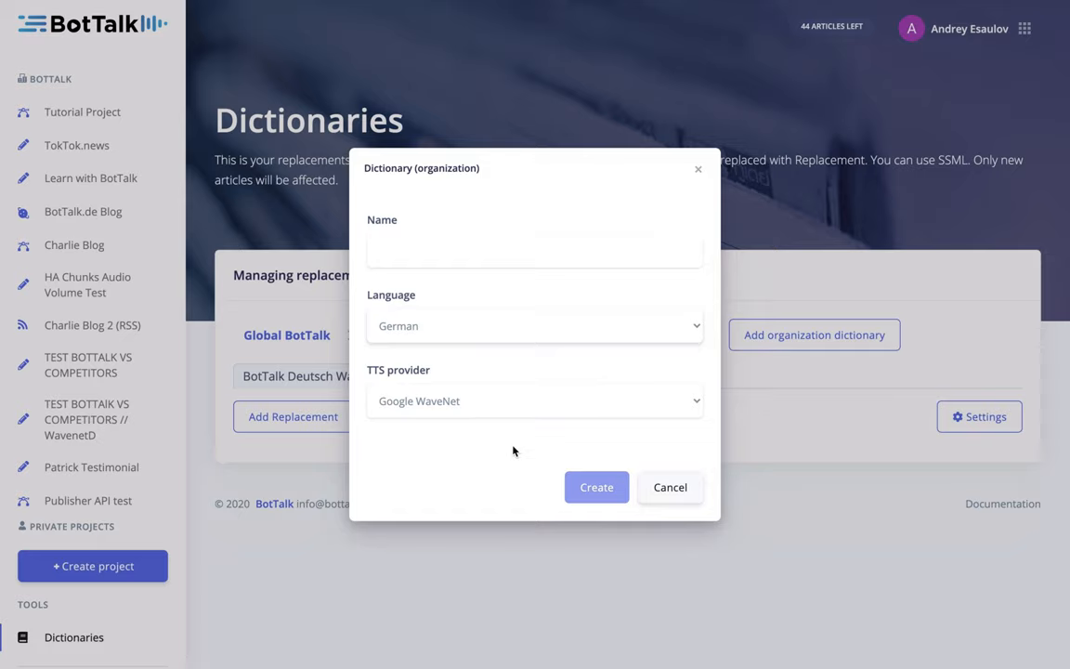
mouse_move(480, 415)
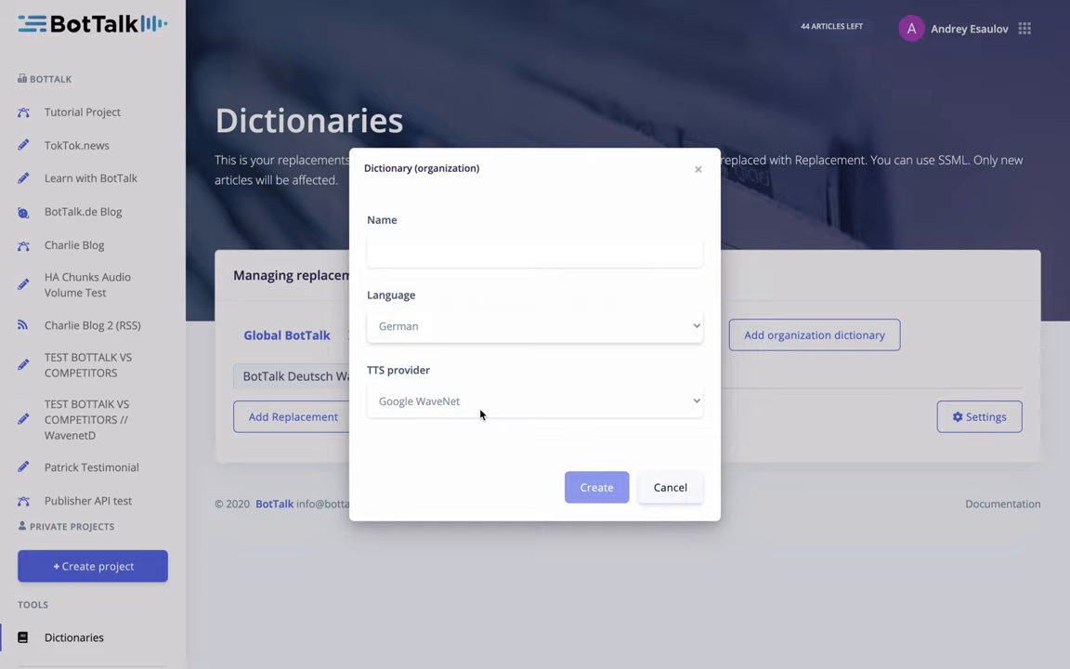
mouse_move(669, 486)
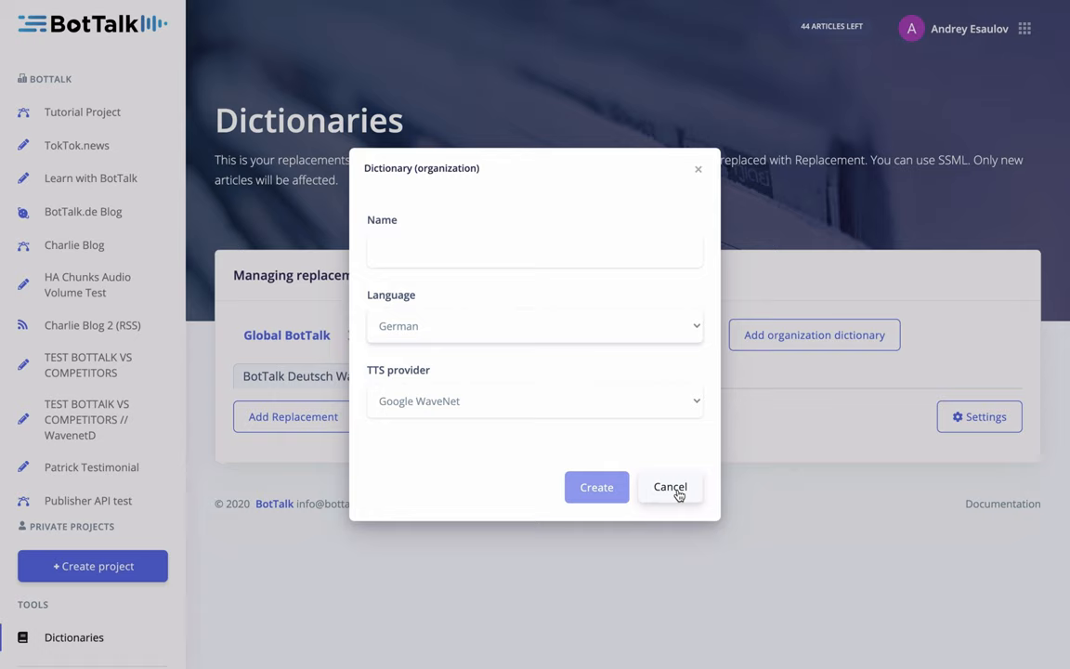
- Abandon the new-dictionary form and add Tiger Woods → Taiger Woods to BotTalk Deutsch Wavenet
click(670, 485)
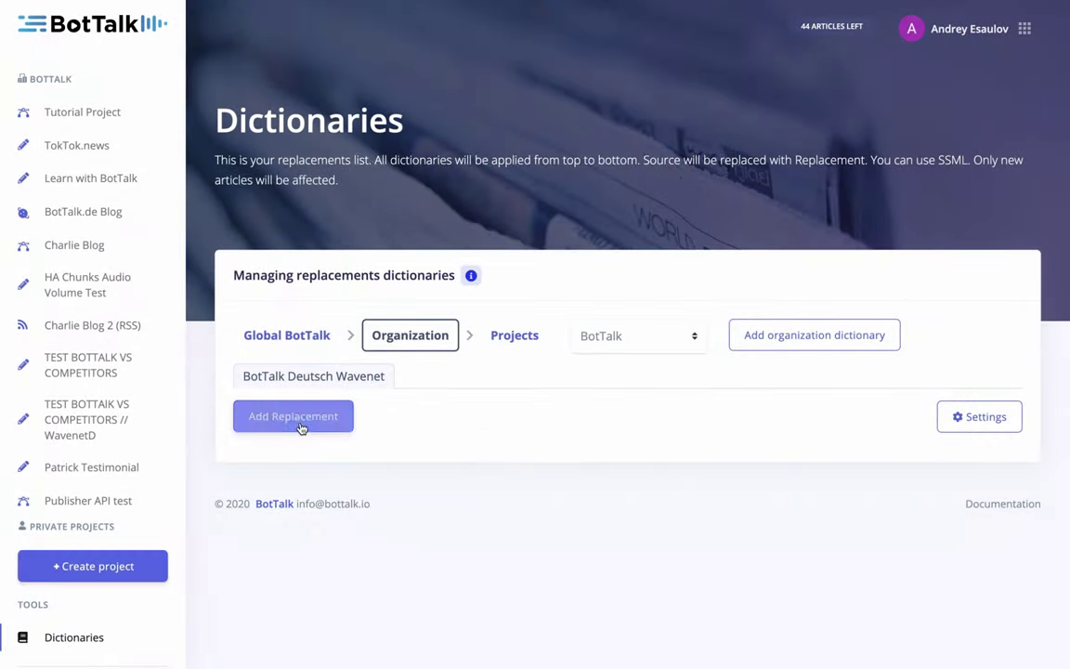
click(292, 415)
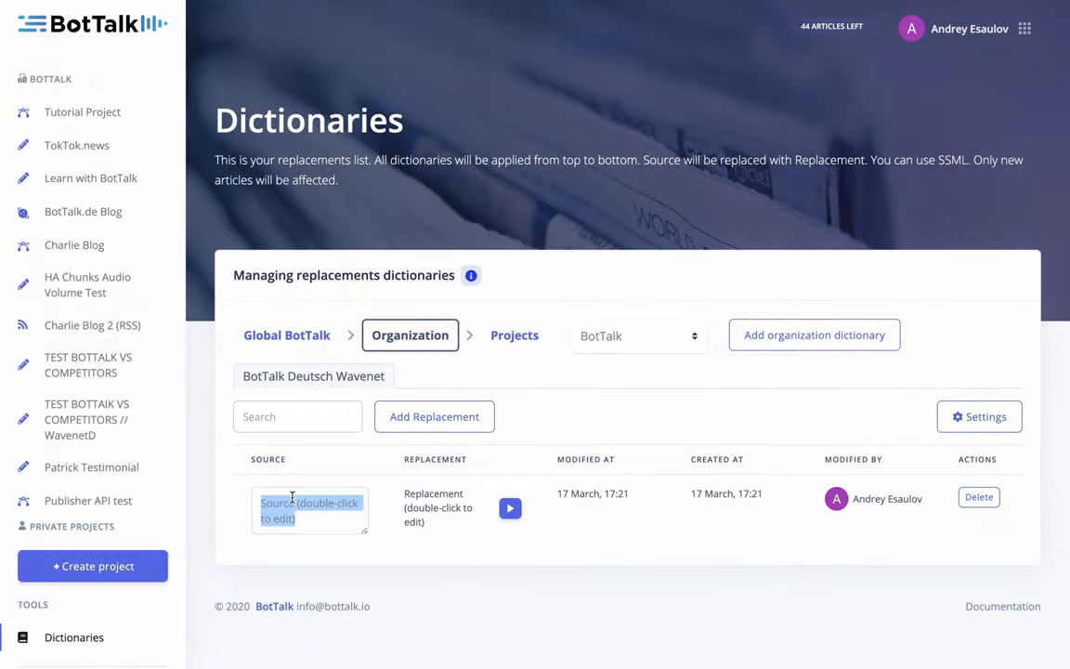
text(Tiger)
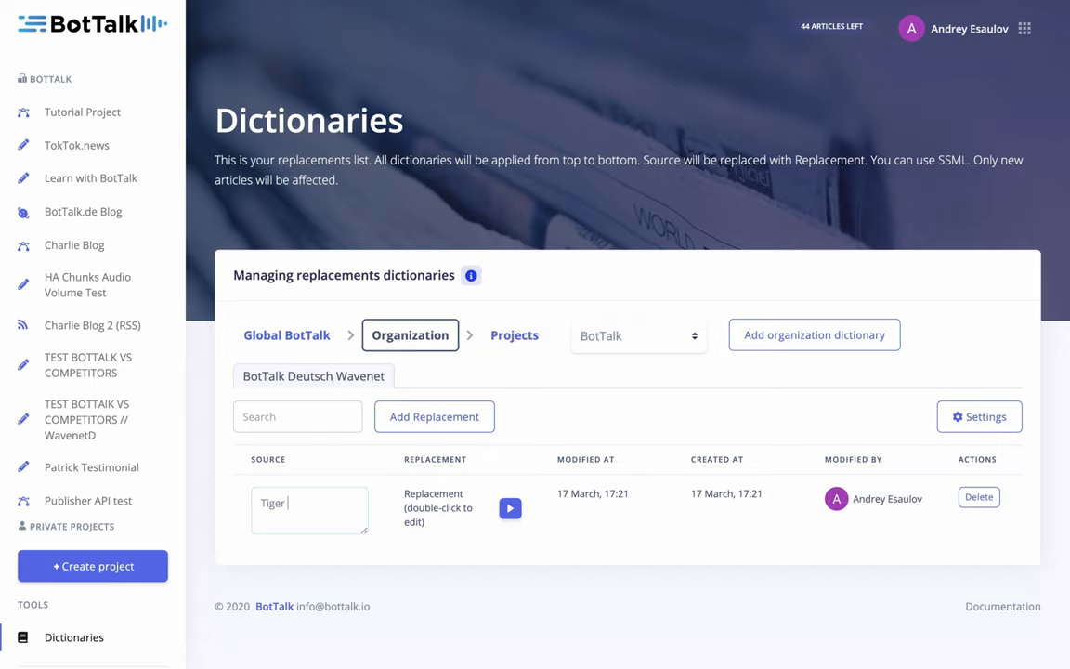
text(Woods)
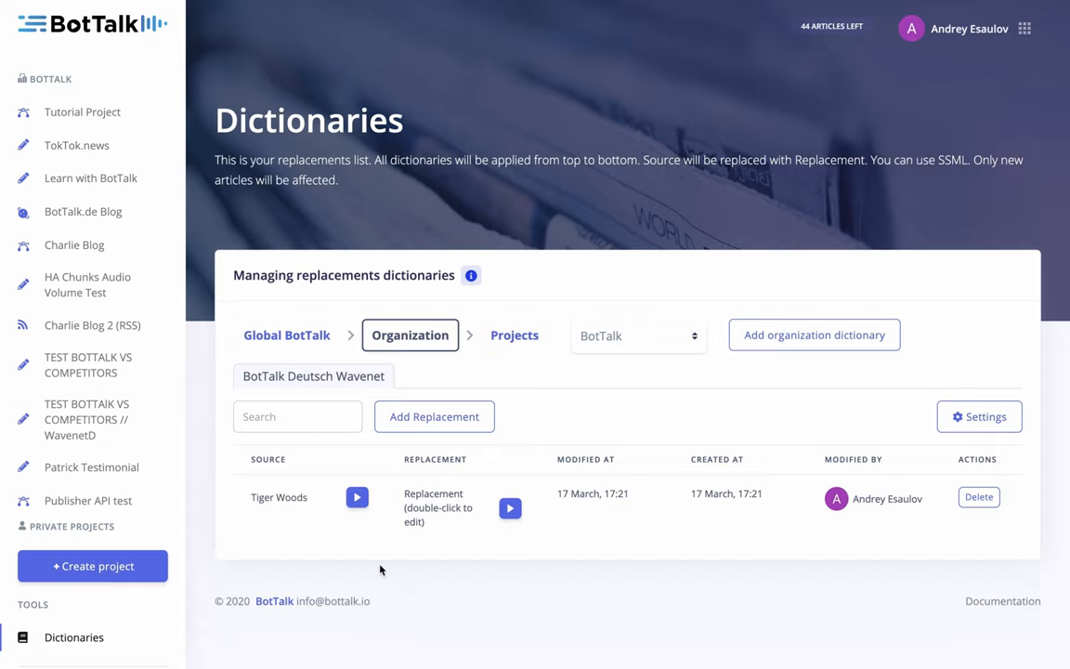
double_click(438, 506)
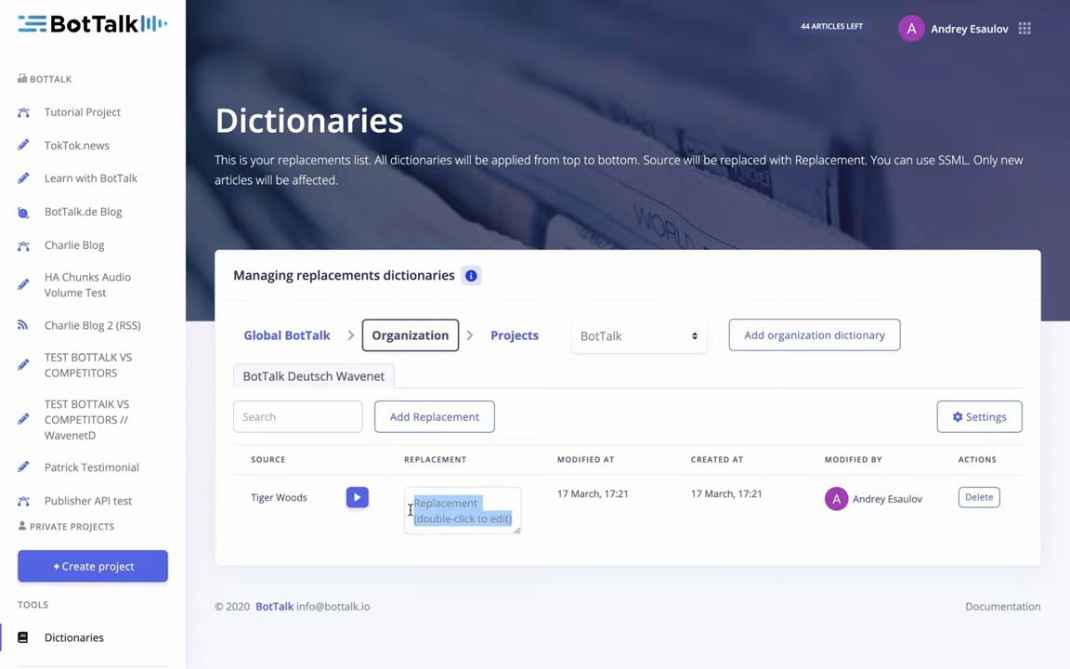
text(Tei)
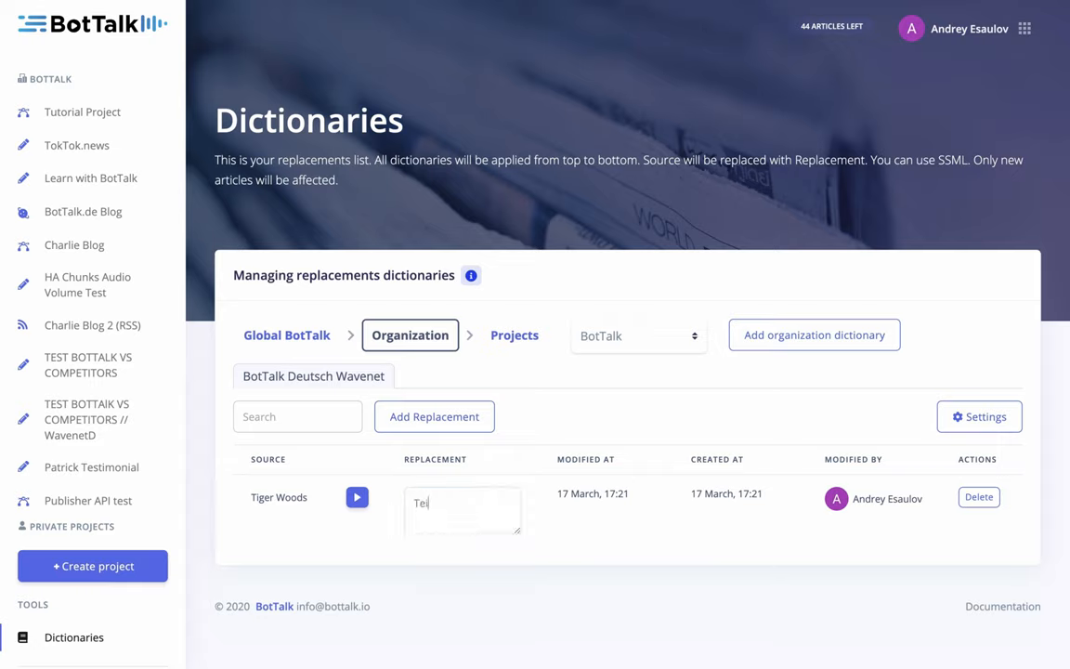
text(aiger Woods)
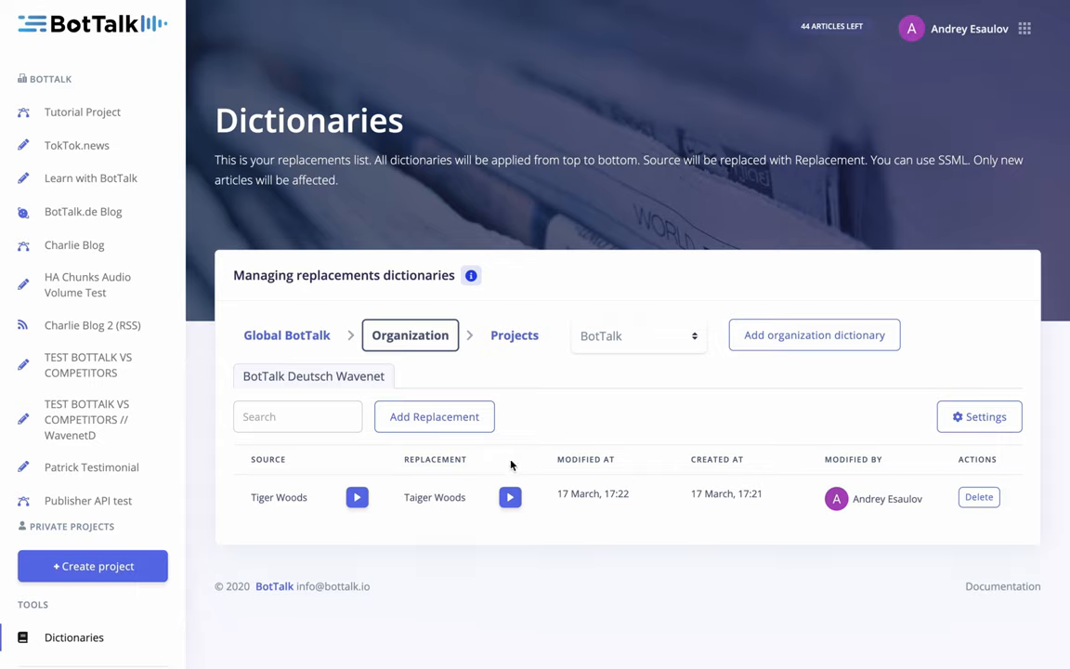
mouse_move(545, 512)
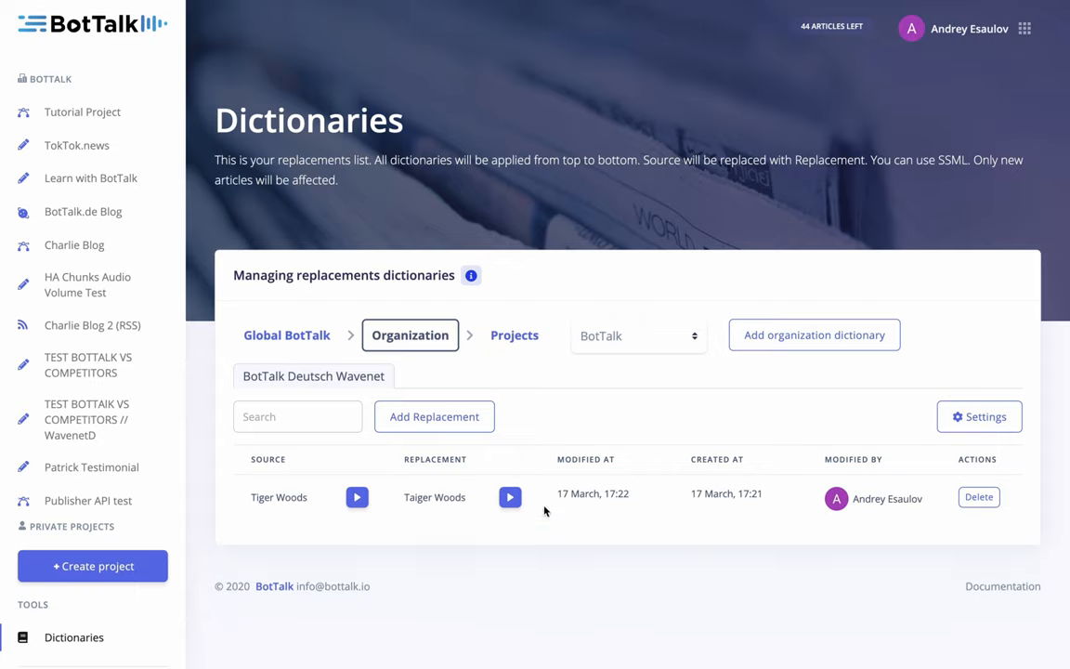
- Delete the Tiger Woods entry from the Tutorial Project dictionary, then return to Organization
click(514, 334)
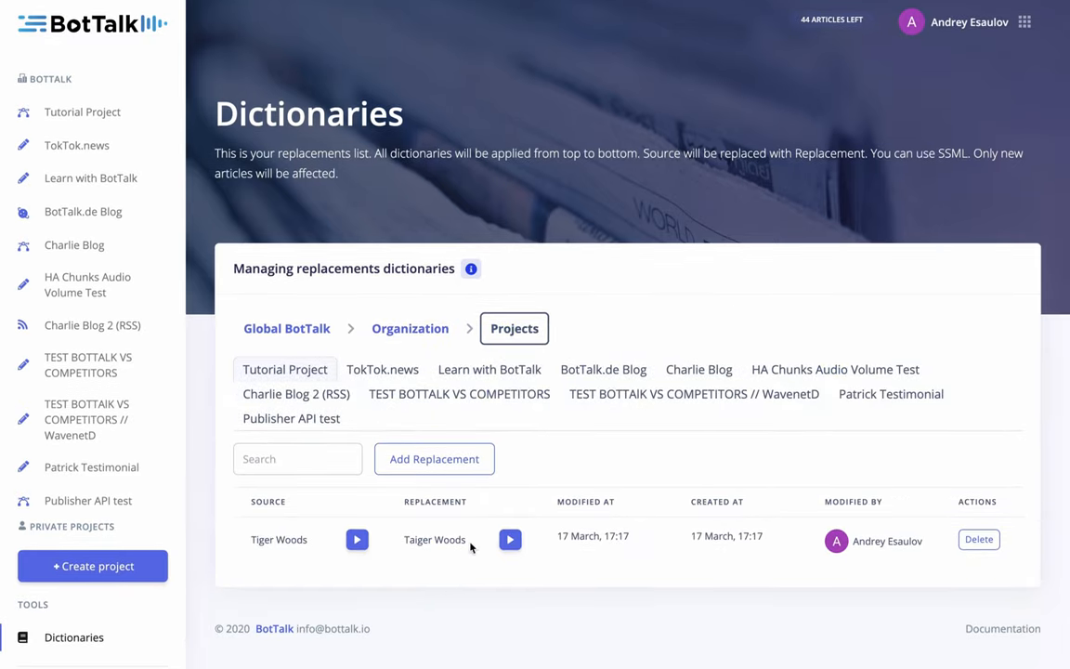
click(978, 539)
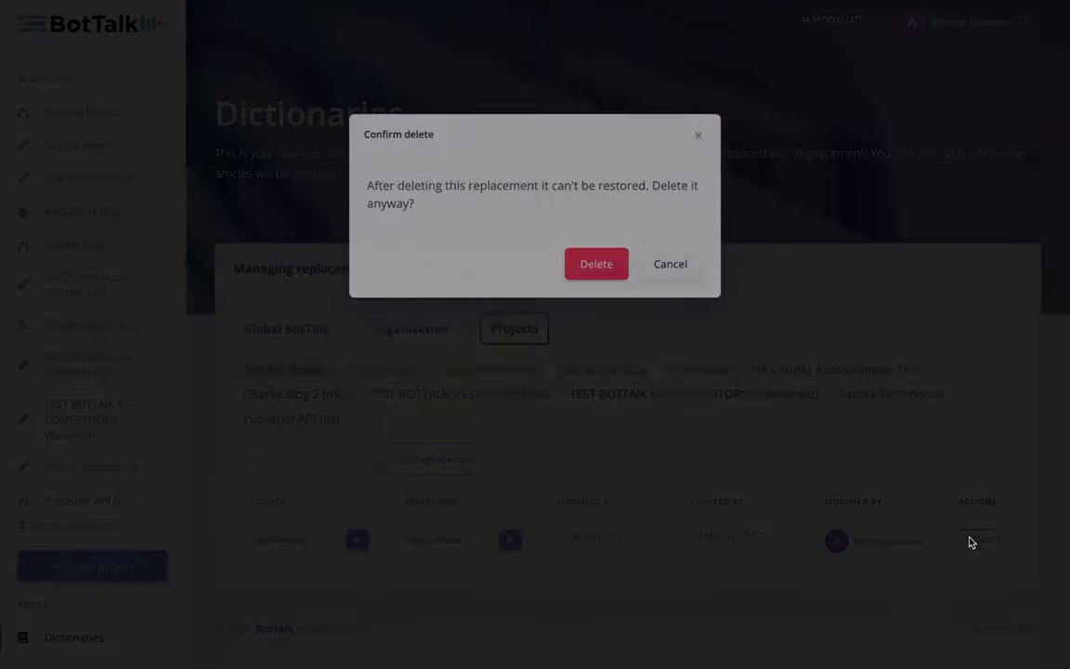
click(595, 263)
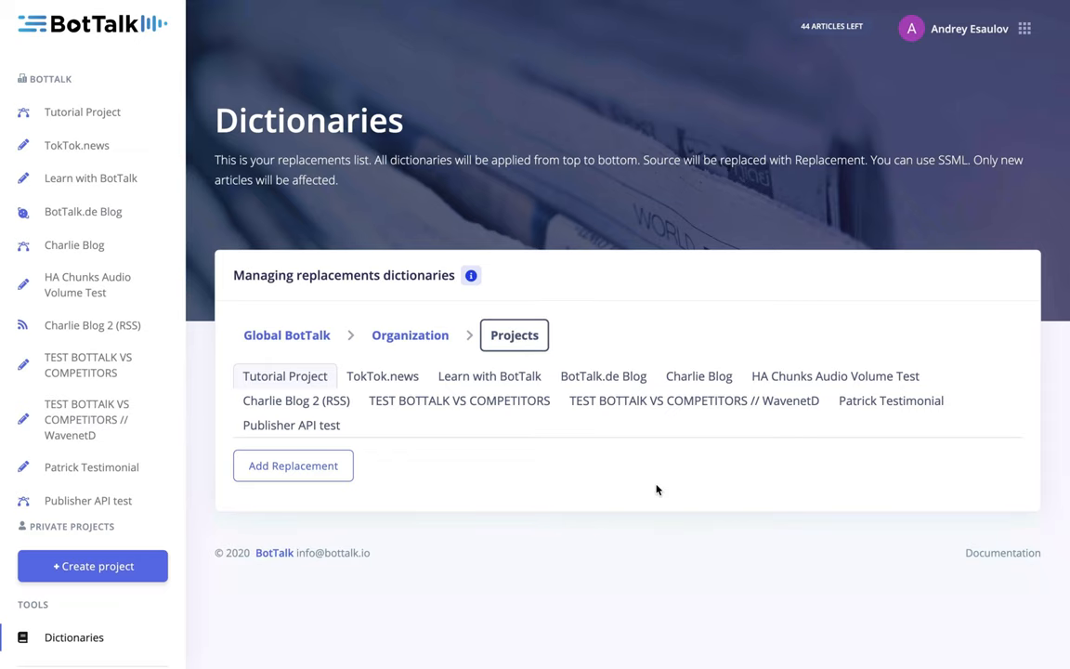
click(409, 334)
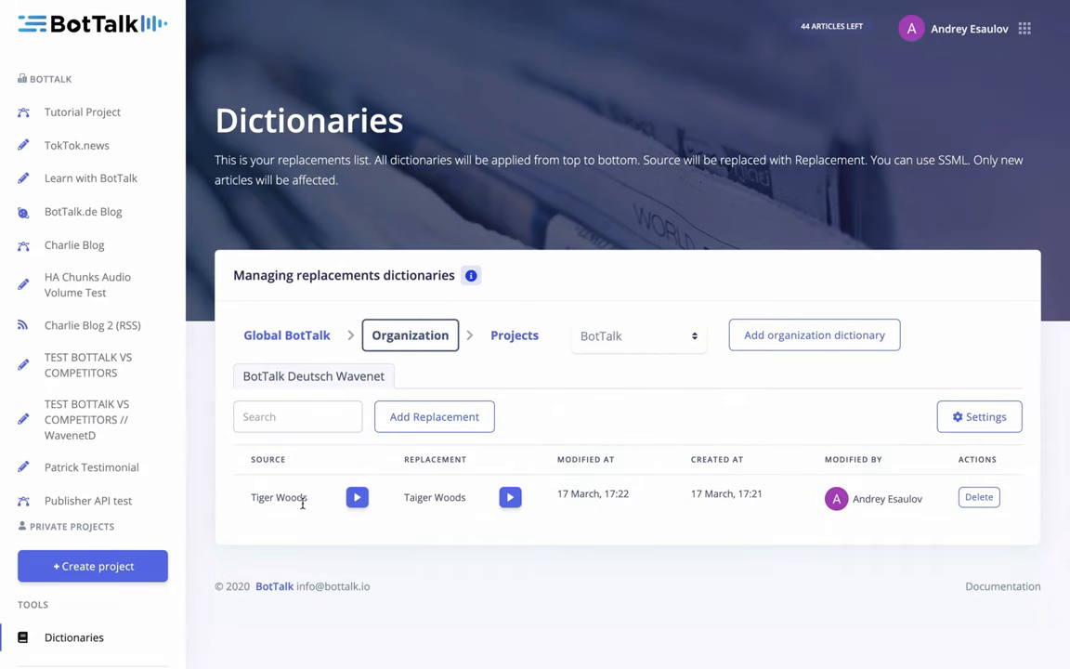
mouse_move(353, 528)
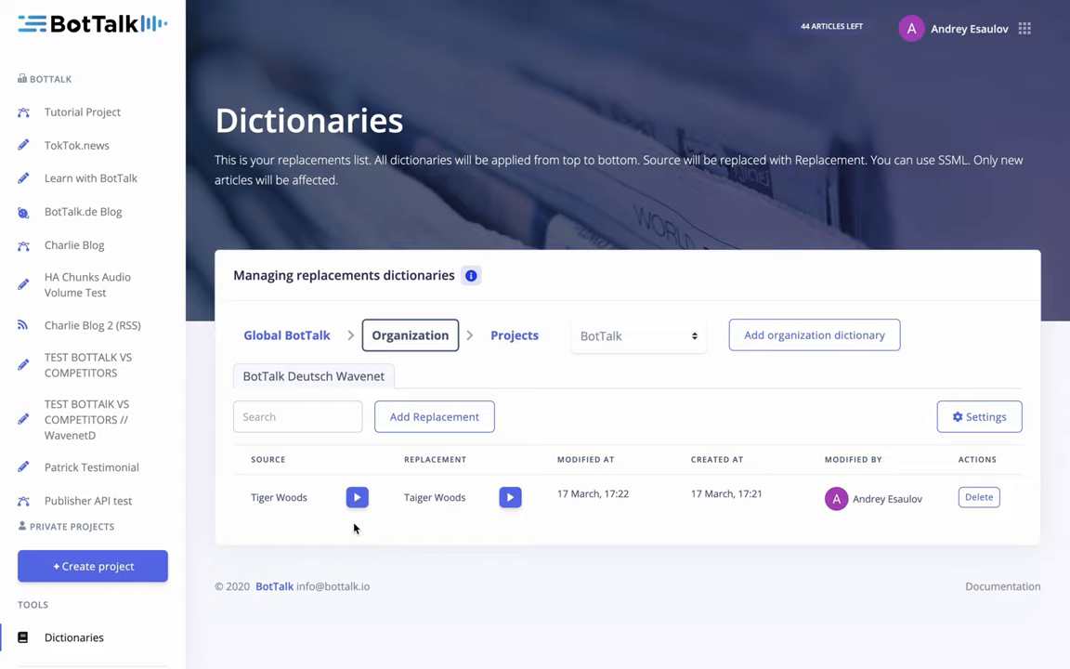
mouse_move(136, 203)
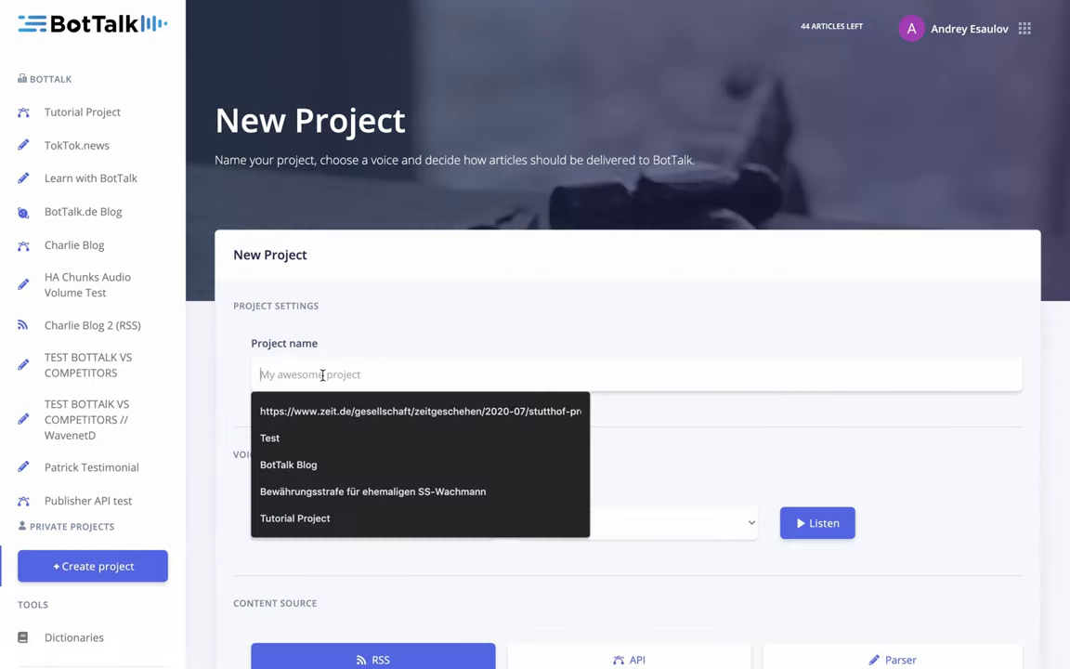
- Create 'Tutorial Project 2' with German, the de-DE-Wavenet-D male voice, and API source
text(Tutorial Project 2)
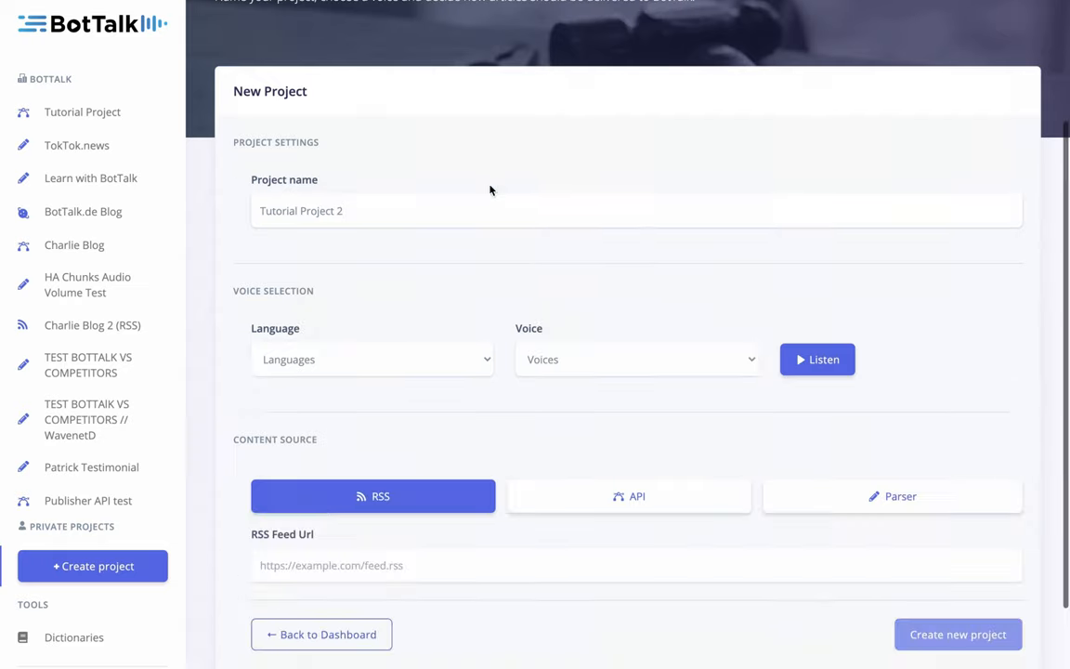
click(371, 359)
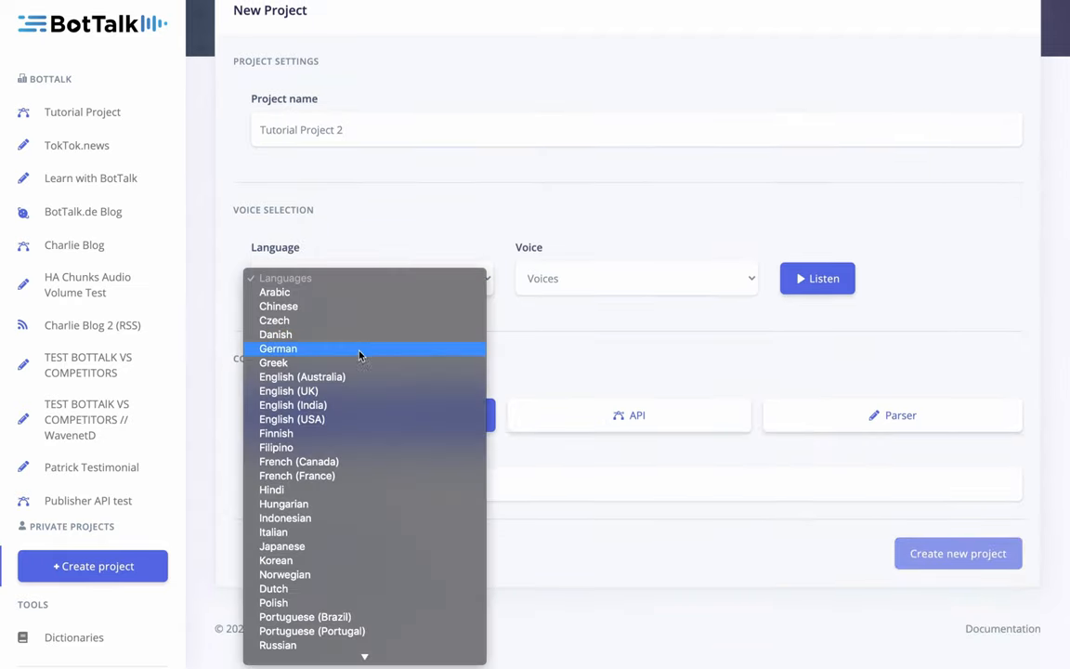
click(278, 348)
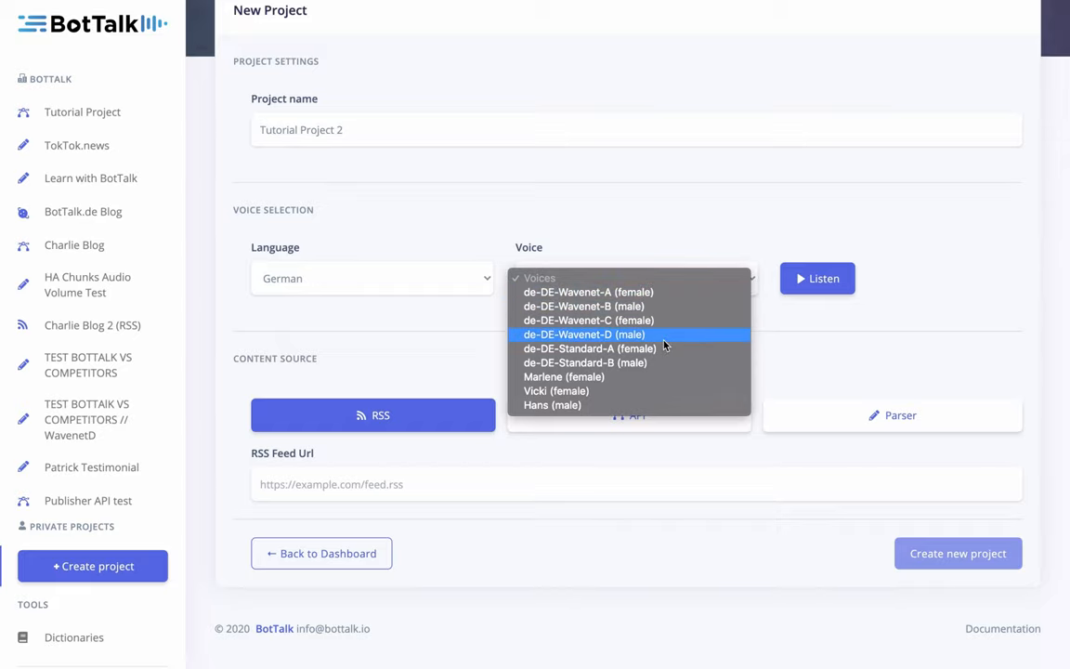
click(584, 335)
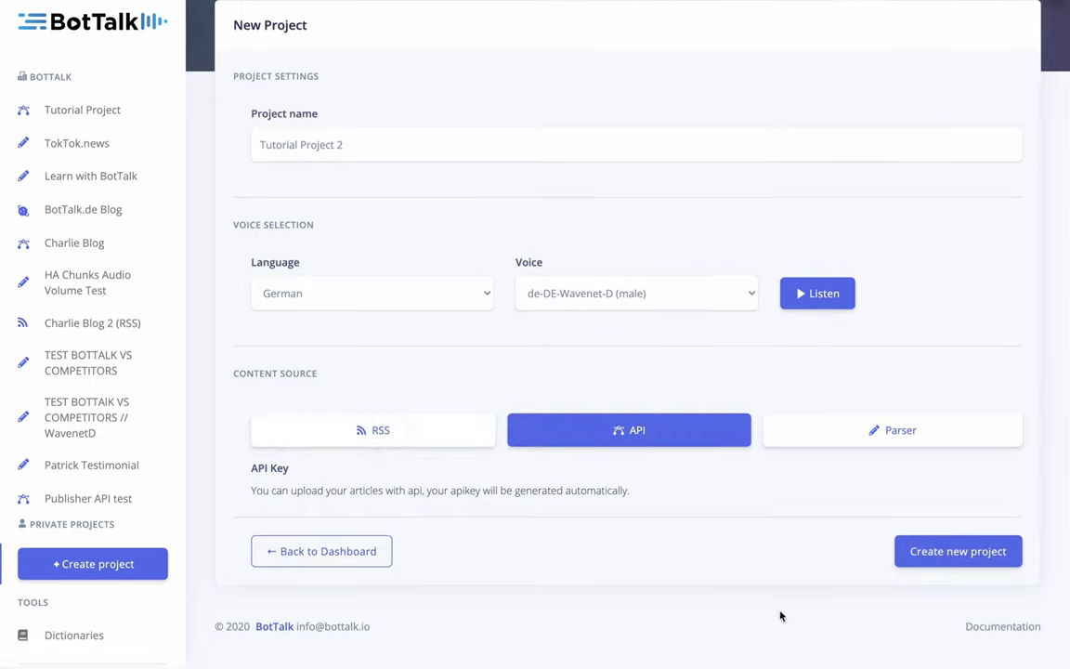
click(957, 550)
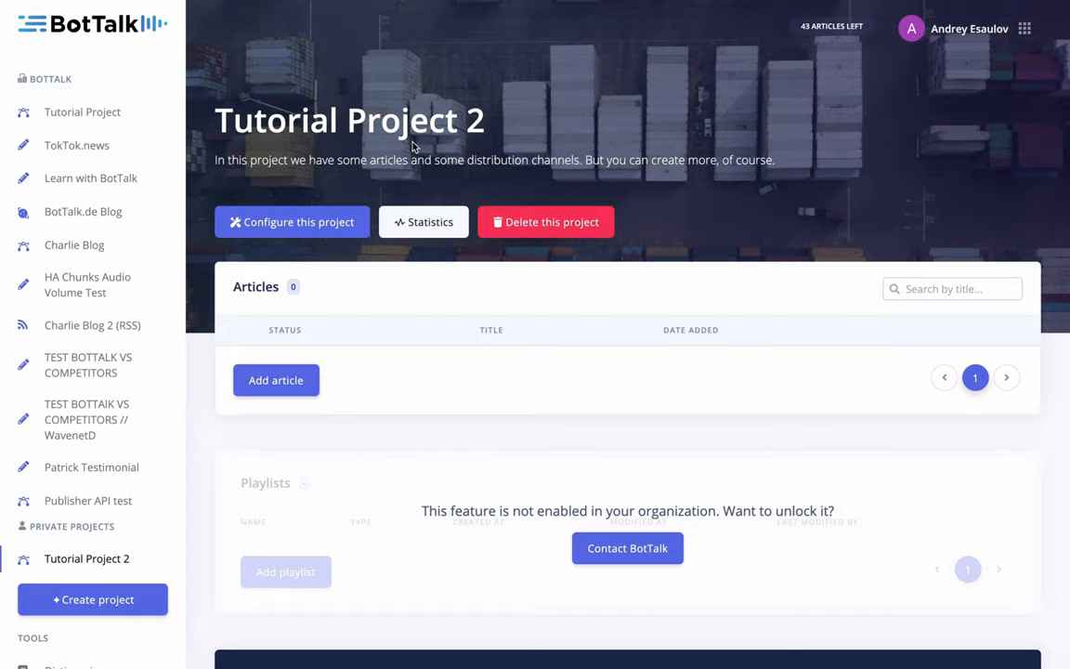
mouse_move(337, 179)
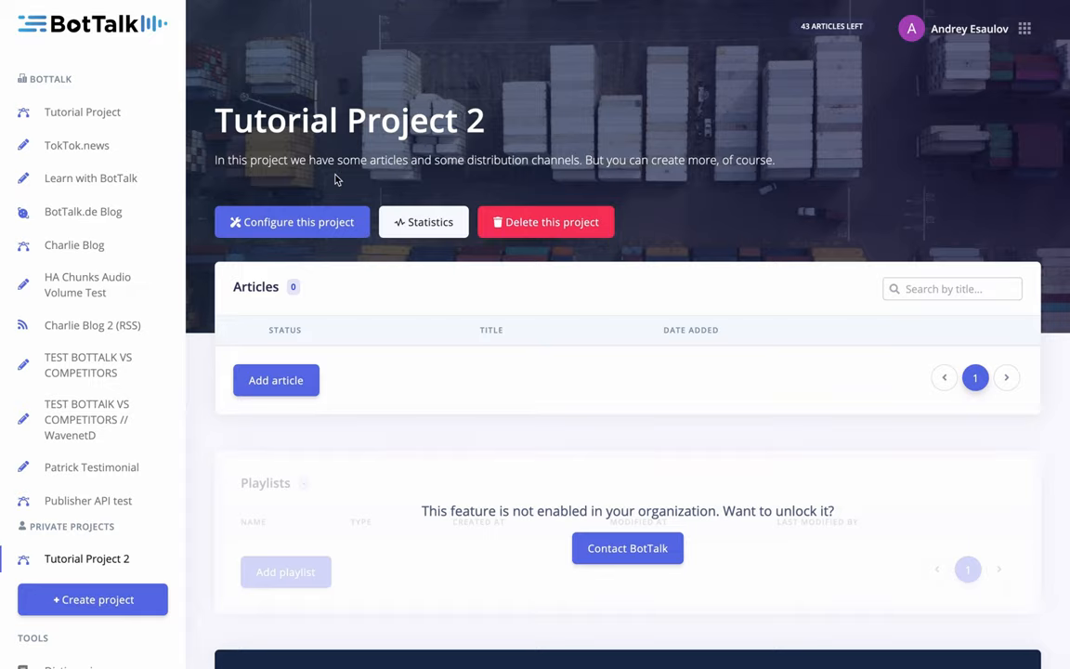
- Assign Tutorial Project 2 to the BotTalk organization in its settings and save
click(291, 221)
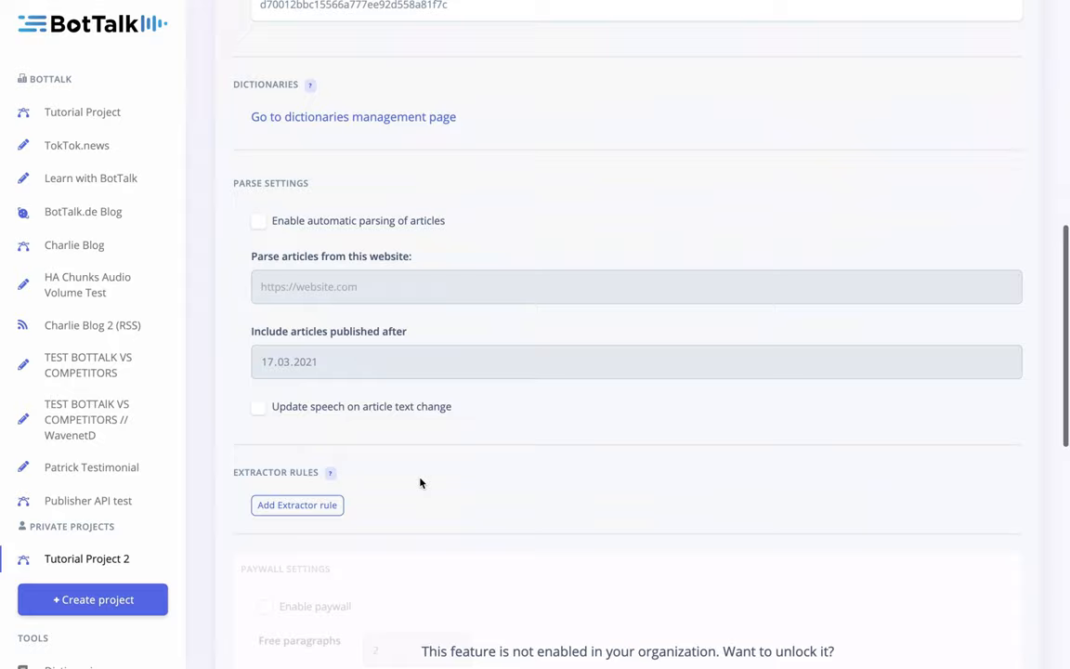
scroll(down, 3)
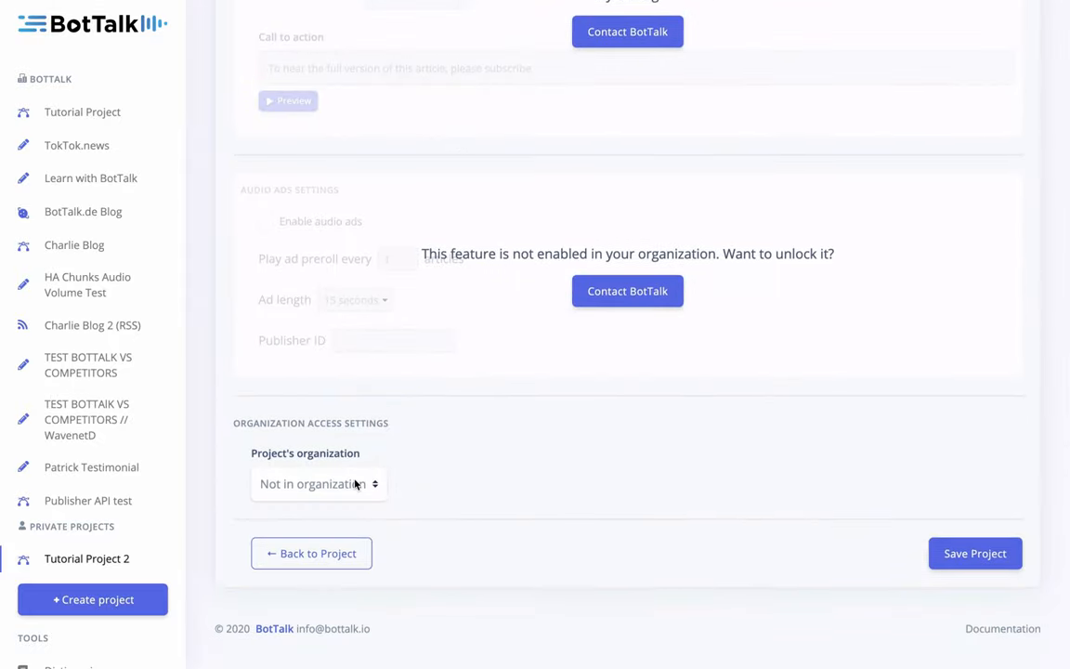
click(318, 483)
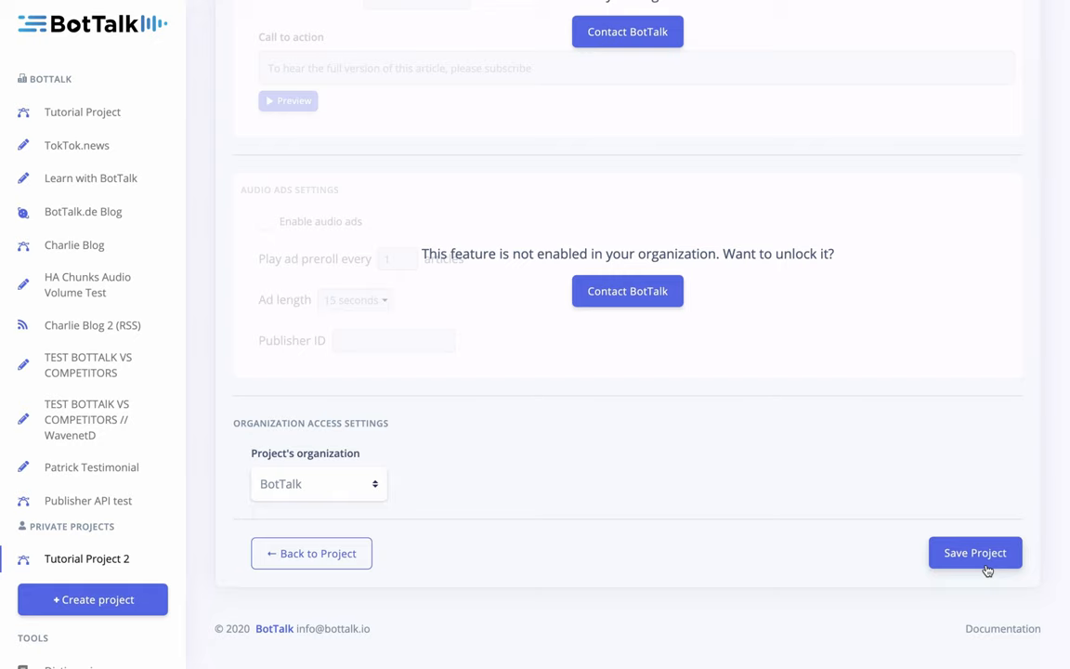
click(974, 552)
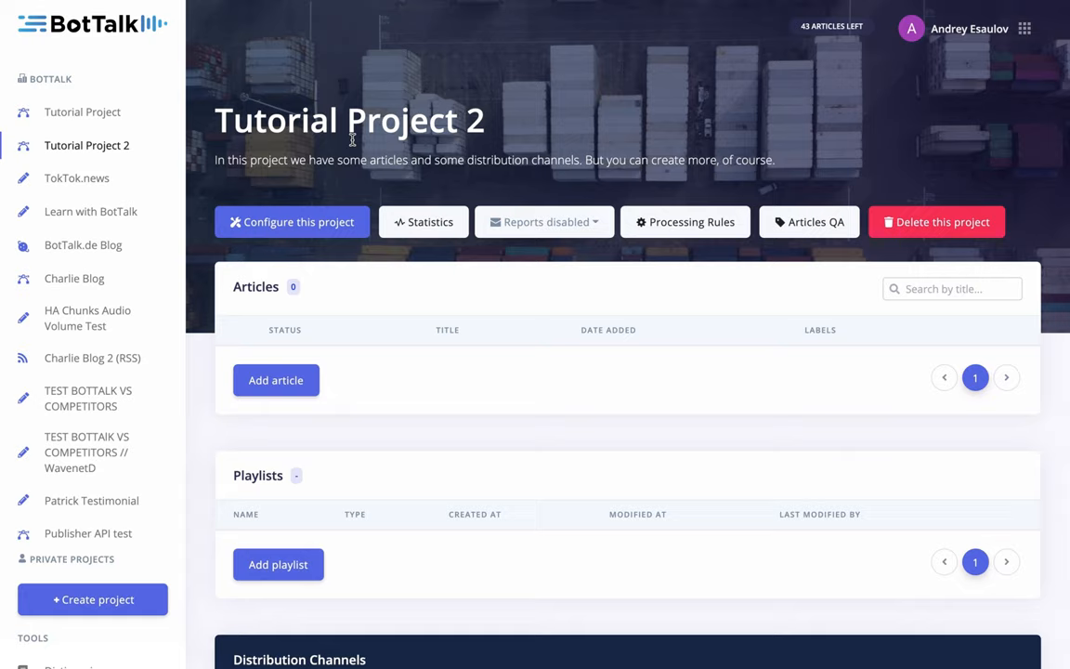
mouse_move(302, 437)
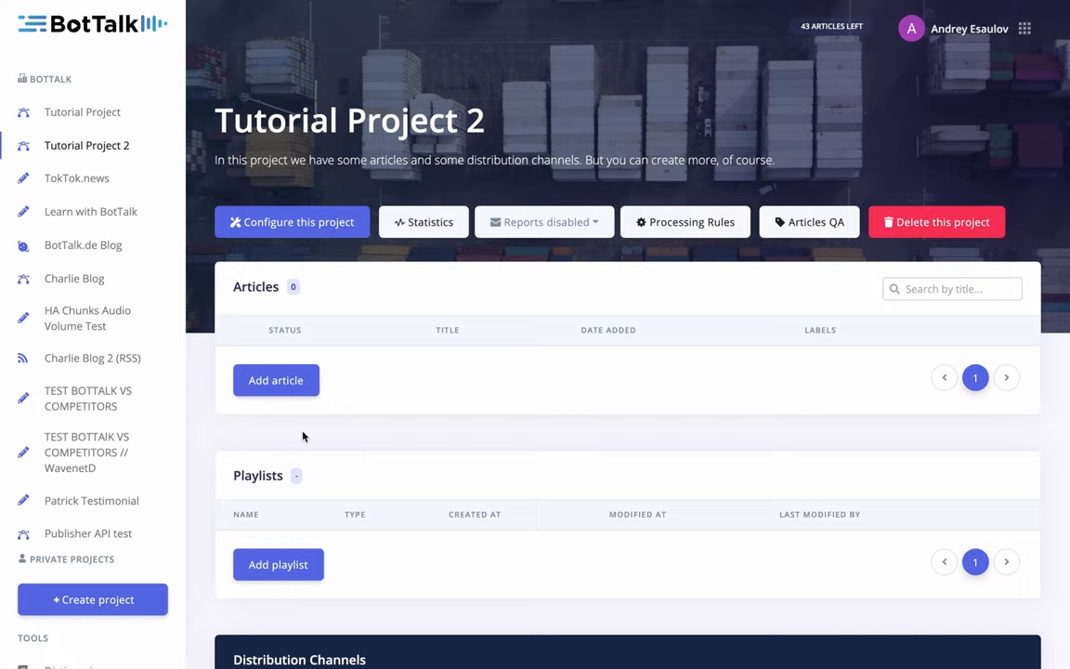
- Create the Tiger Woods article in Tutorial Project 2, then play and pause its audio
click(276, 379)
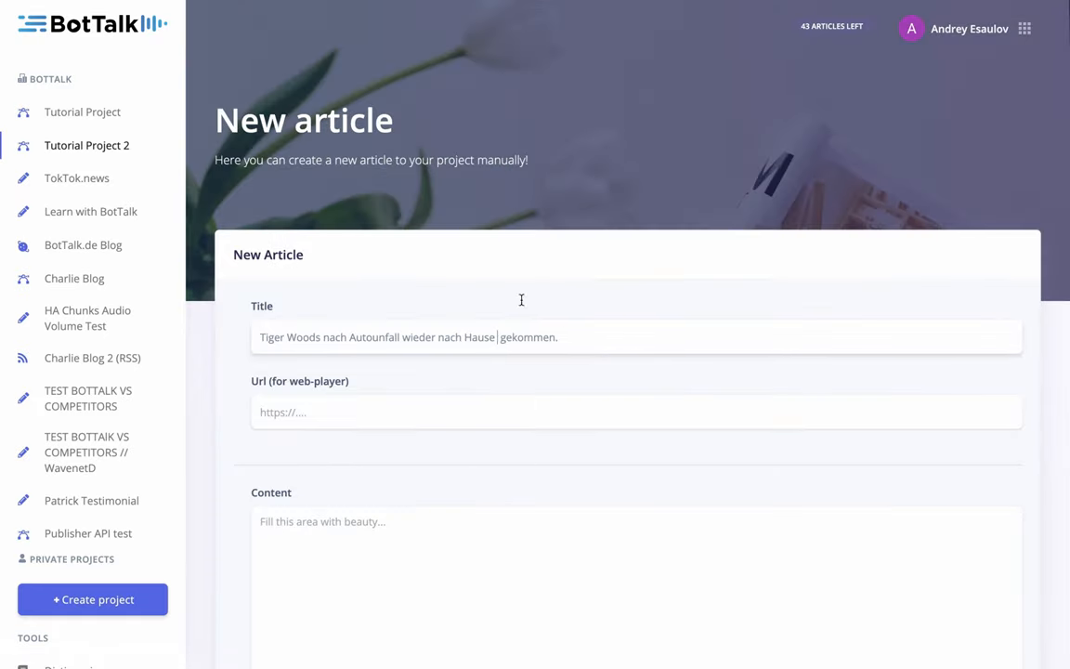
scroll(down, 3)
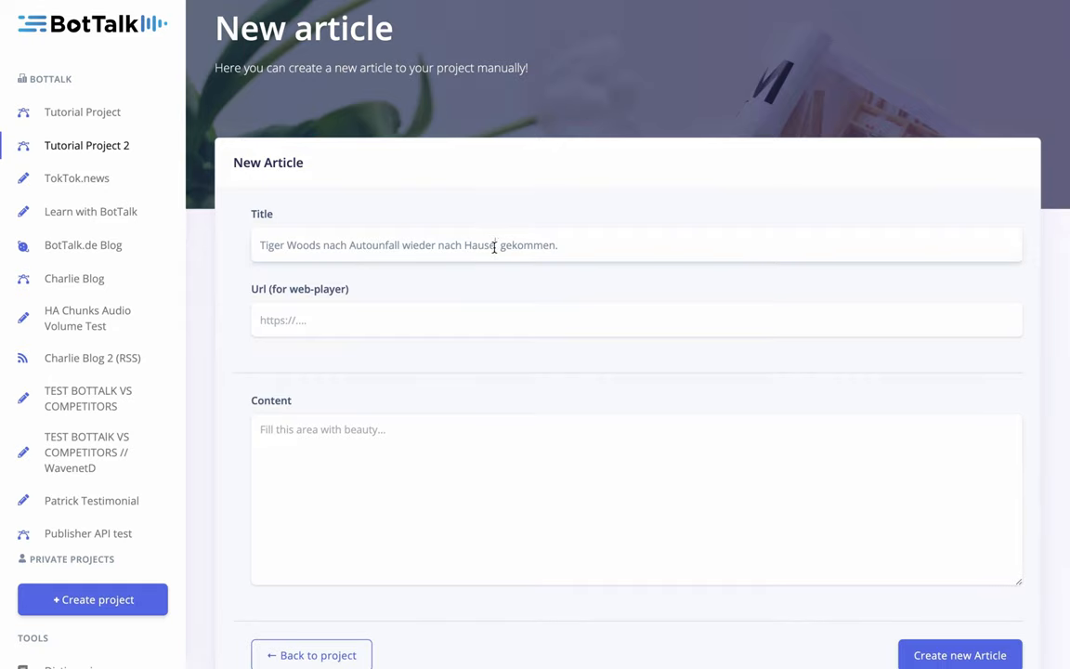
scroll(down, 3)
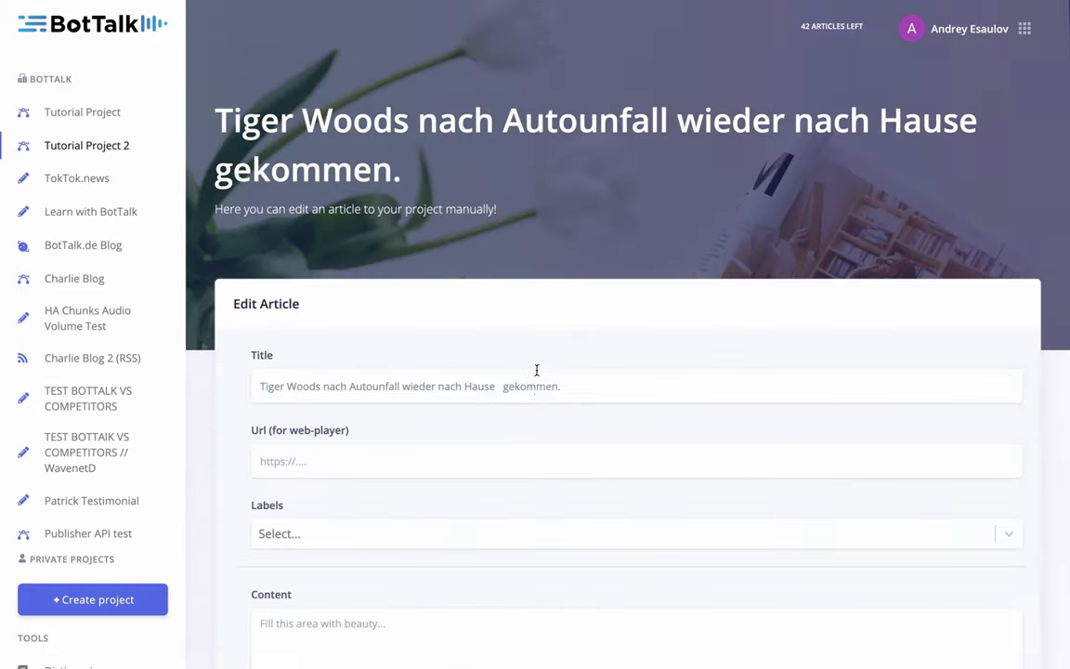
scroll(down, 3)
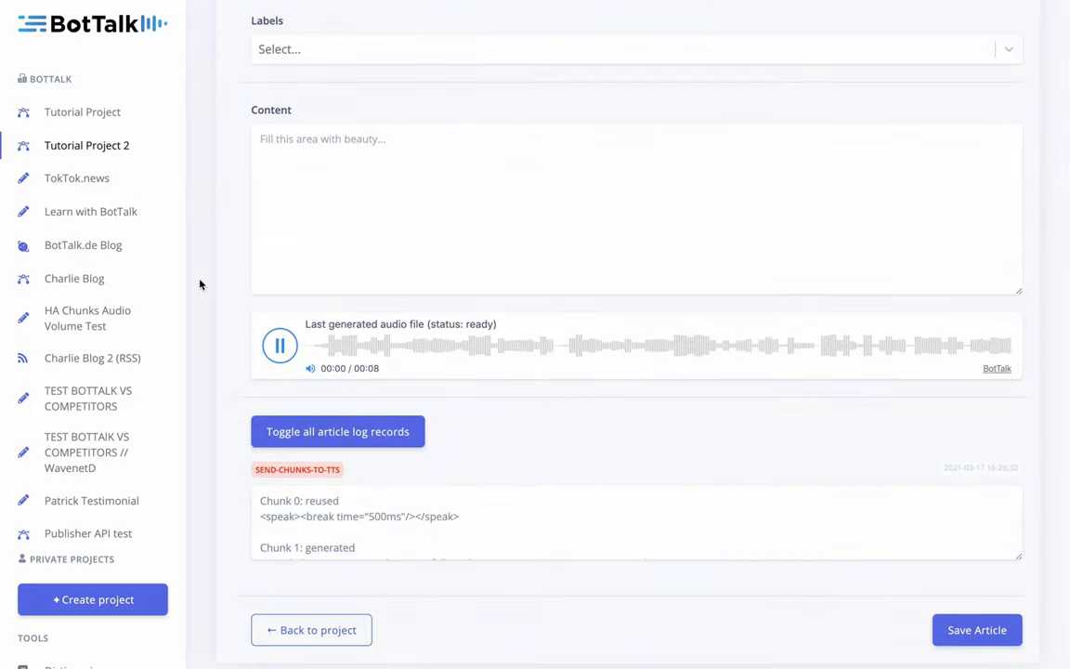
scroll(up, 3)
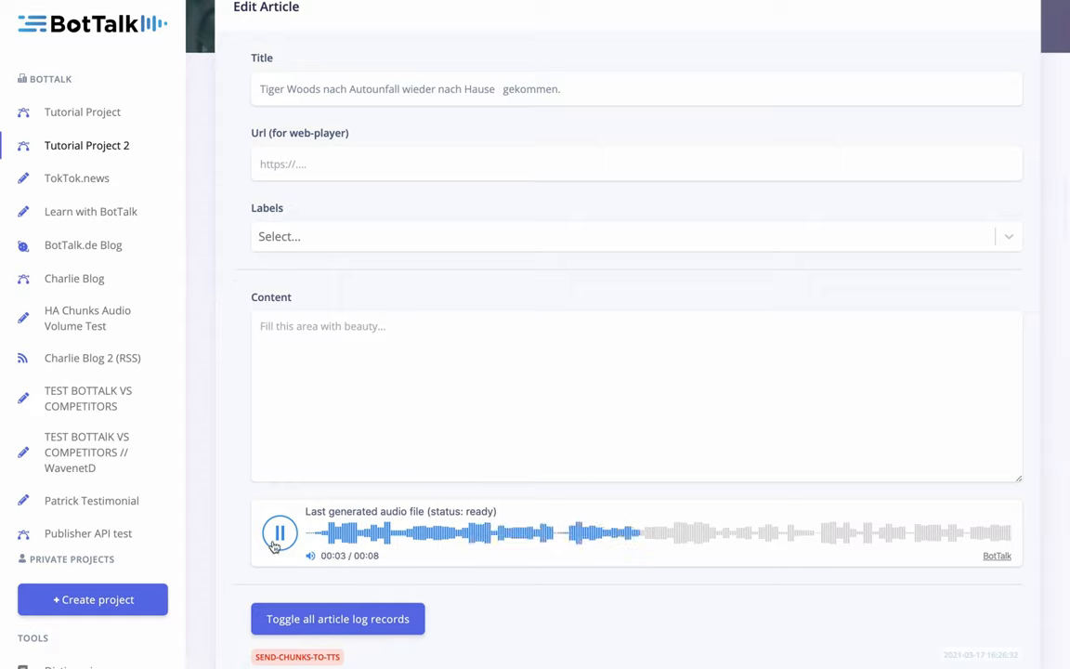
click(279, 532)
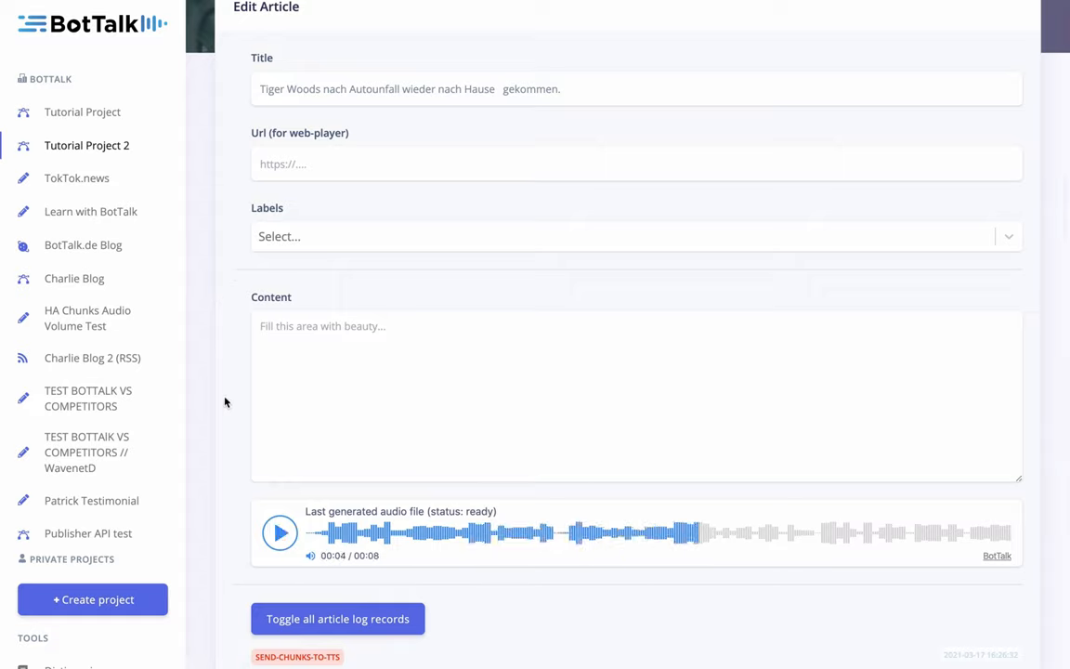
mouse_move(214, 136)
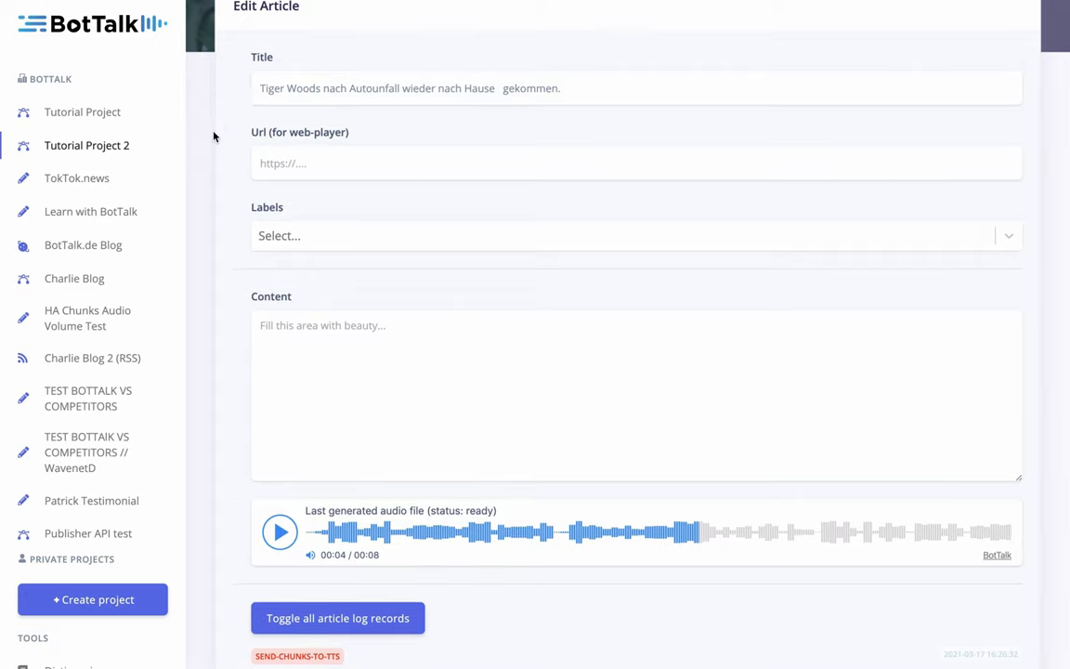
click(337, 617)
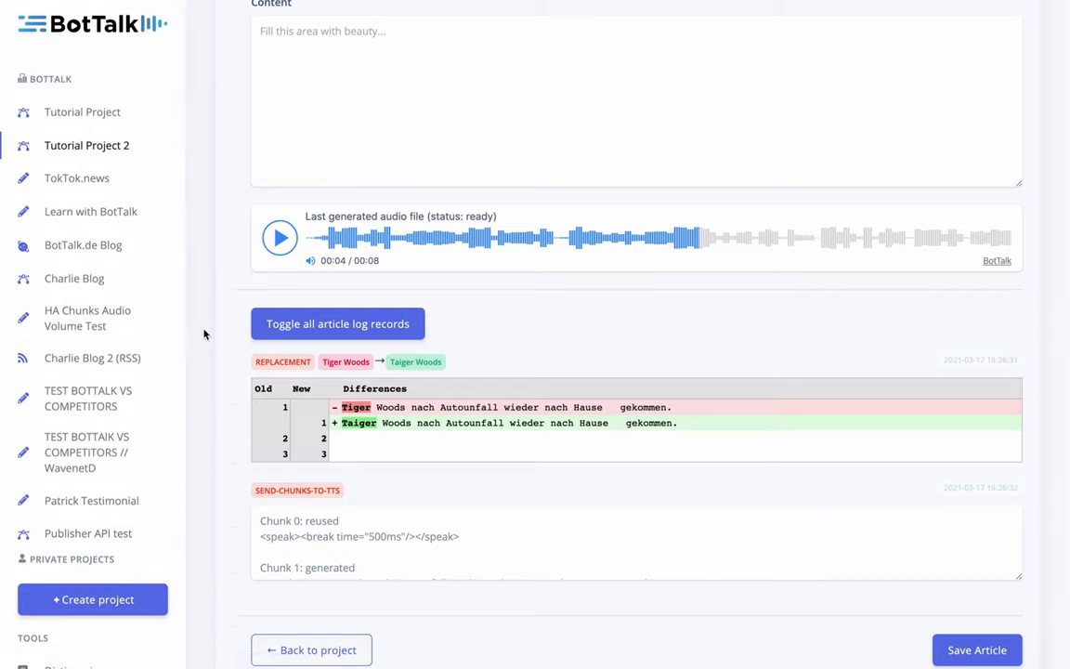
- Scroll to the Tiger Woods article log showing the Tiger Woods → Taiger Woods replacement
scroll(up, 3)
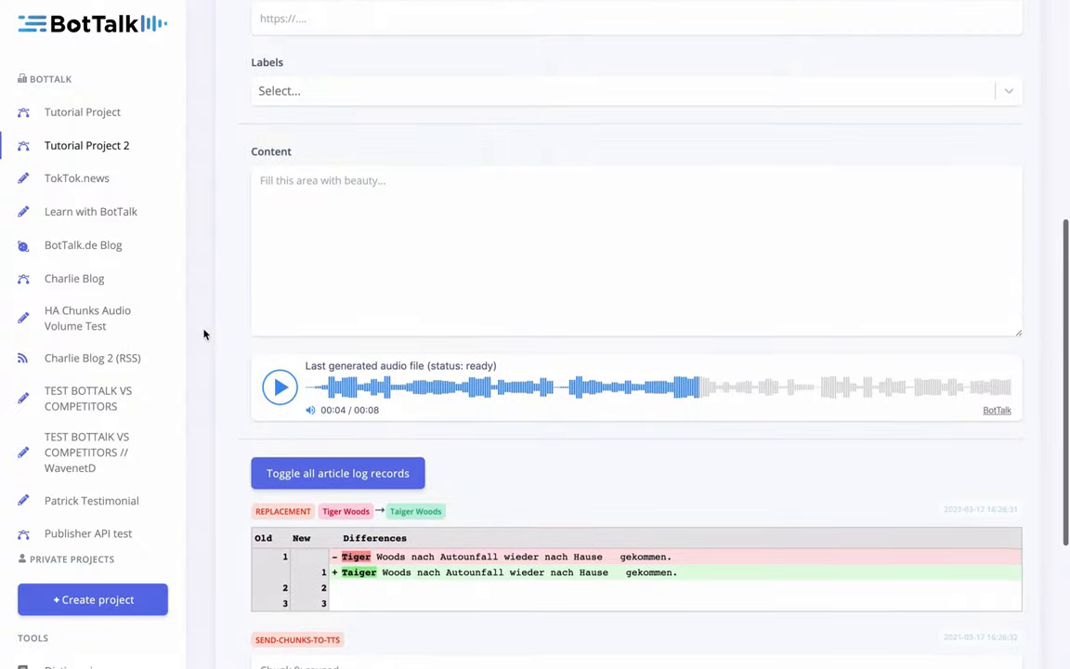
scroll(down, 3)
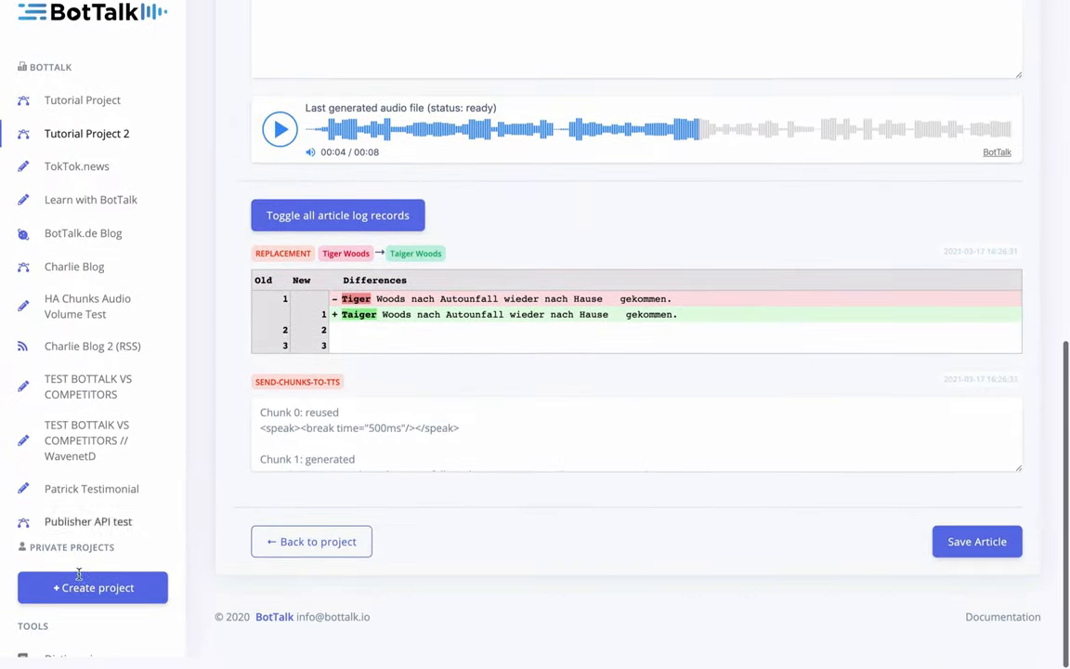
scroll(down, 3)
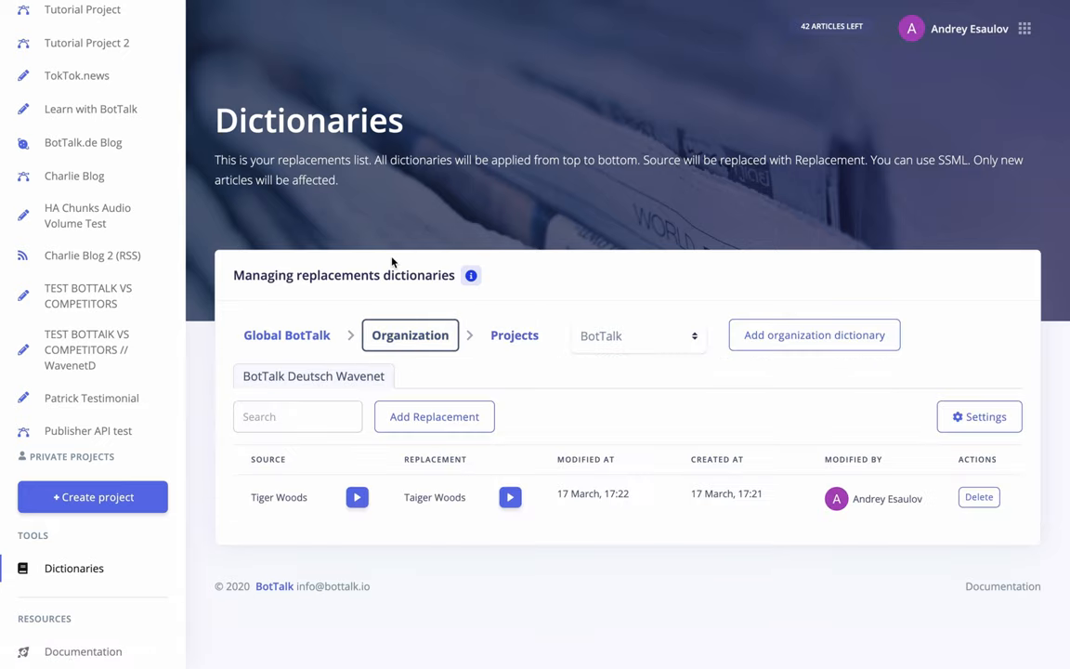
- Switch to the Global BotTalk dictionaries to view the German - WaveNet Global list
scroll(up, 3)
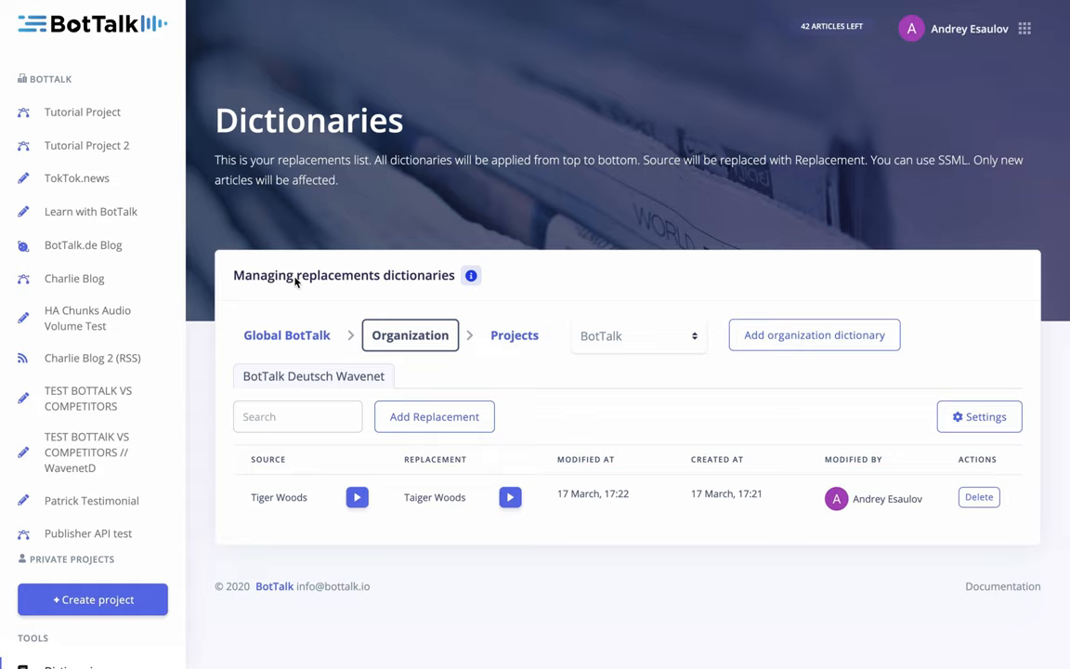
click(286, 335)
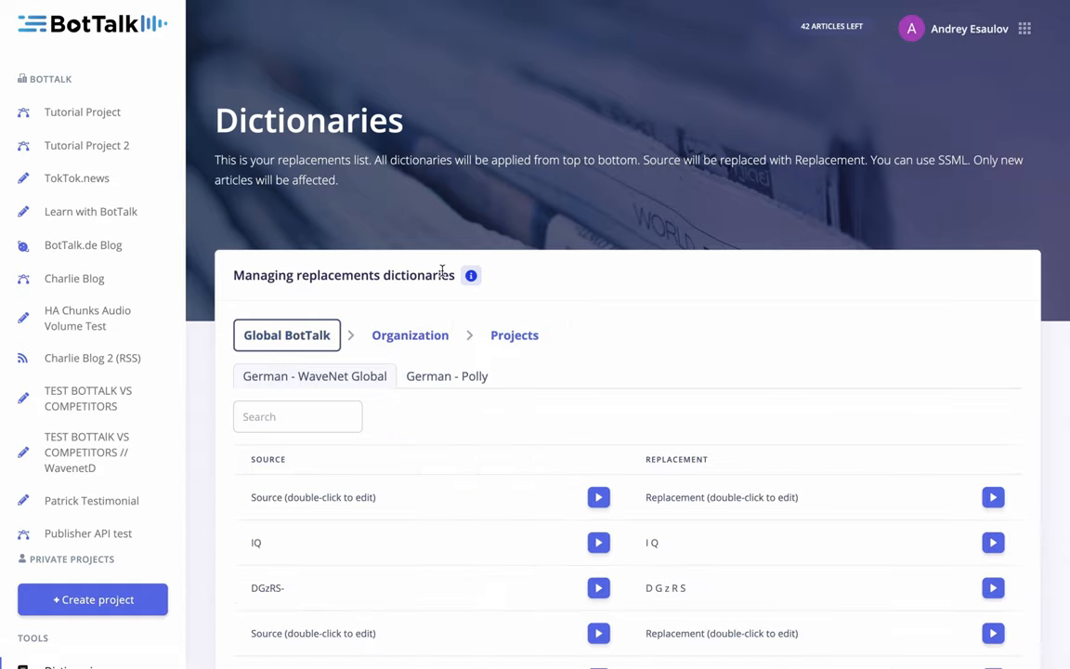
- Go to page 3 of German - WaveNet Global, select Astra-Zeneca and play Astra-Zenecaa
scroll(down, 3)
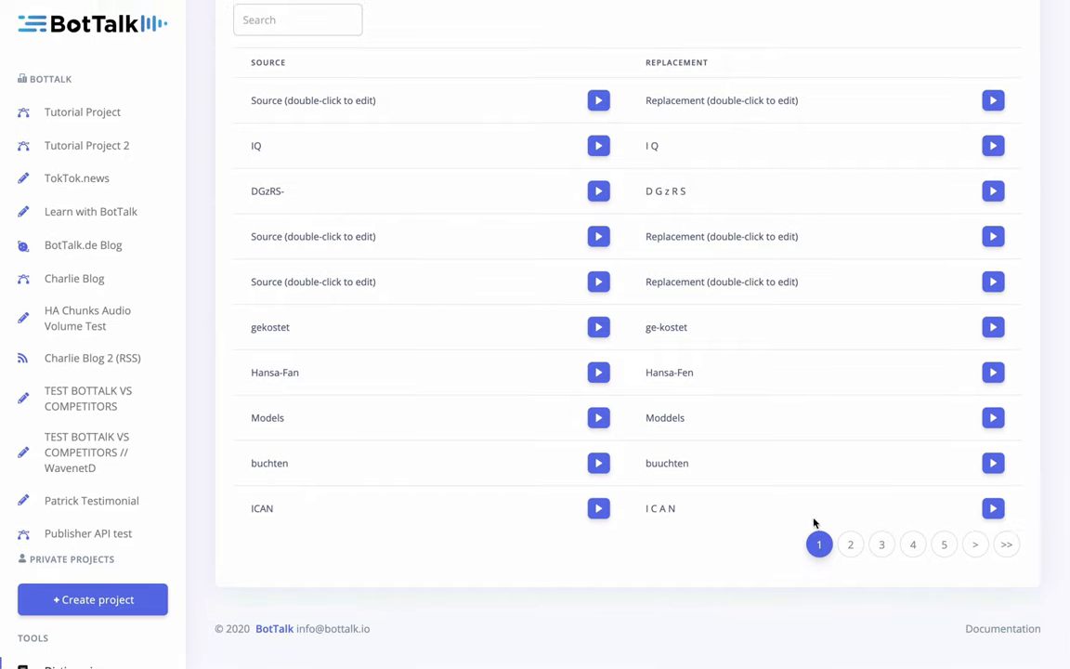
click(850, 544)
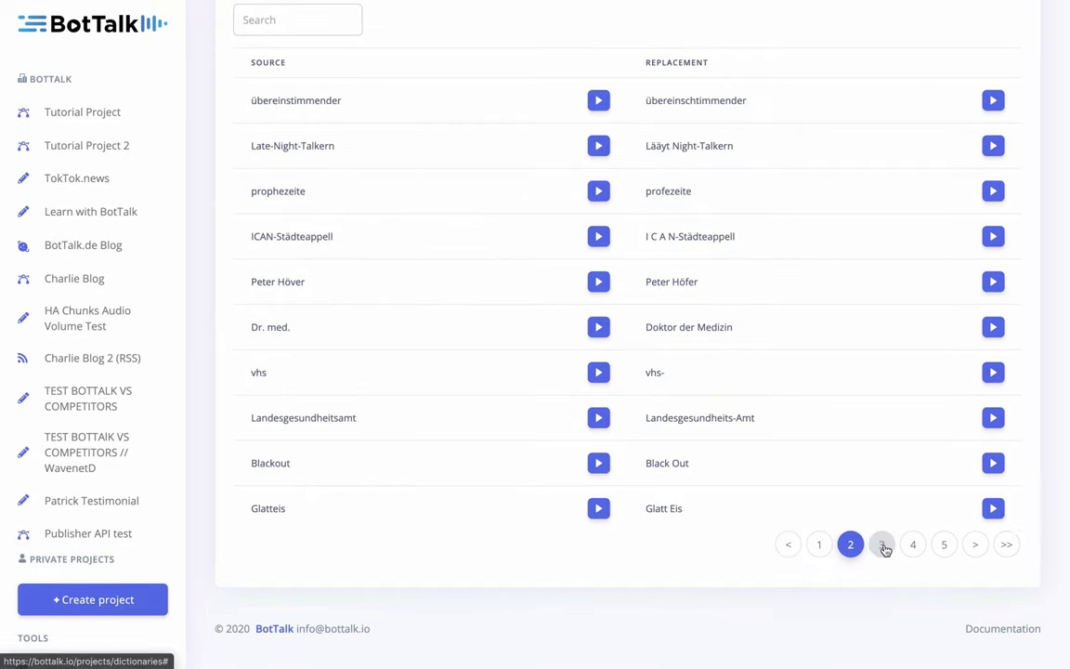
click(881, 544)
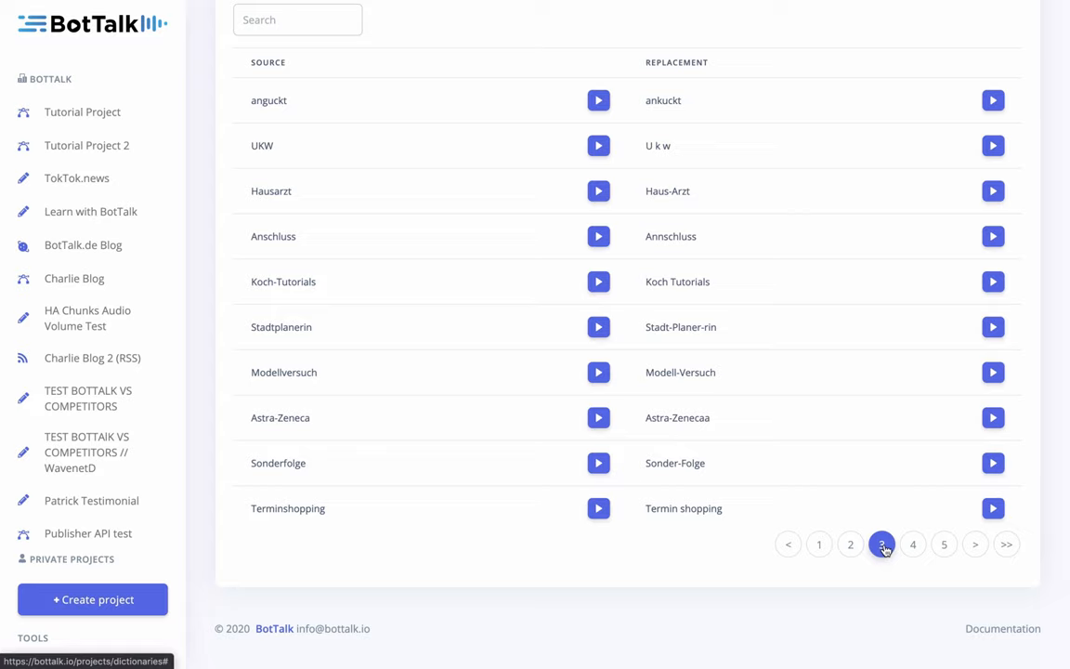
mouse_move(912, 544)
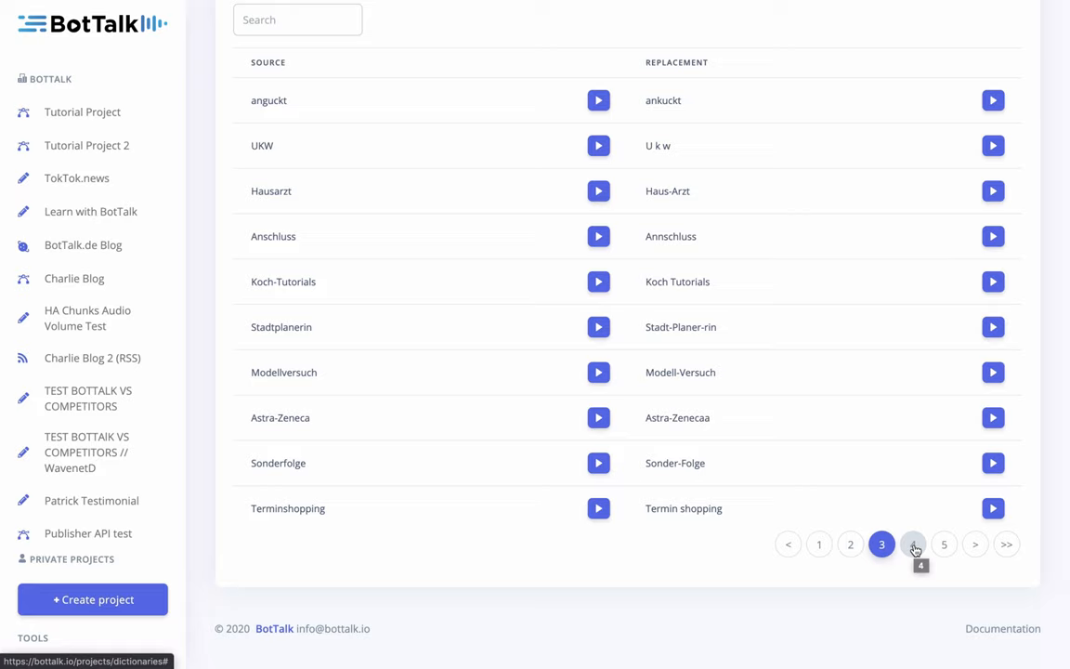
mouse_move(638, 507)
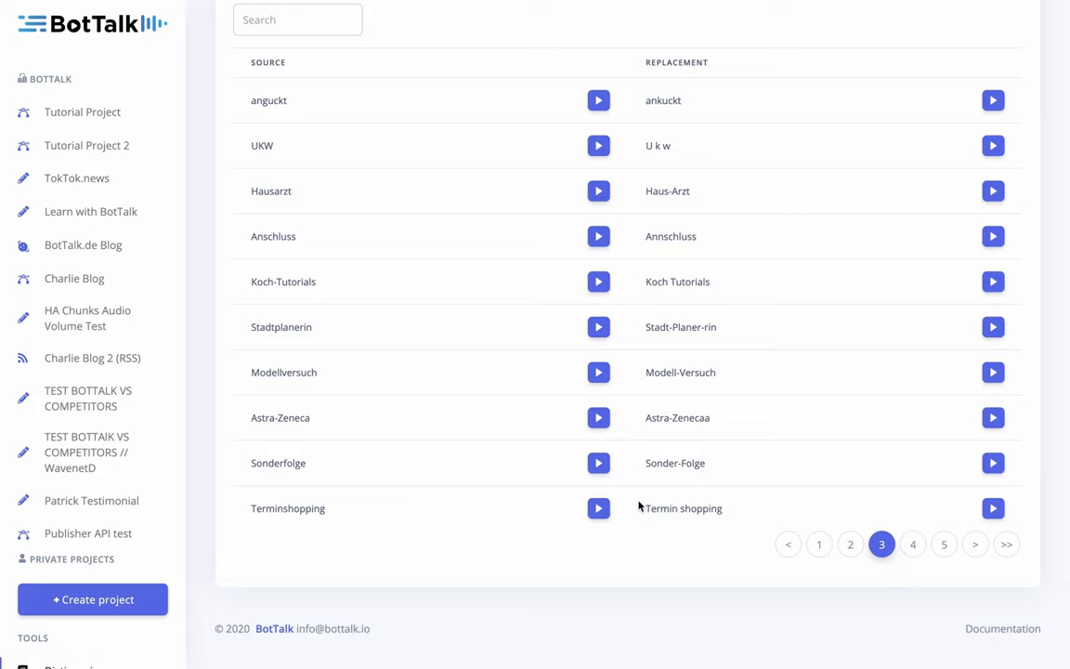
mouse_move(324, 422)
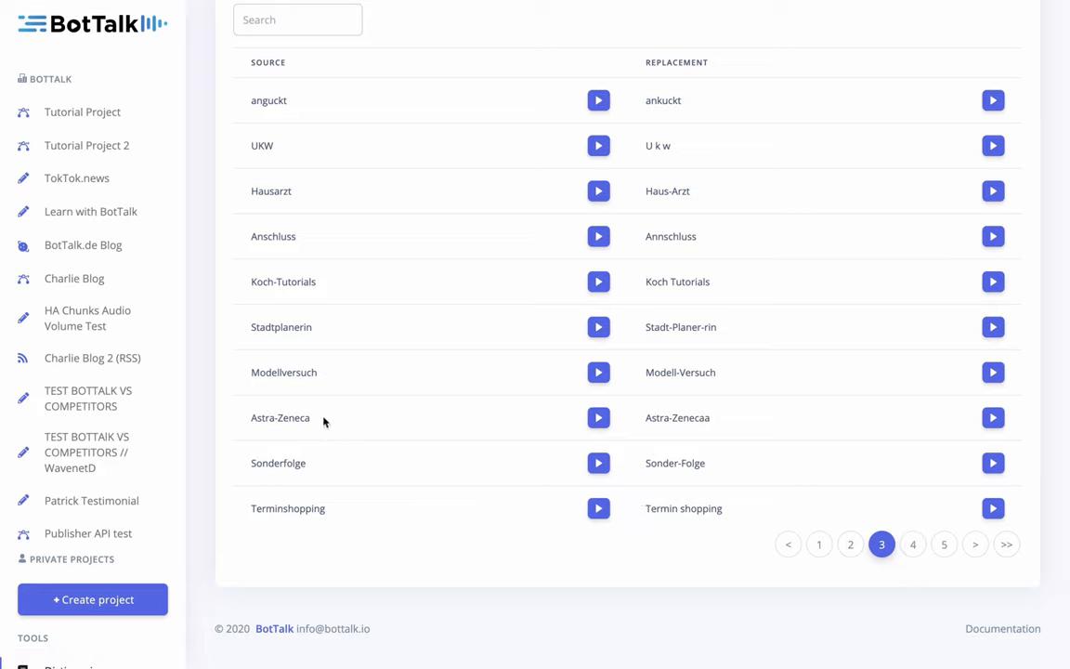
mouse_move(249, 424)
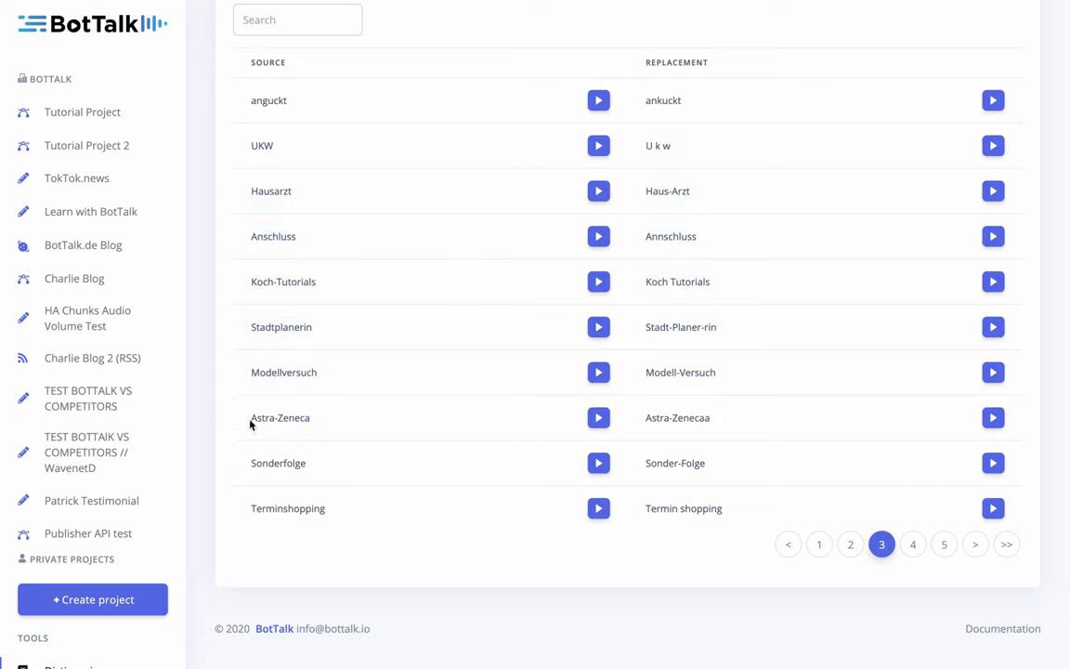
double_click(279, 416)
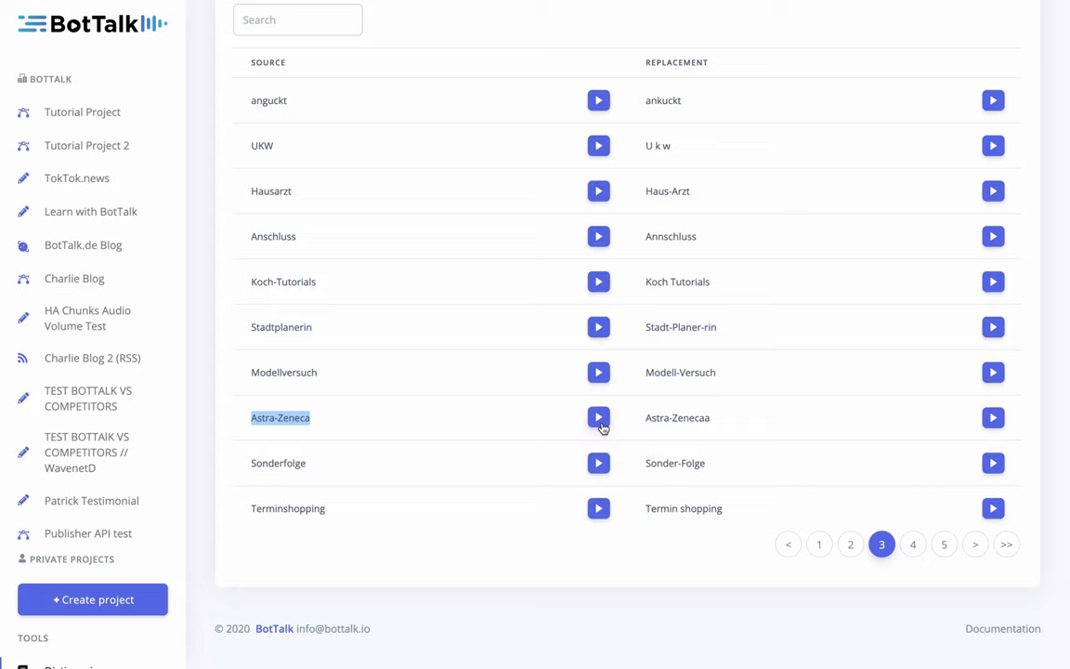
mouse_move(956, 425)
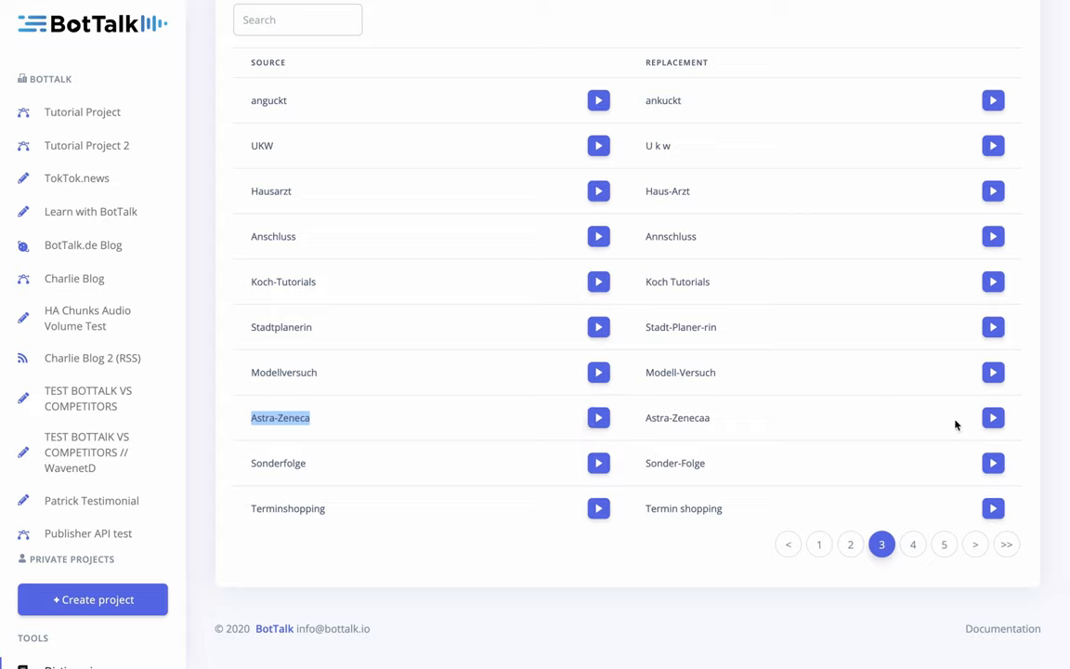
click(992, 416)
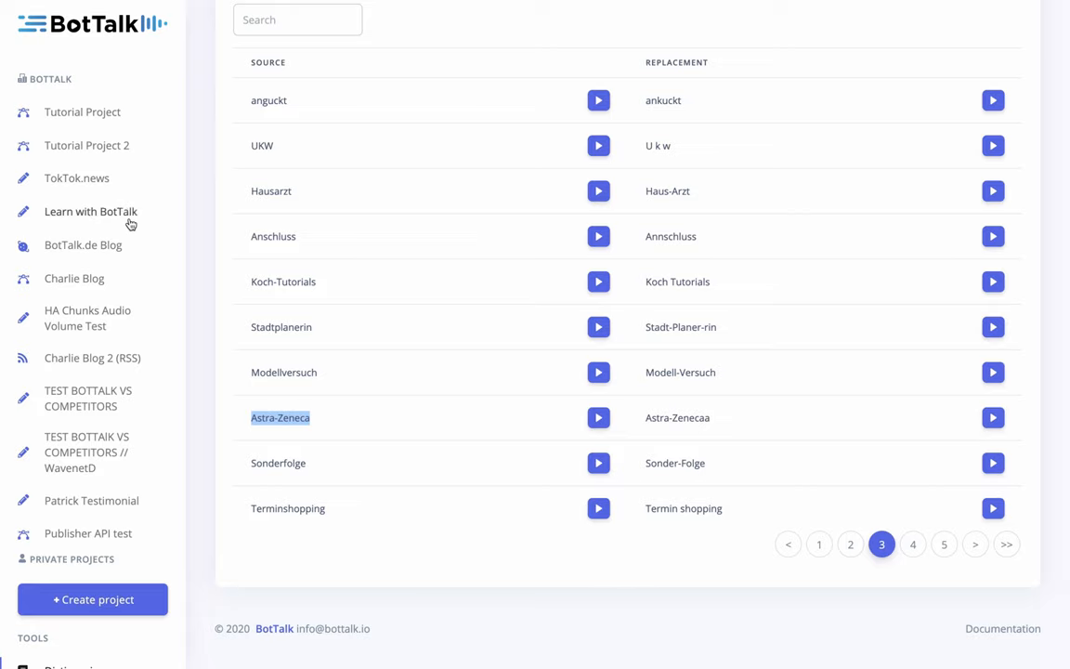
scroll(up, 3)
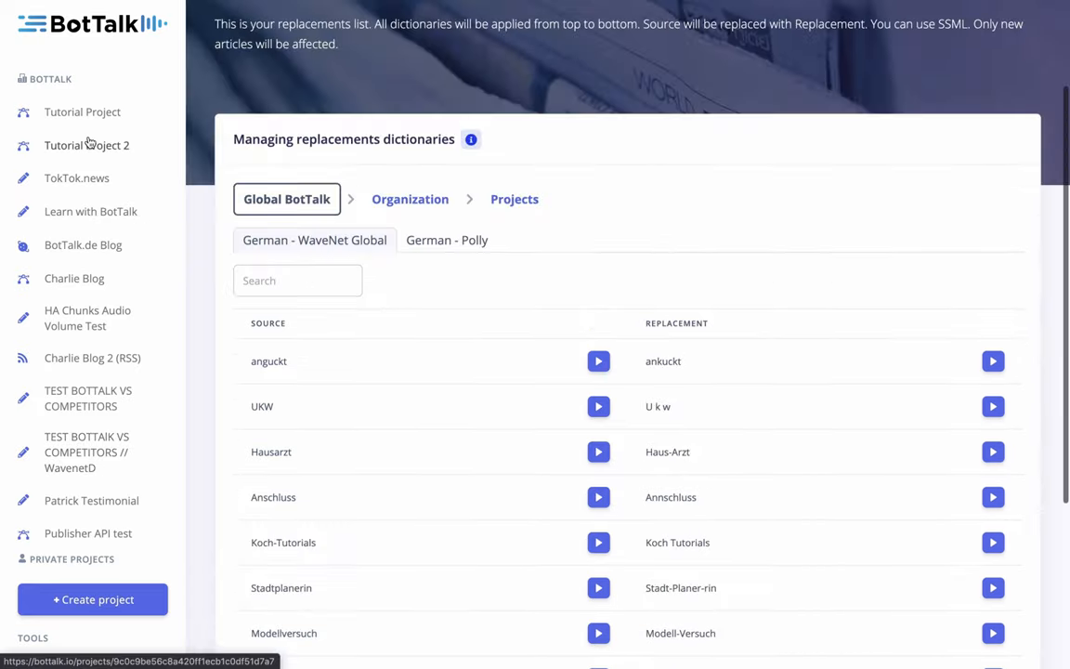
- Add and save the article 'Astra-Zeneca ist ein Impfstoff.' in Tutorial Project 2
click(86, 145)
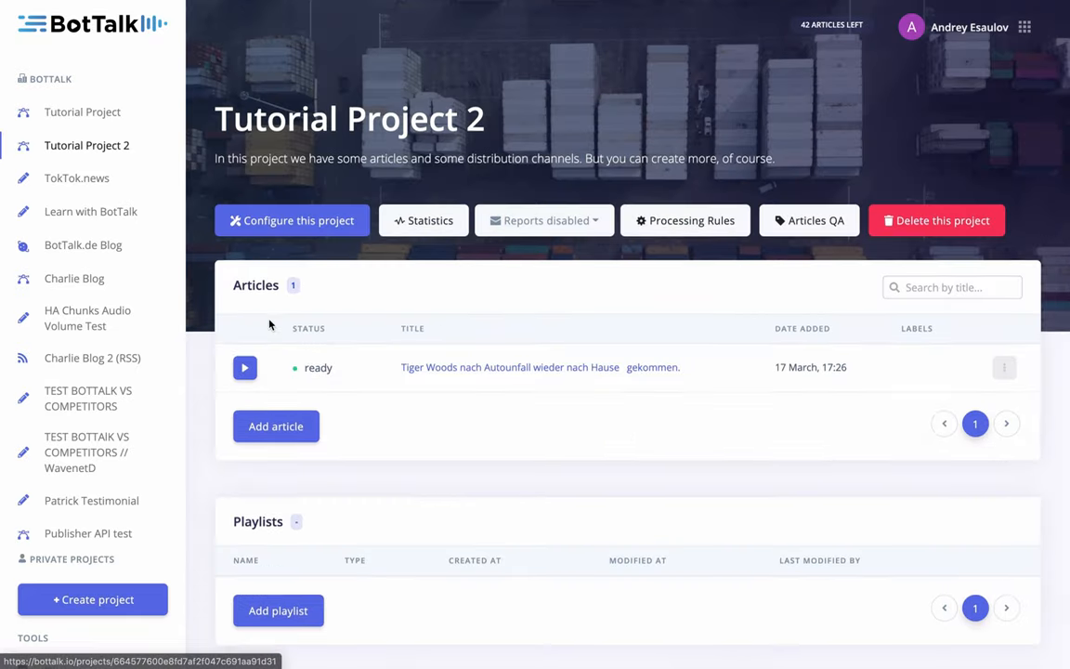
click(276, 425)
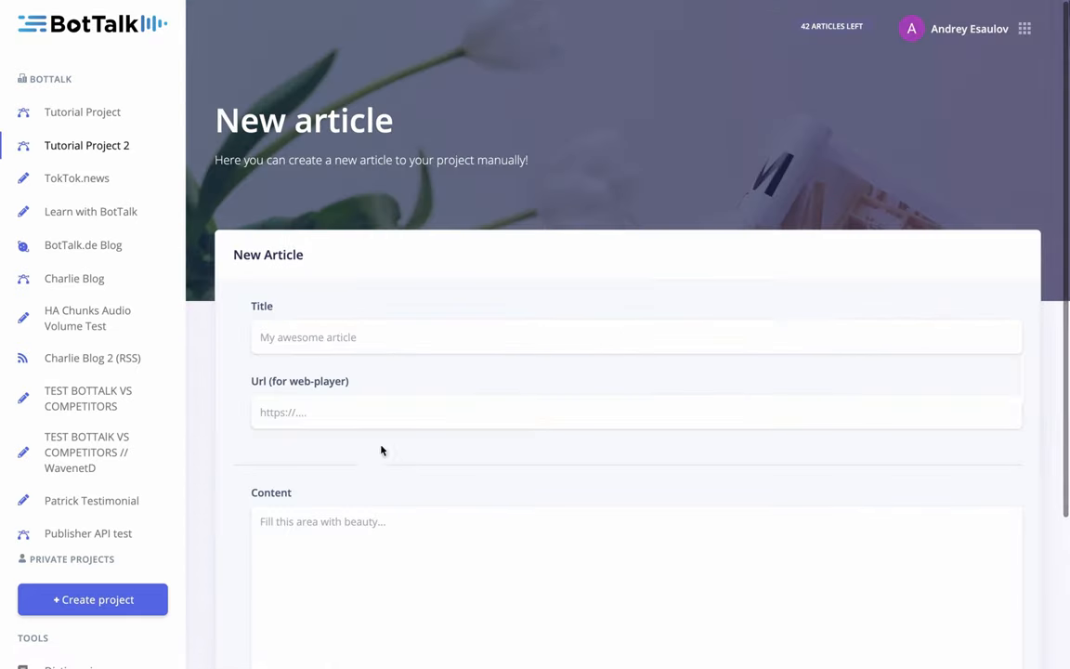
text(Astra-Zeneca)
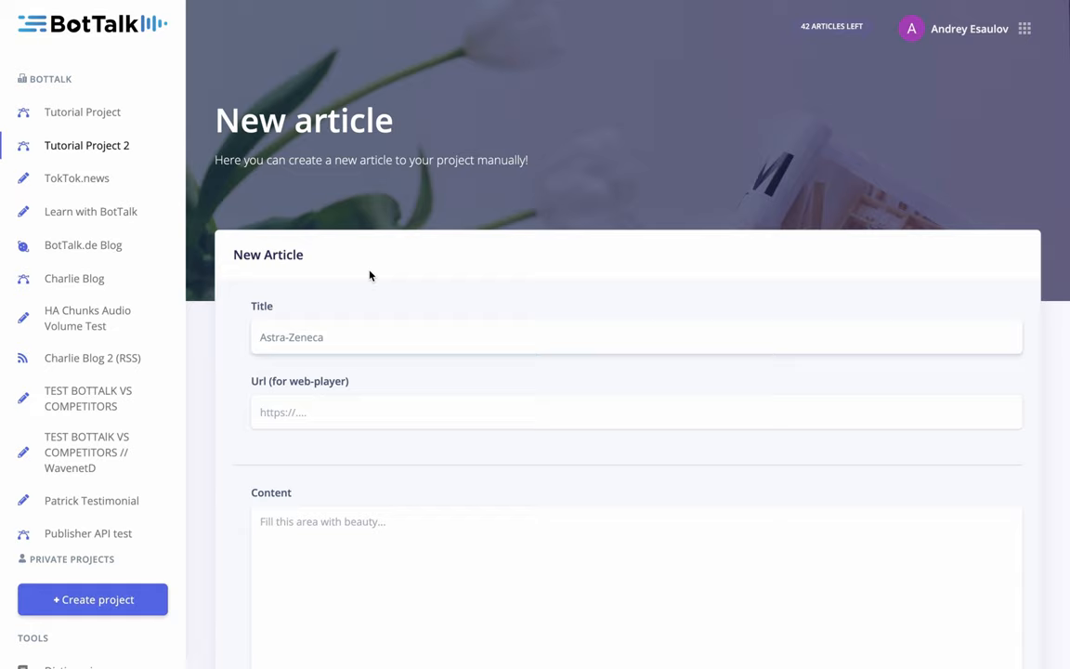
text(ist)
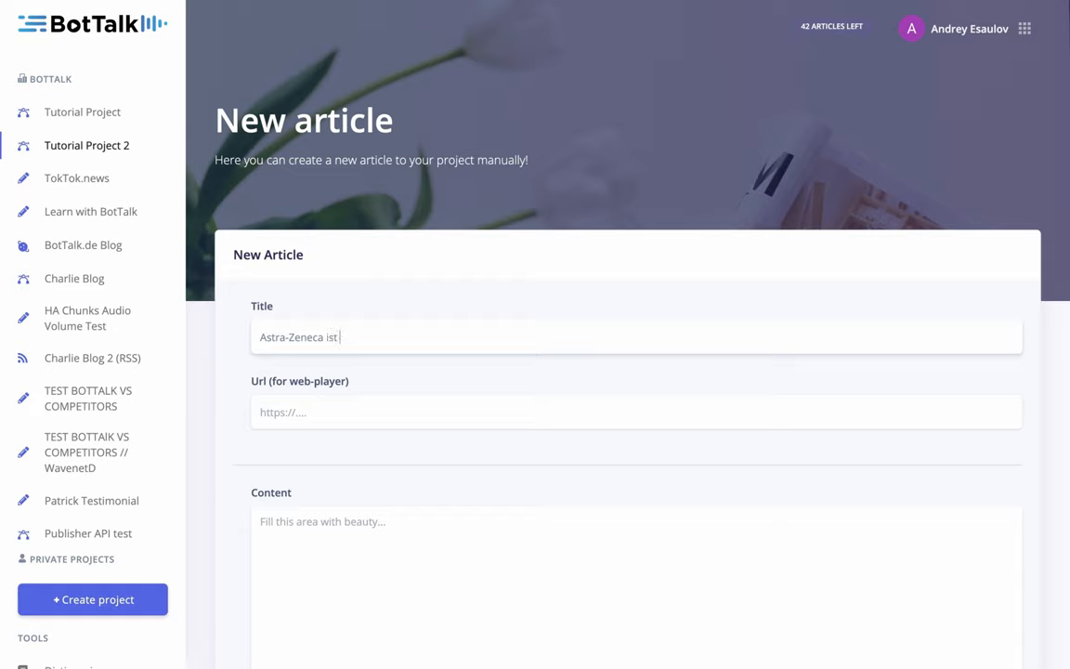
text(ein Impfstoff.)
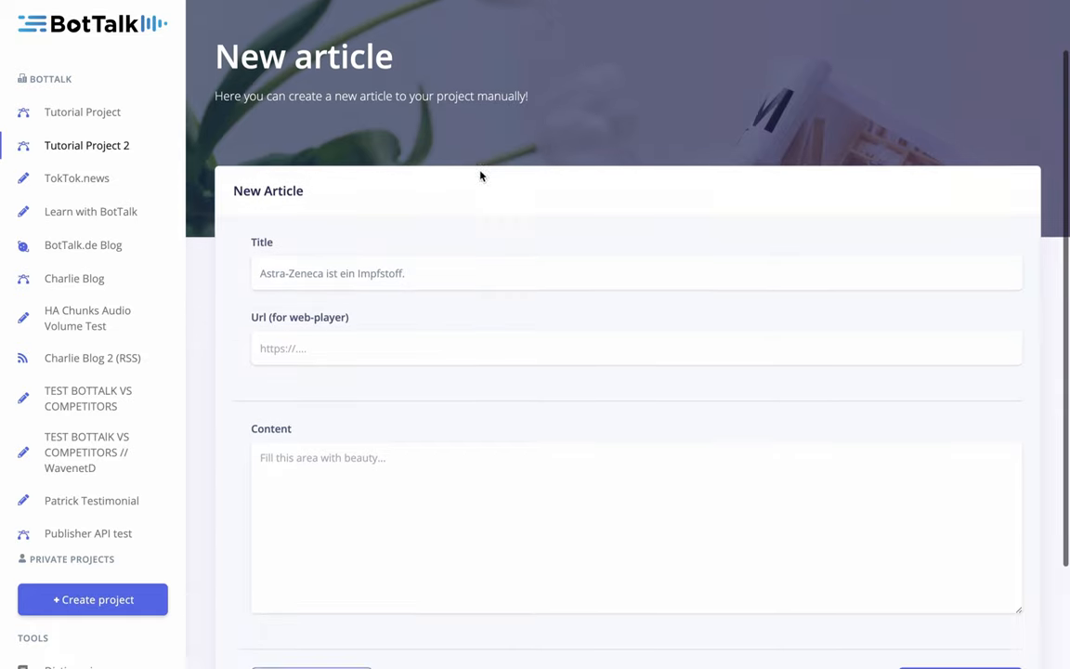
click(86, 144)
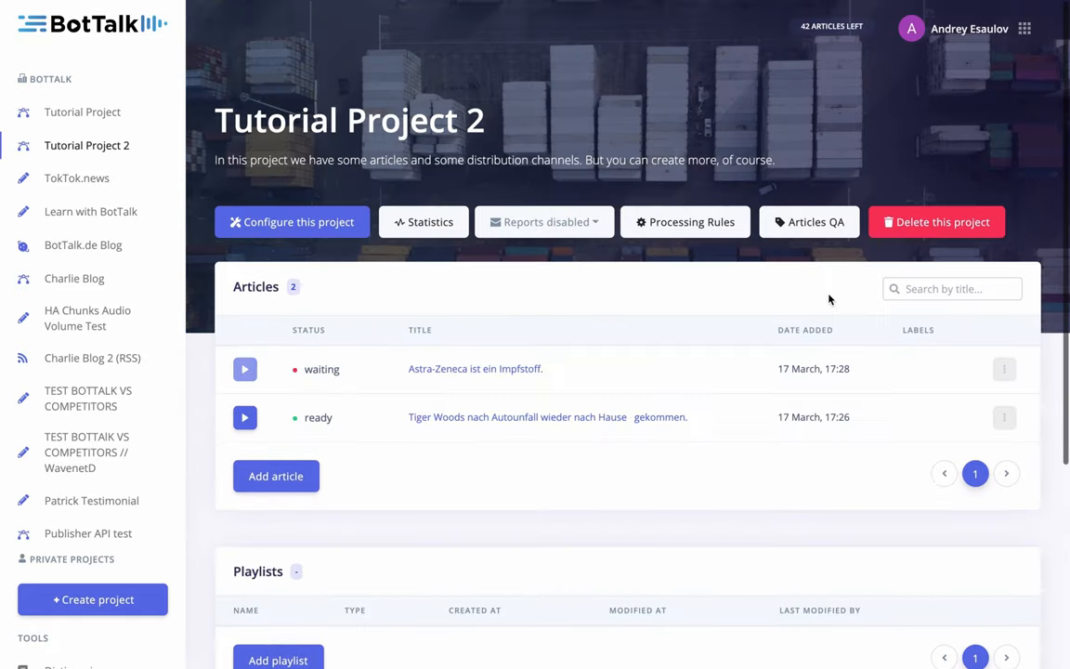
click(246, 368)
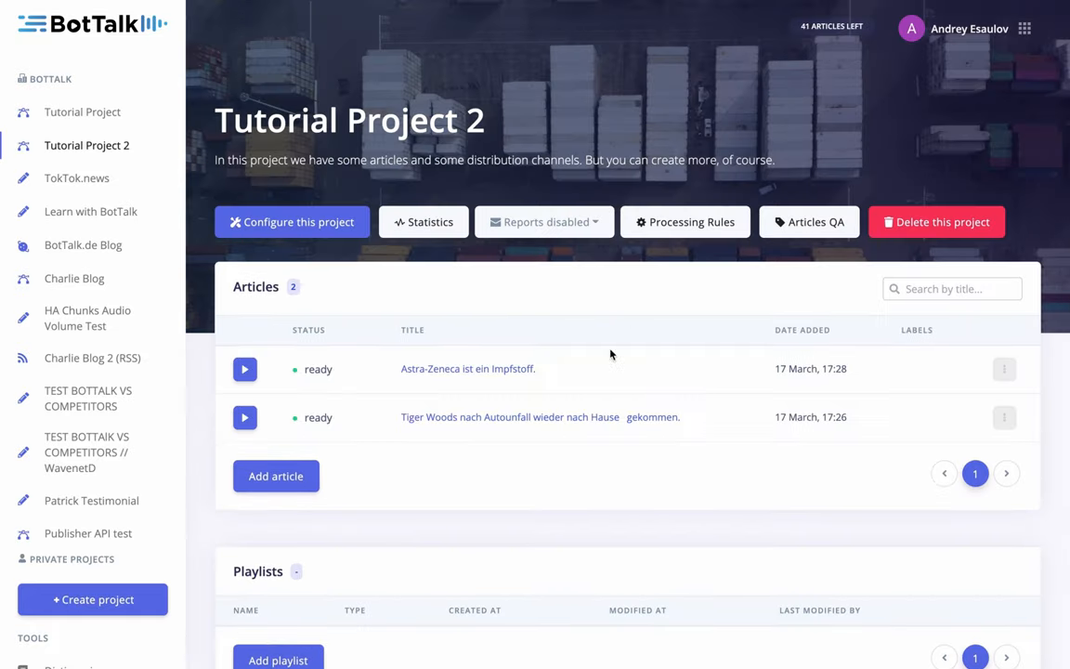
- Open the Astra-Zeneca article and scroll to its Astra-Zeneca → Astra-Zenecaa log entry
click(467, 368)
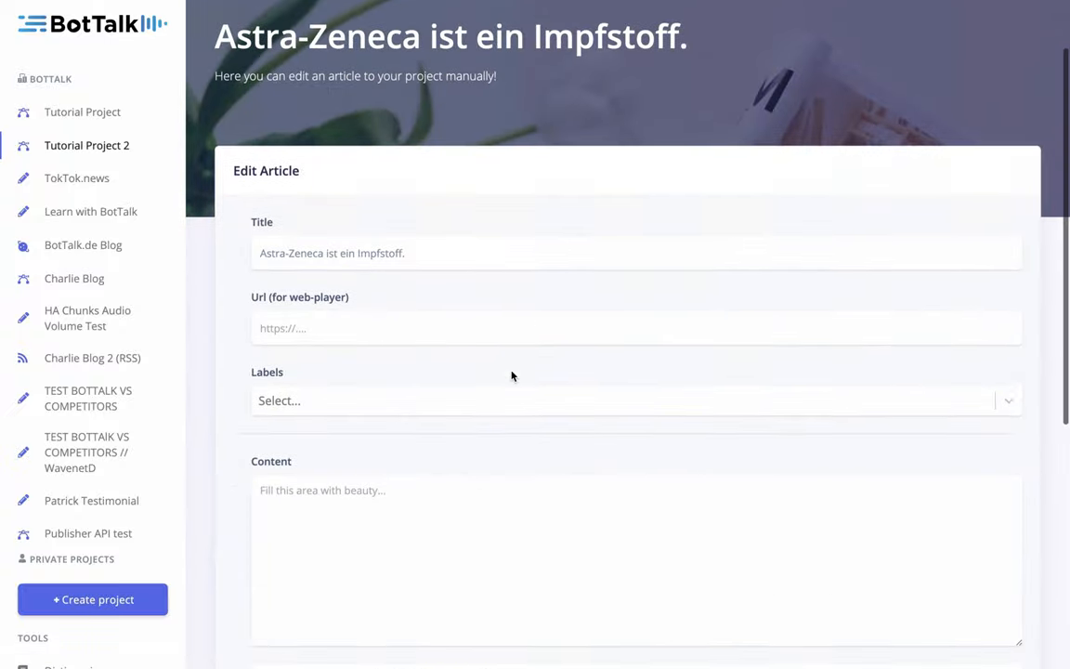
scroll(down, 3)
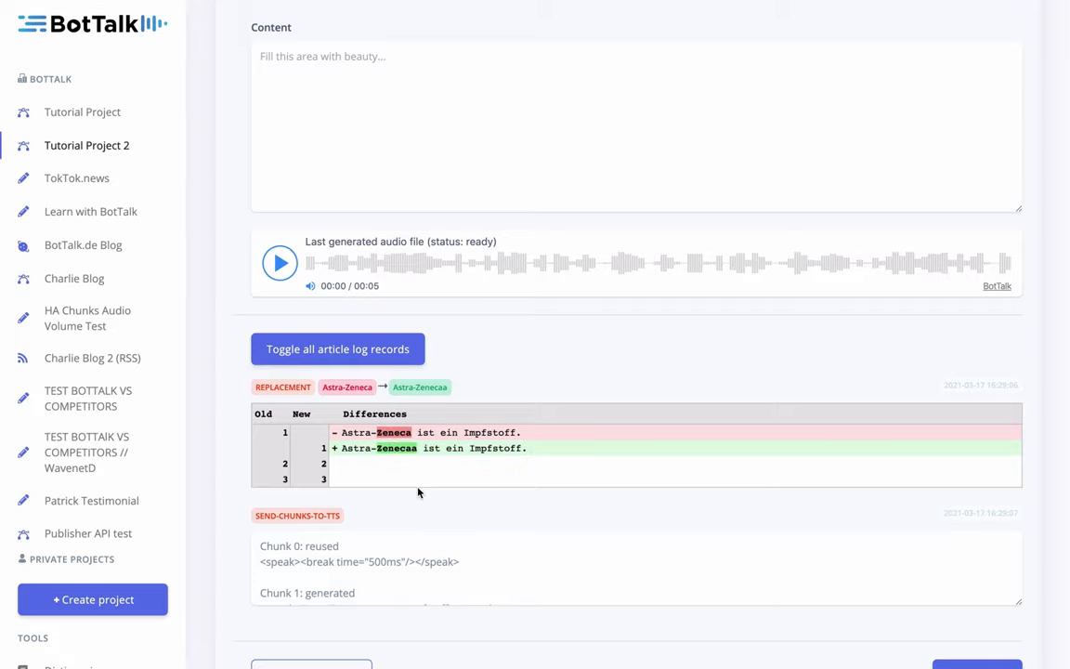
scroll(up, 3)
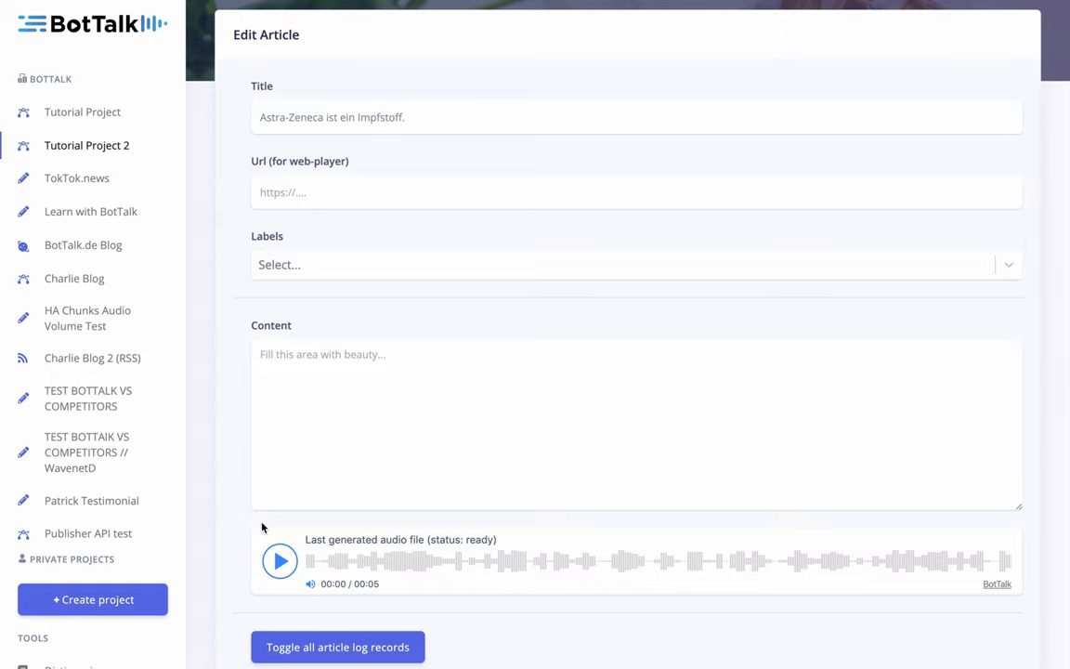
scroll(up, 3)
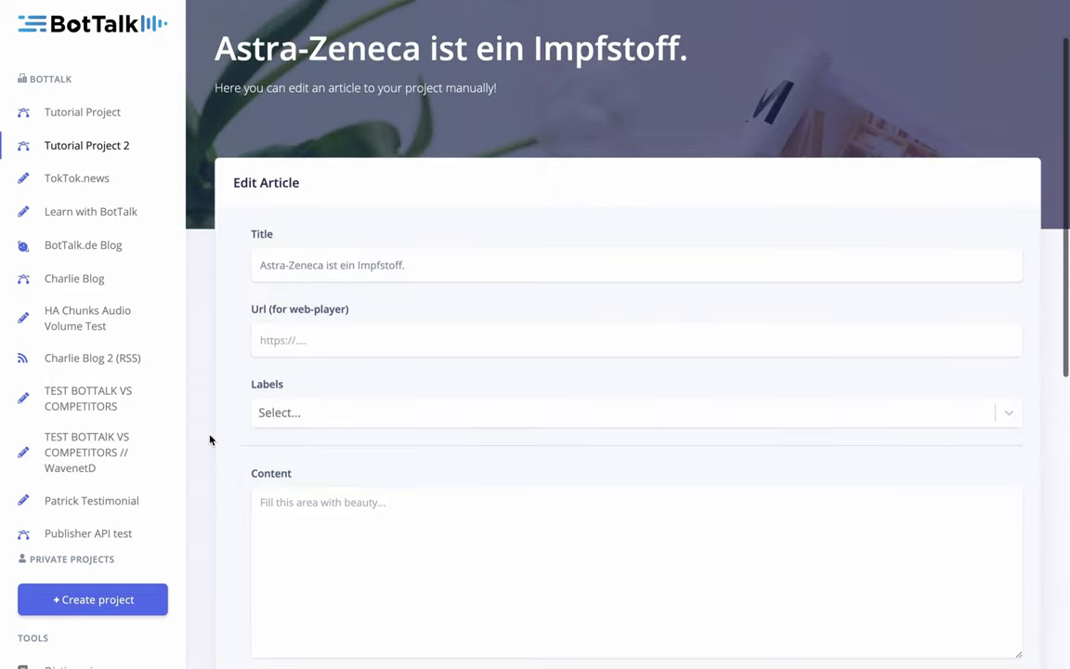
scroll(down, 3)
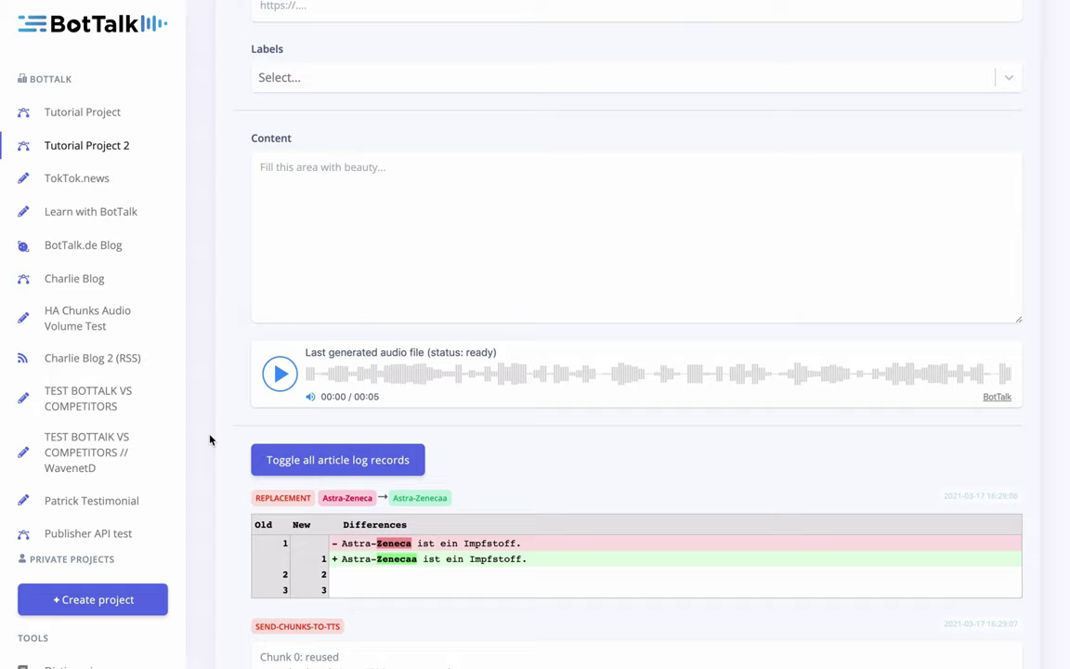
scroll(down, 3)
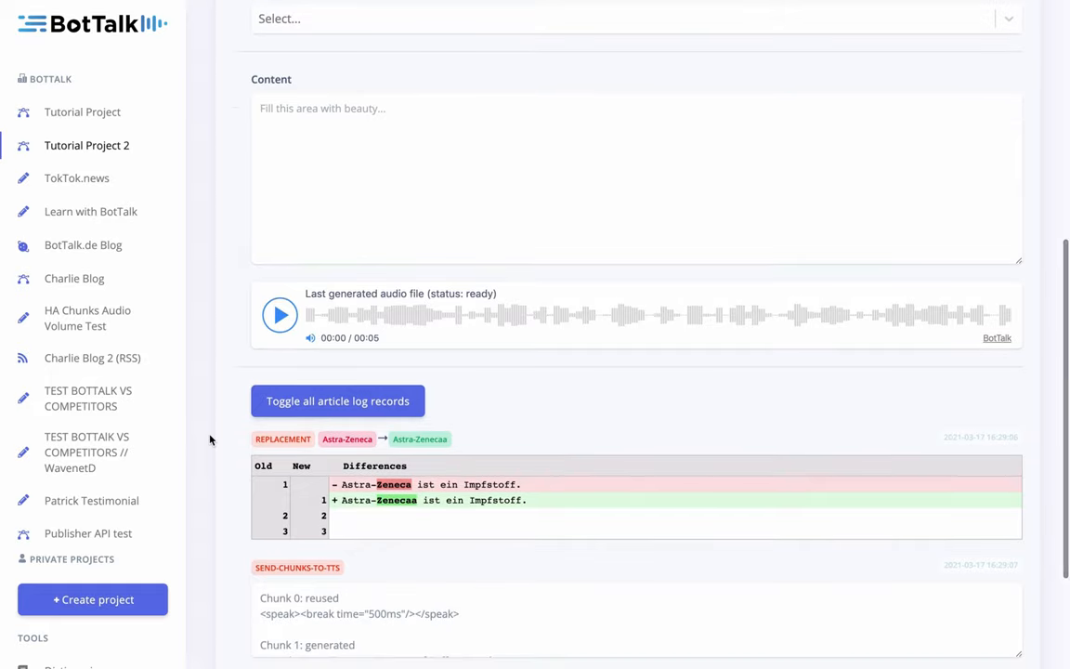
scroll(down, 3)
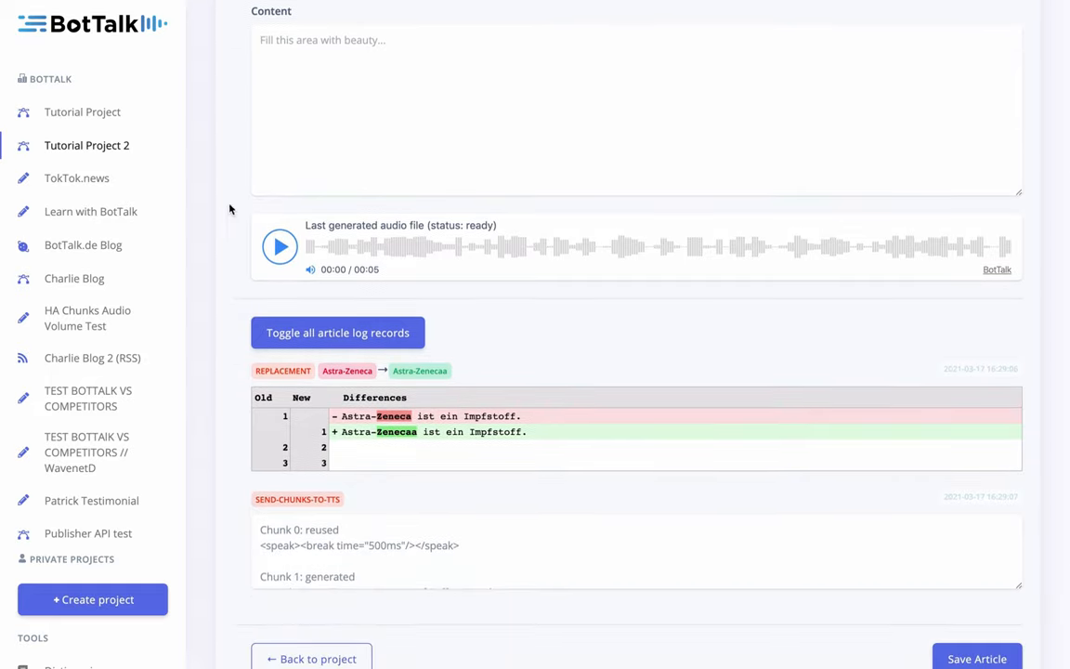
- Play and pause the Astra-Zeneca article's generated audio
click(279, 246)
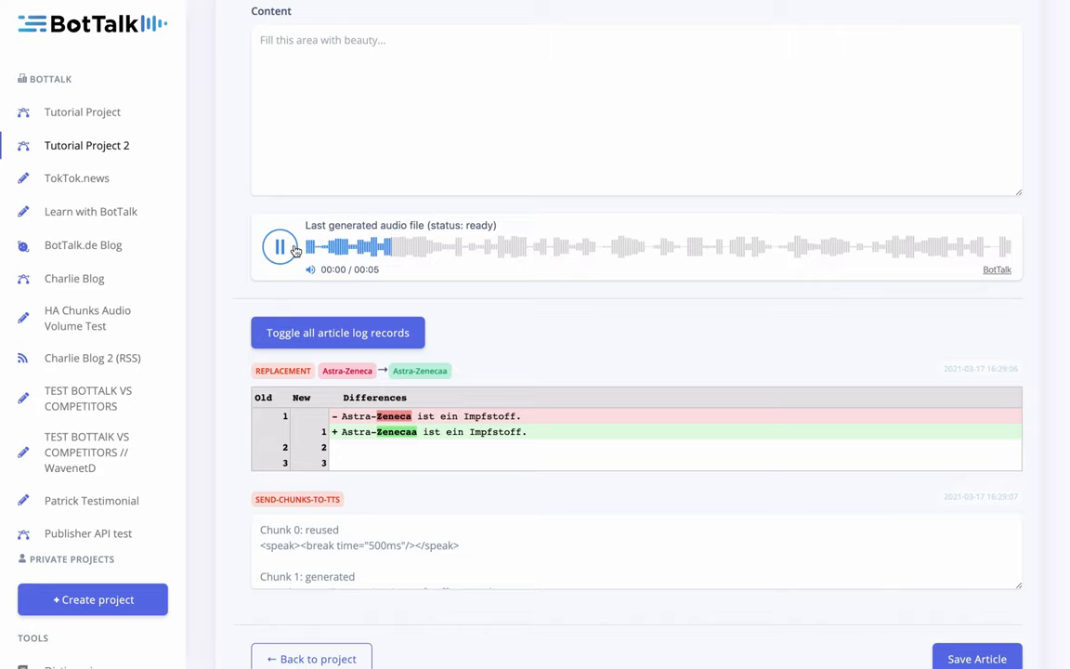
click(279, 246)
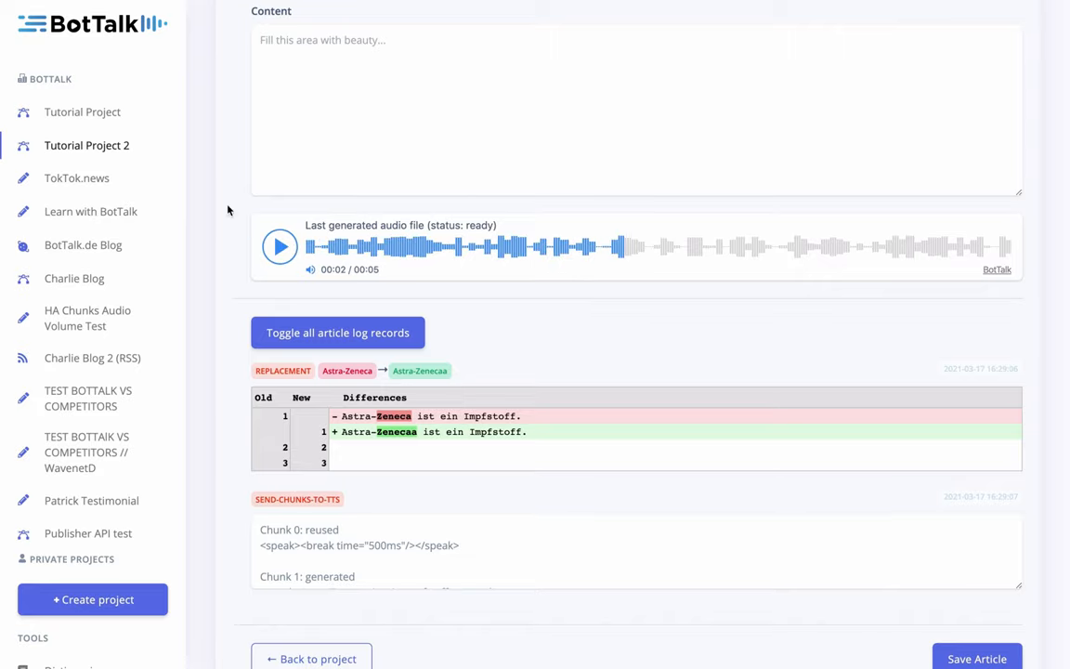
scroll(up, 3)
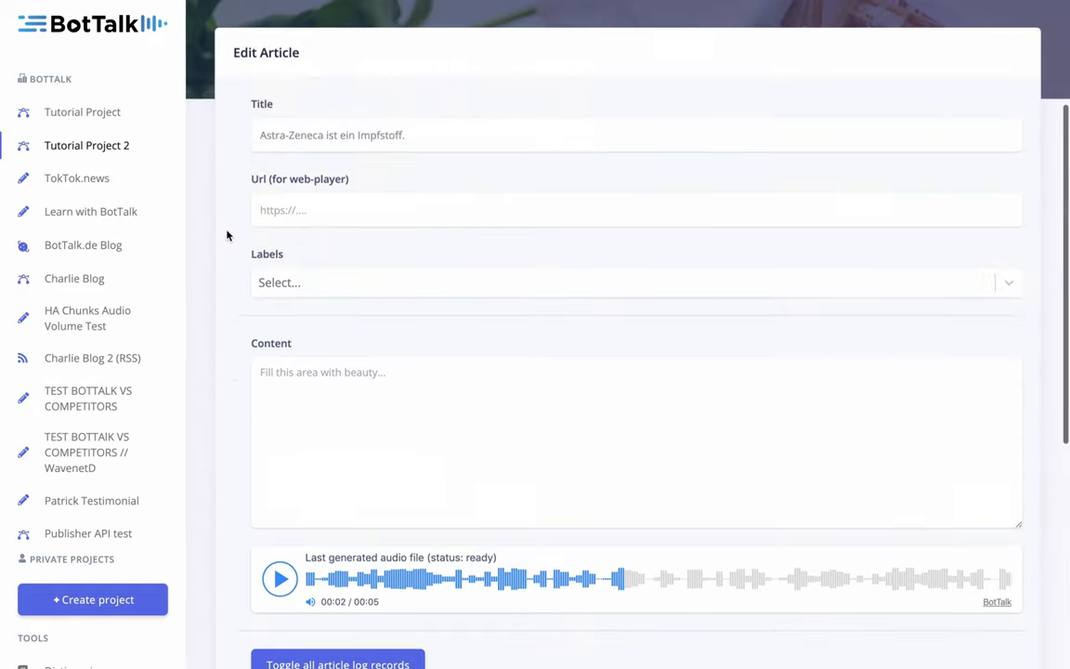
scroll(up, 3)
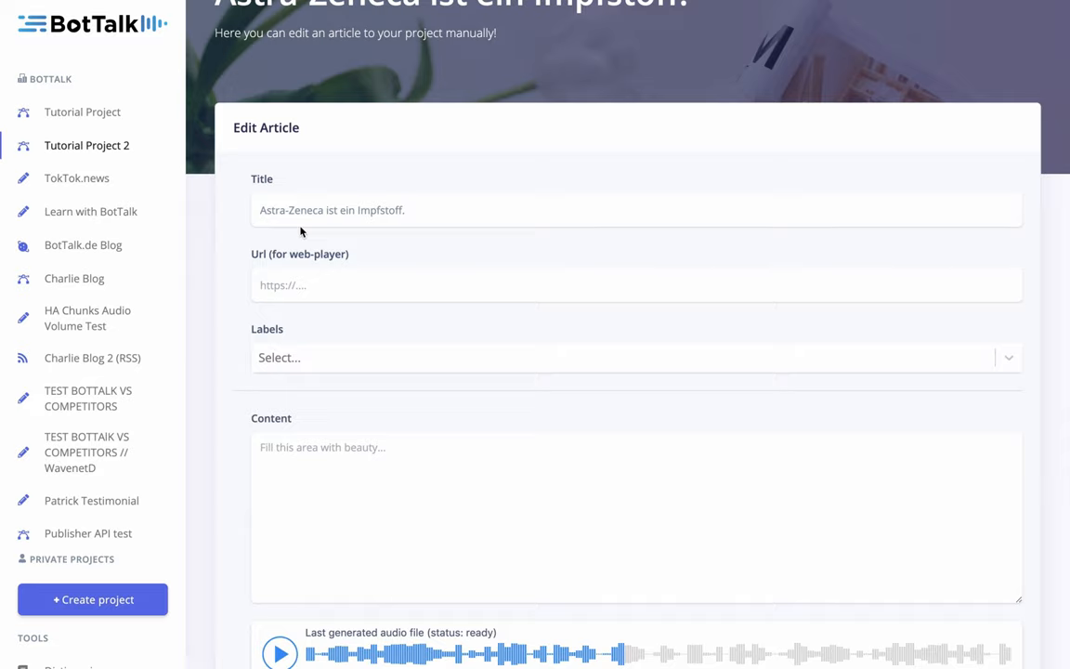
mouse_move(315, 214)
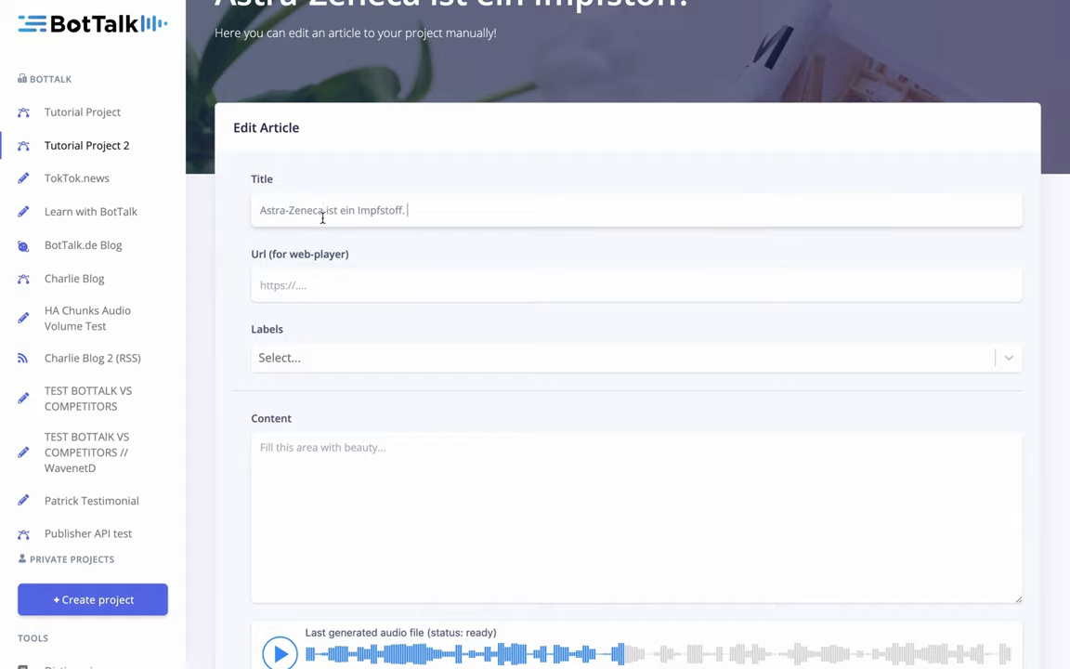
- Select Astra-Zeneca in the title, review the log, then go to Dictionaries
double_click(290, 209)
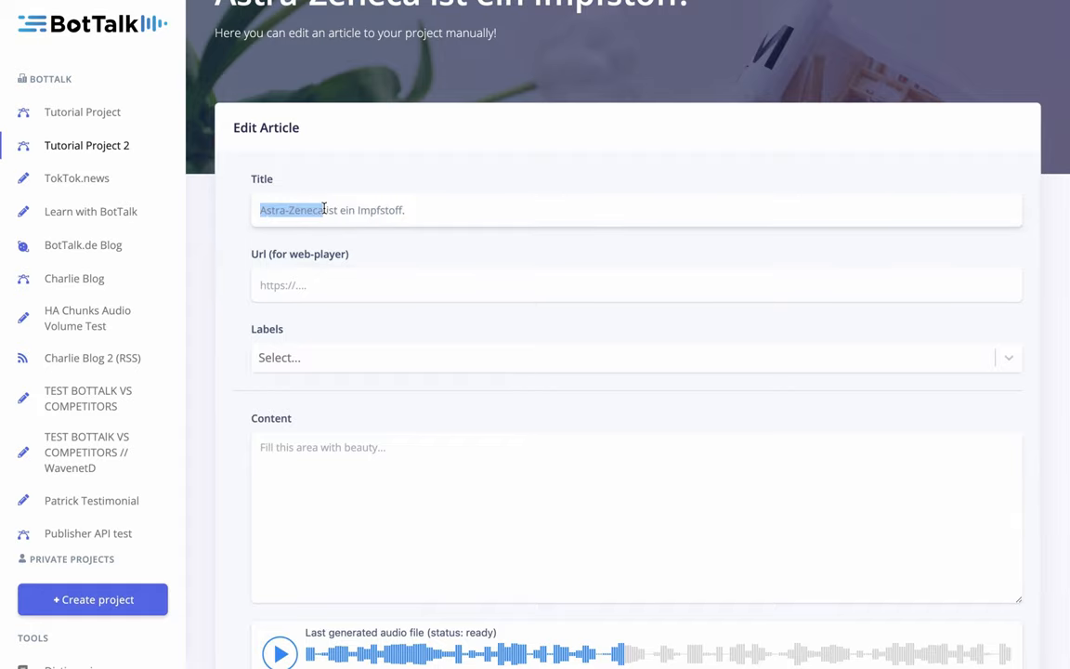
scroll(down, 3)
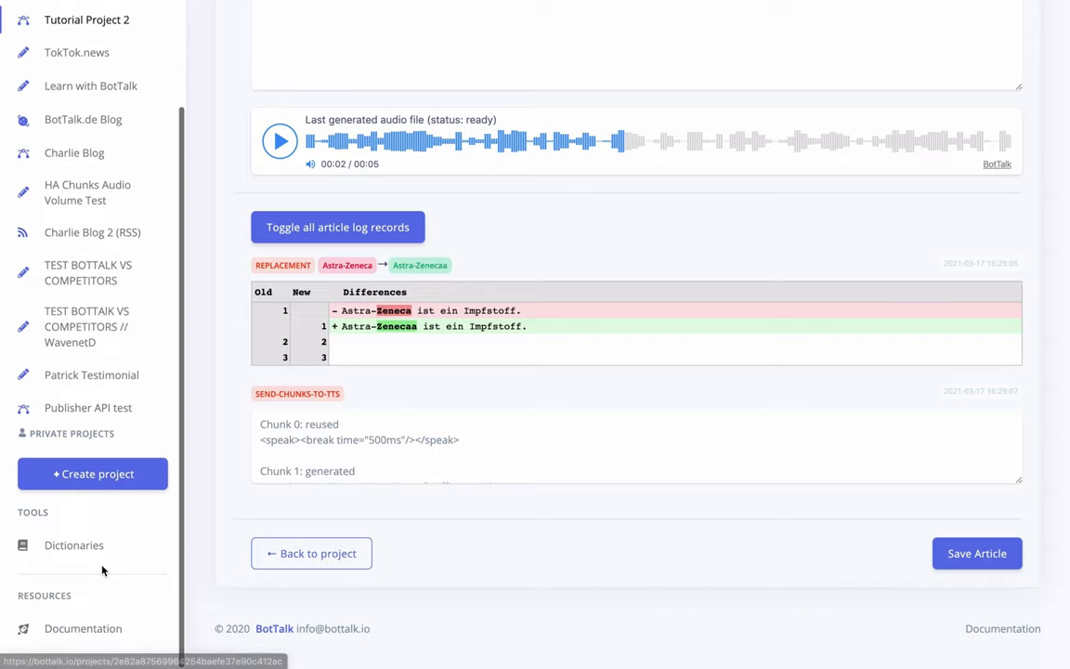
click(74, 545)
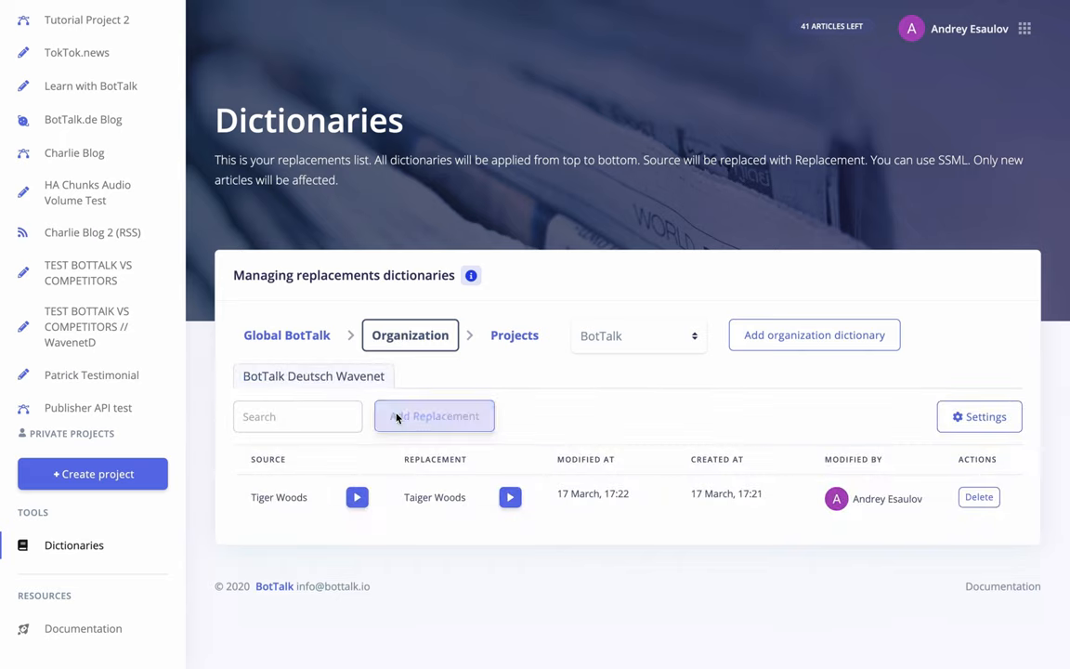
- Add the organization dictionary replacement Astra-Zeneca → Astra Zeenecca
click(434, 416)
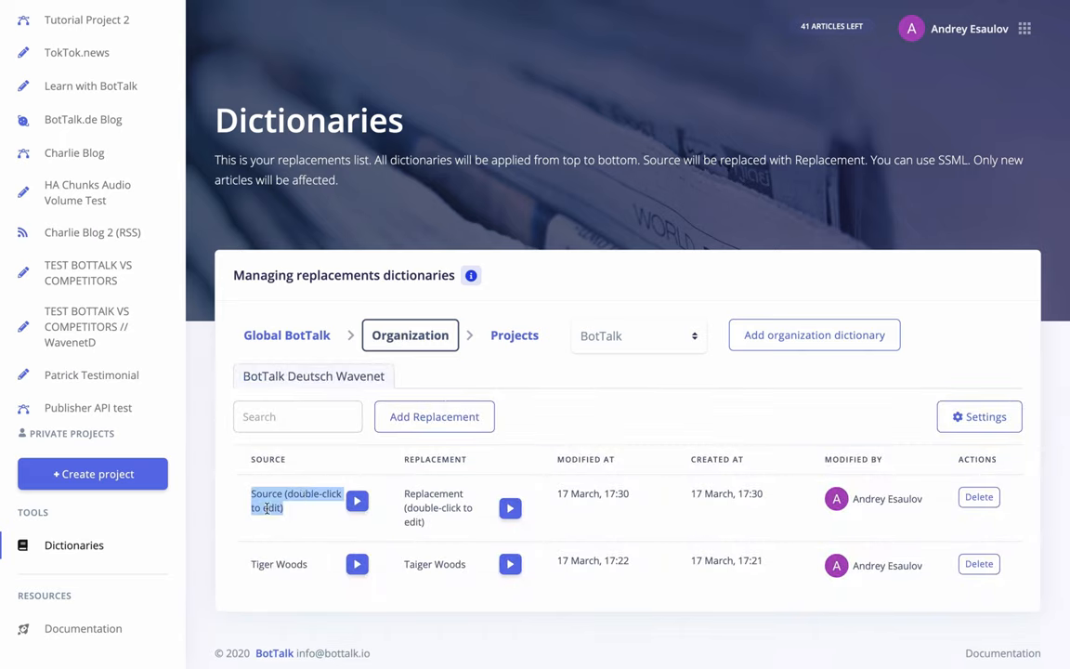
double_click(295, 499)
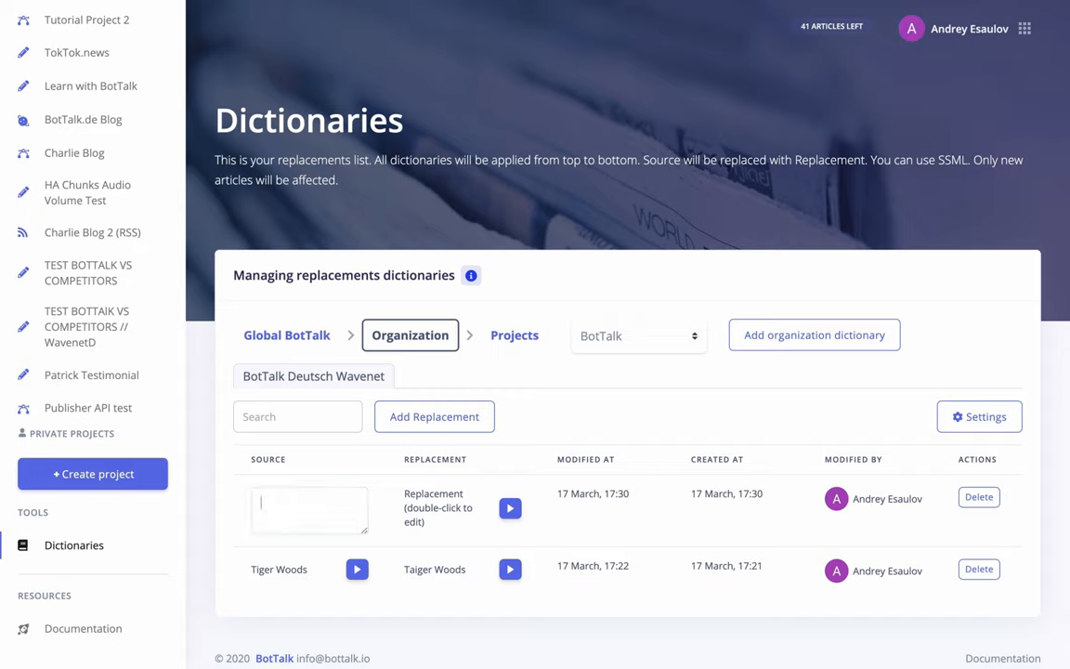
text(Astra-Zeneca)
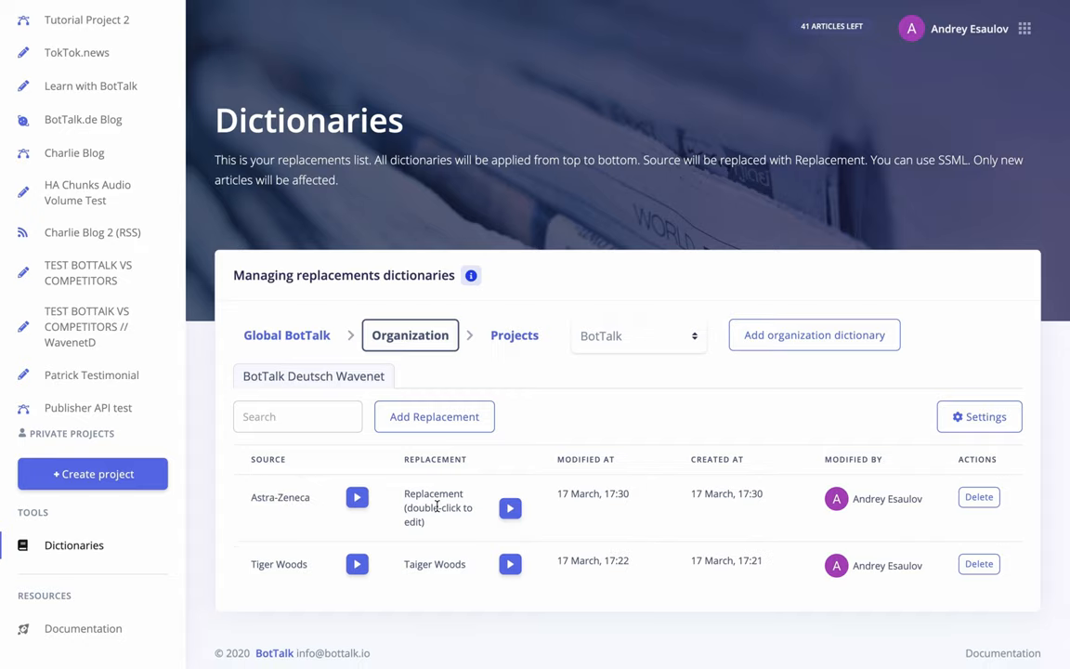
double_click(433, 506)
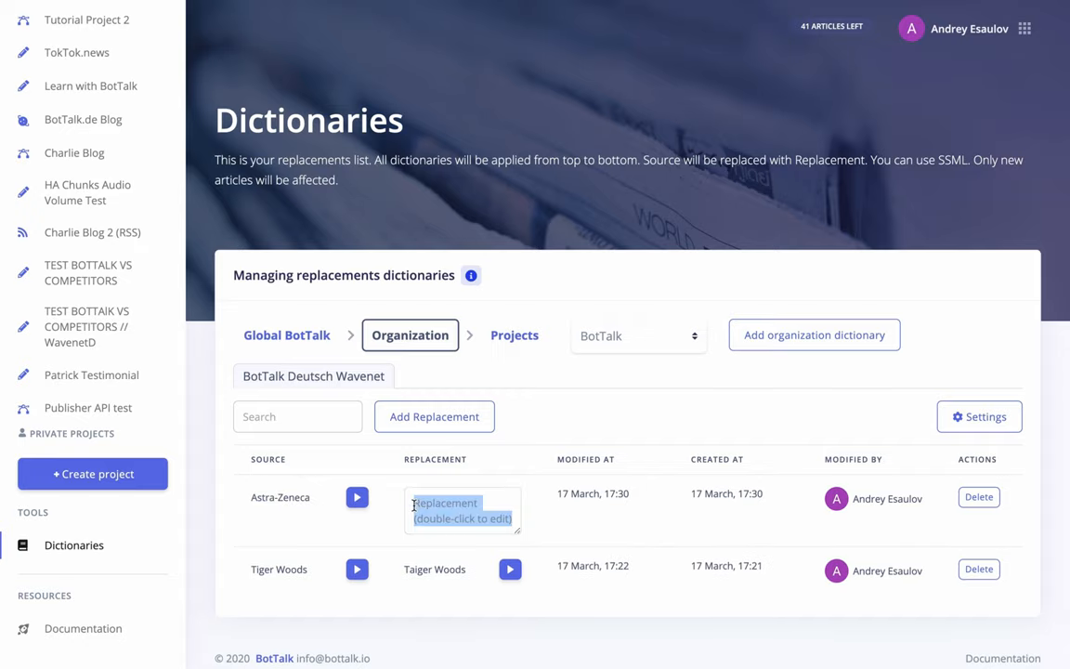
text(Astra Y)
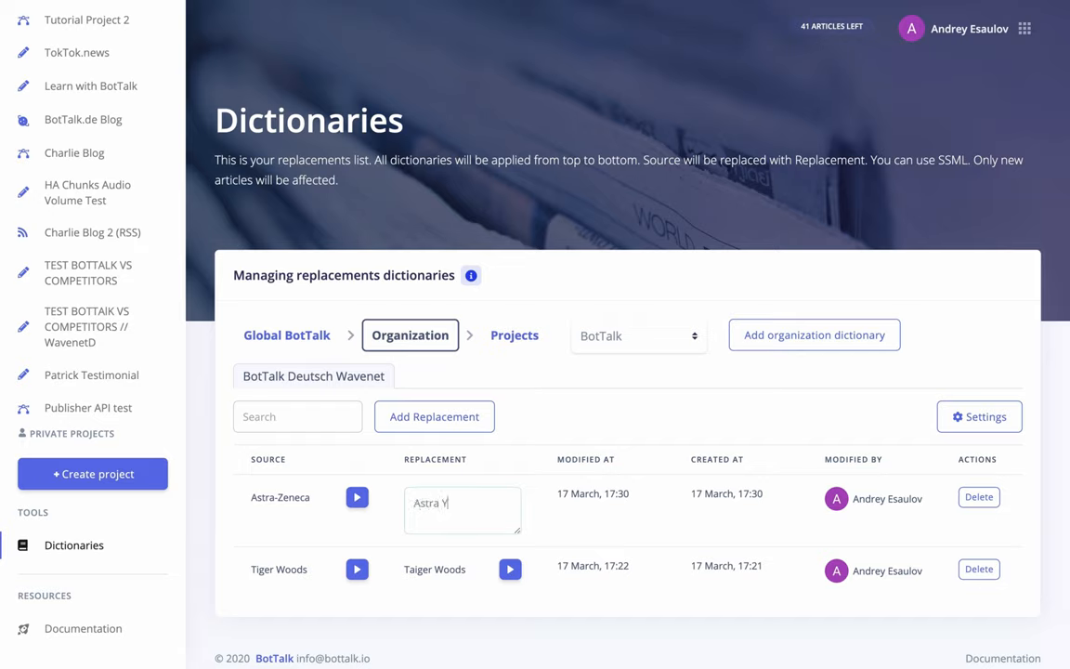
text(Astra Zeenecca)
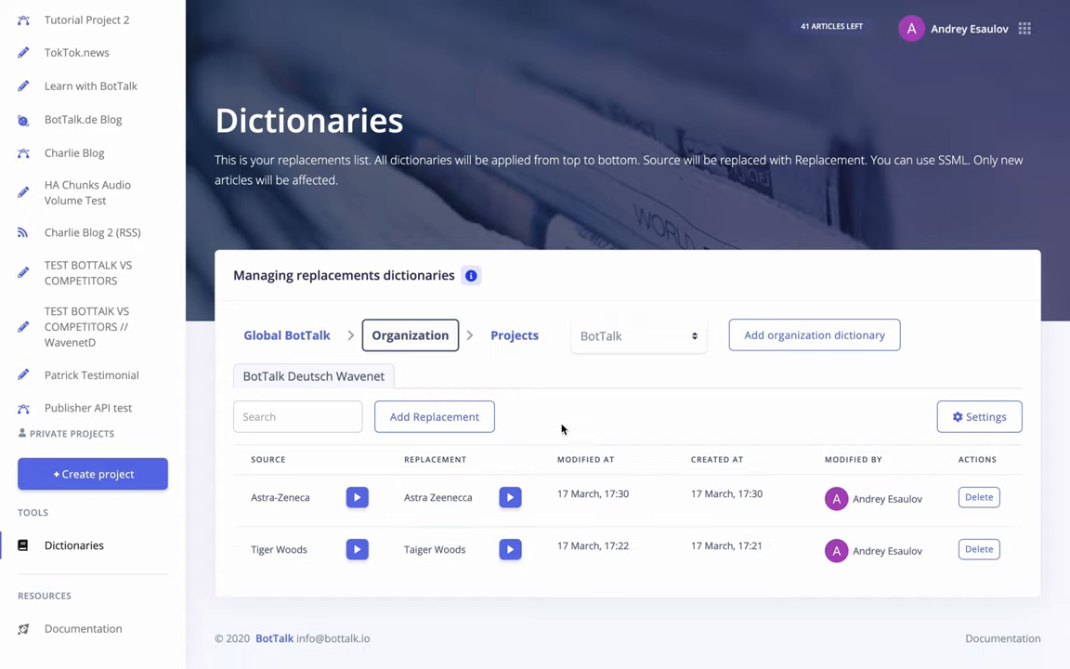
click(508, 497)
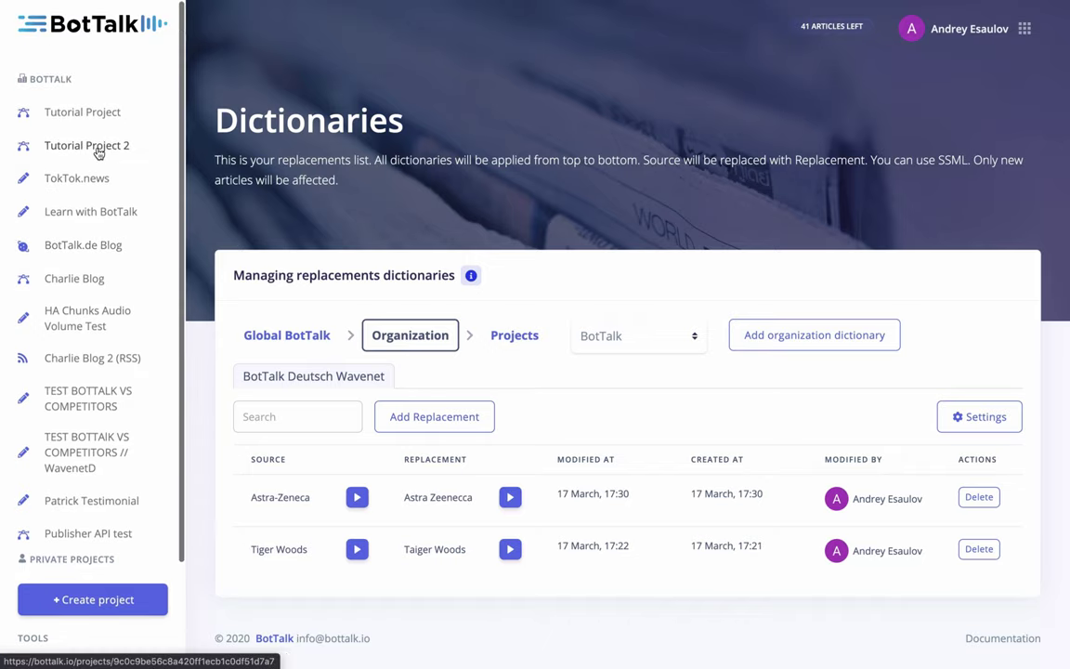
- Open the Astra-Zeneca article from Tutorial Project 2 and scroll down its edit page
click(86, 145)
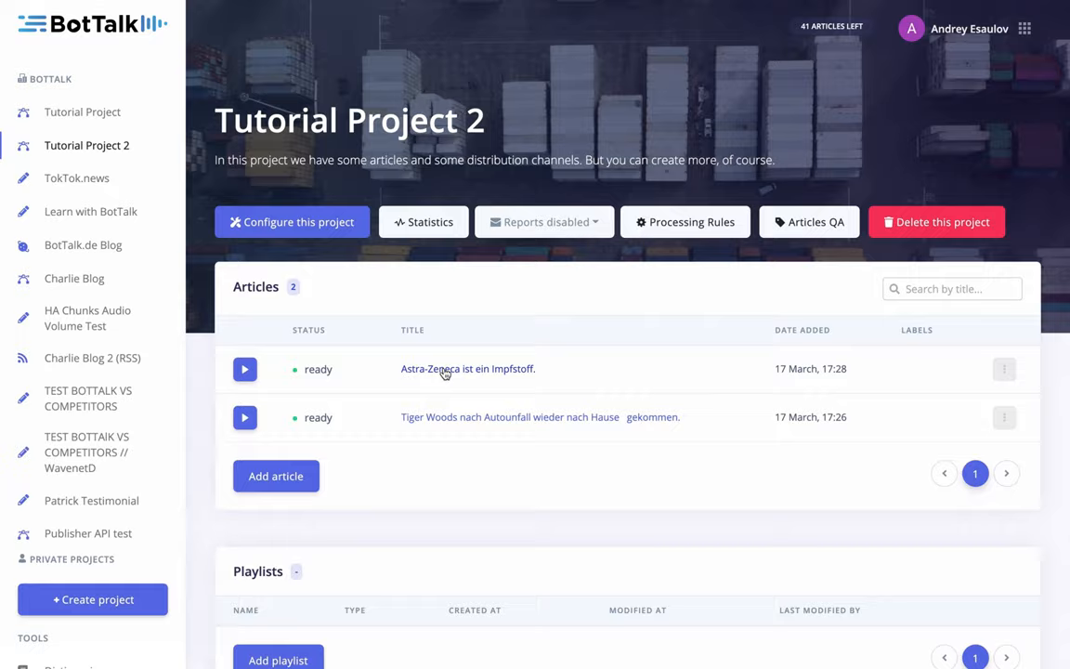
click(467, 368)
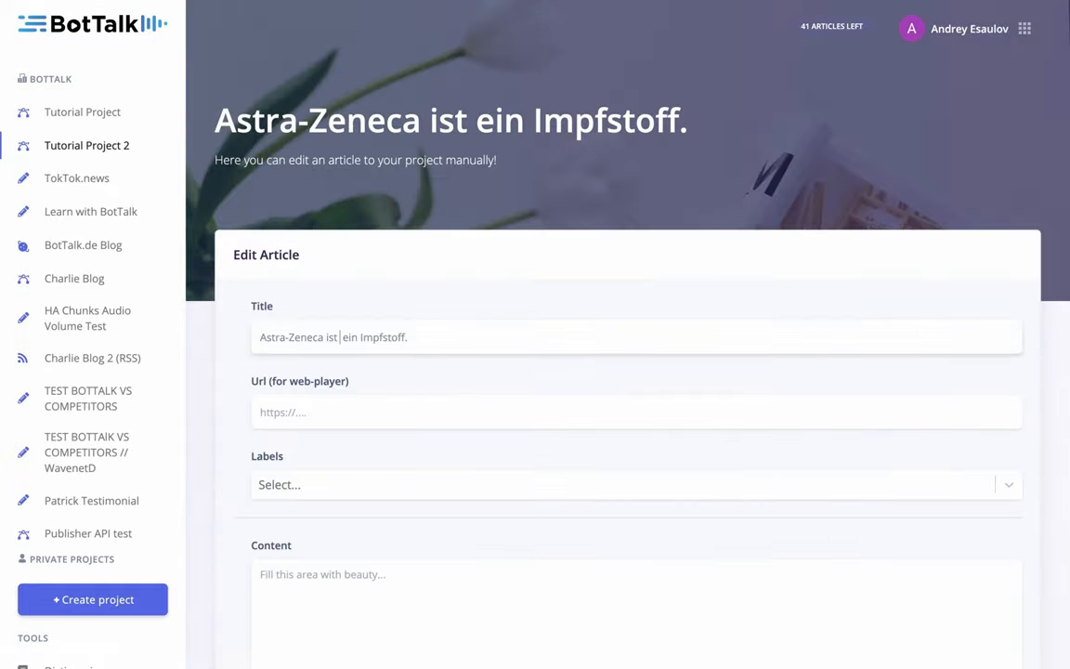
scroll(down, 3)
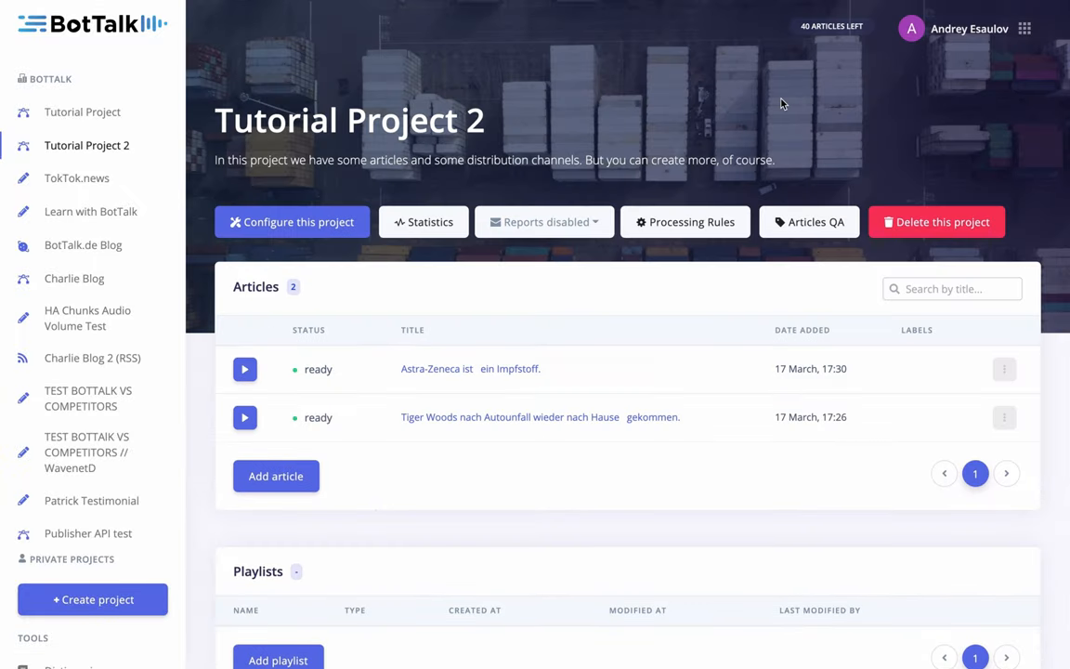
mouse_move(509, 357)
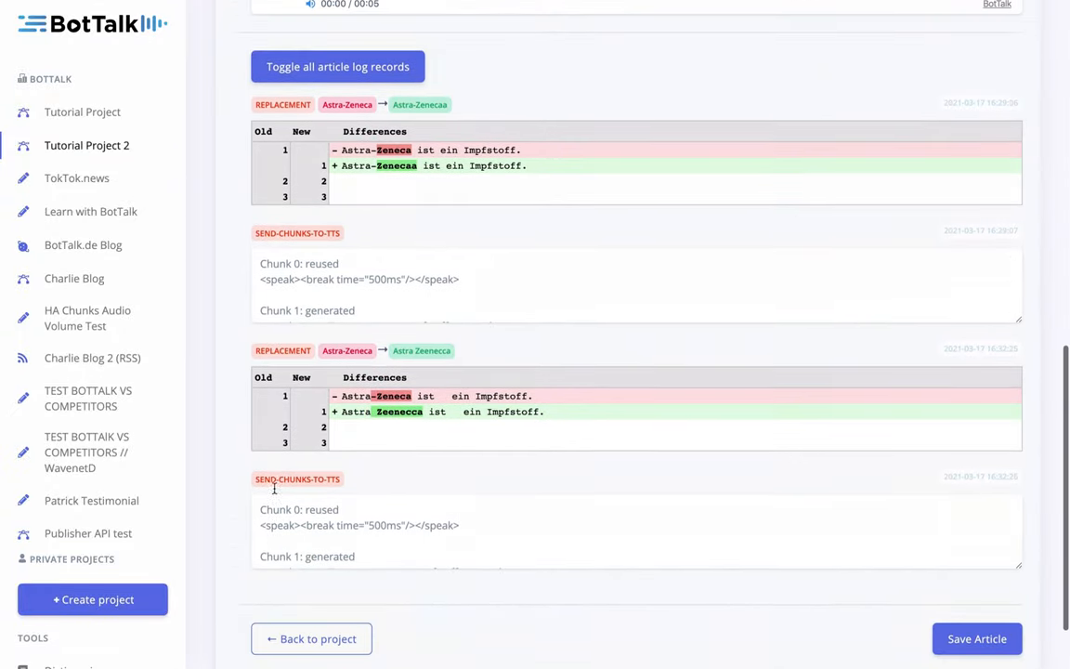
scroll(up, 3)
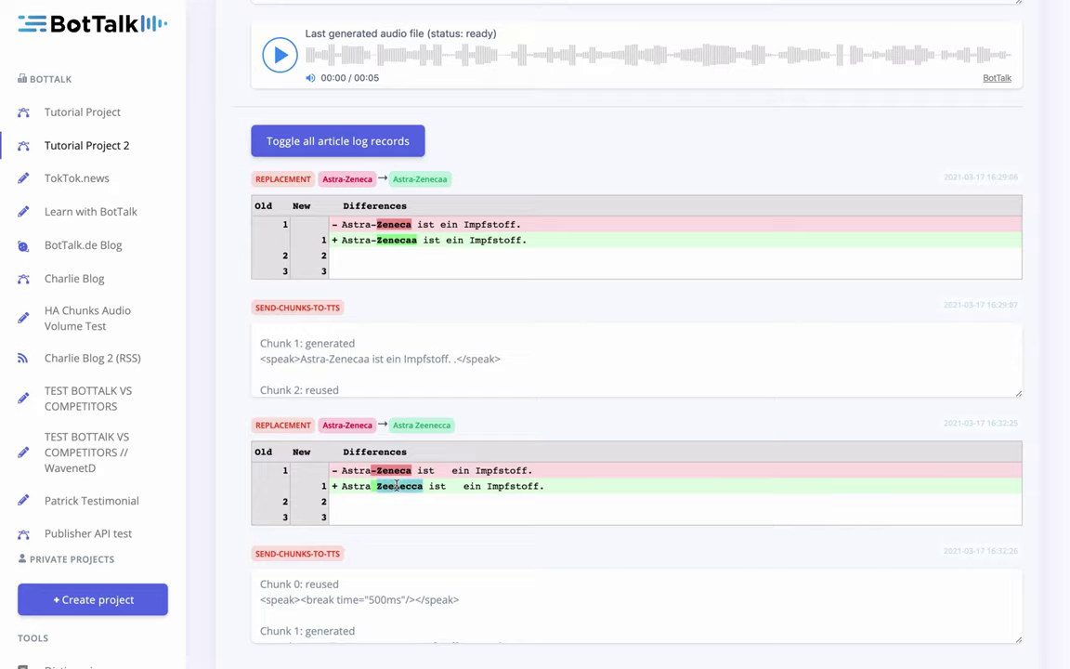
scroll(down, 3)
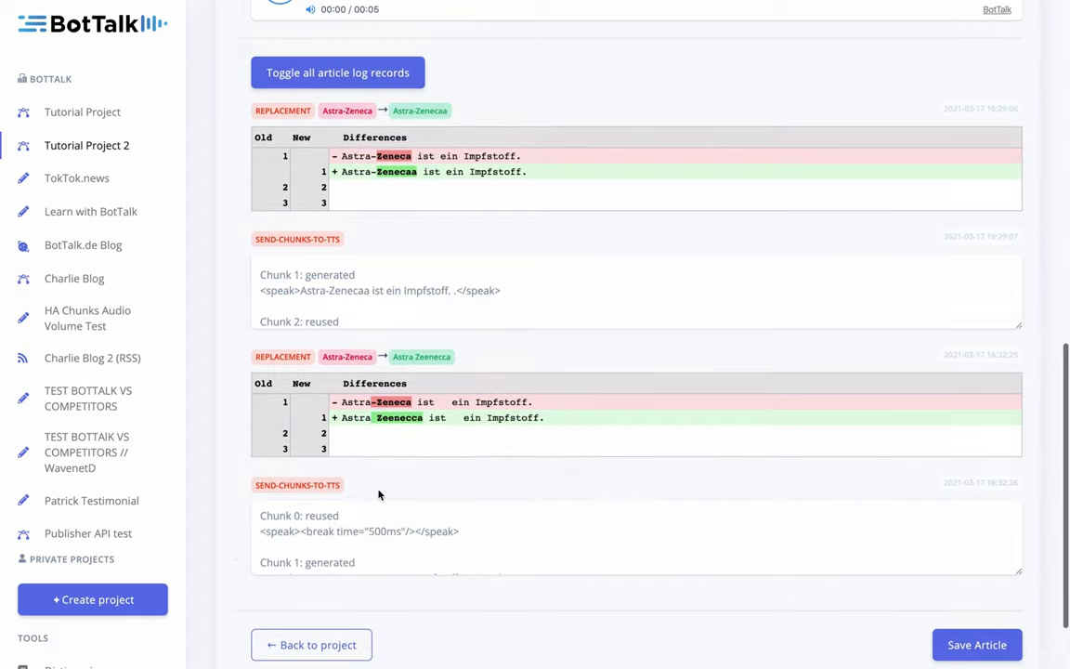
scroll(down, 3)
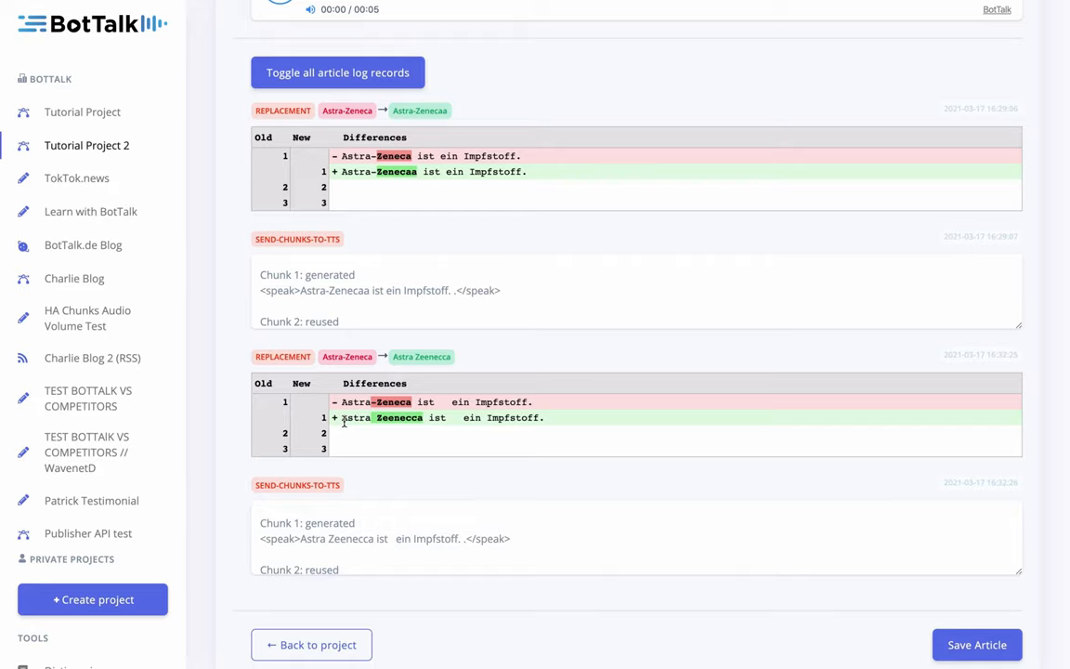
scroll(up, 3)
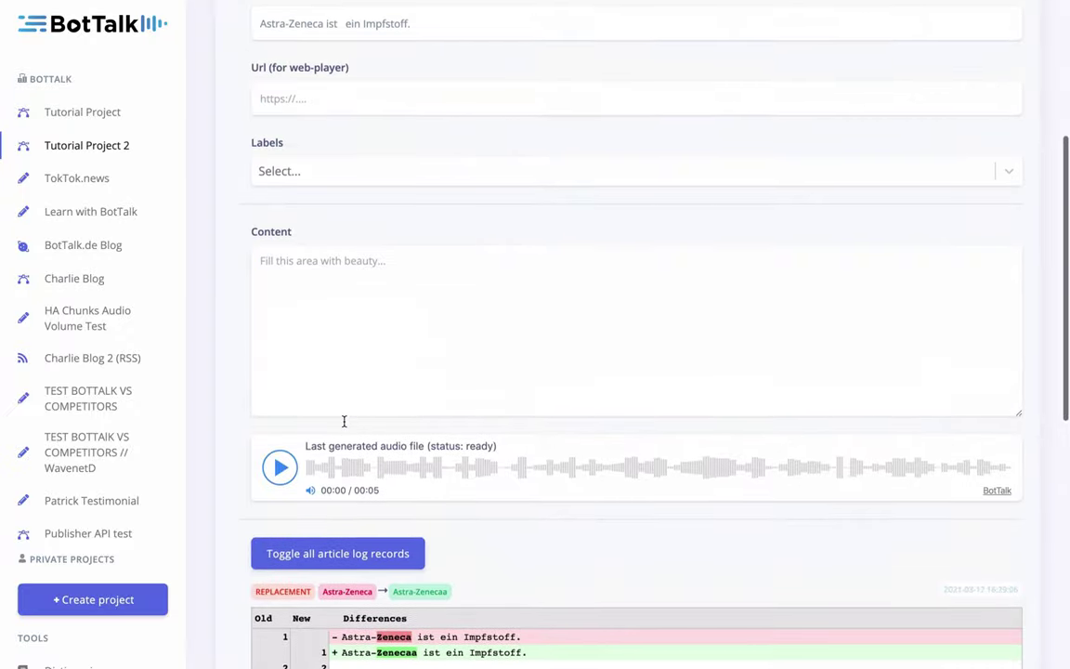
scroll(down, 3)
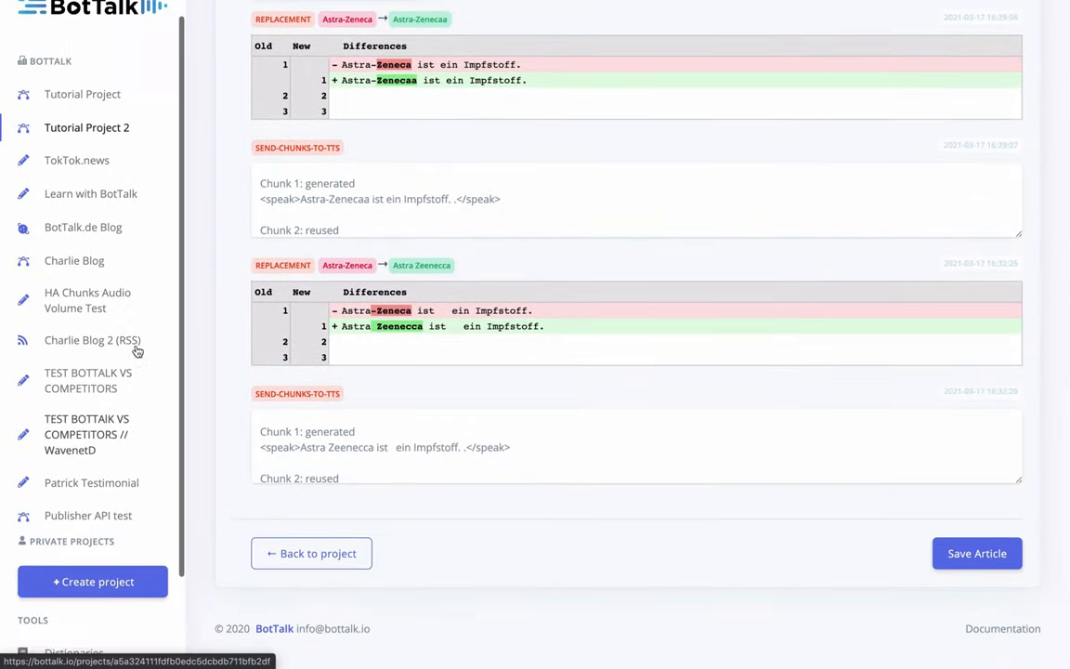
scroll(down, 3)
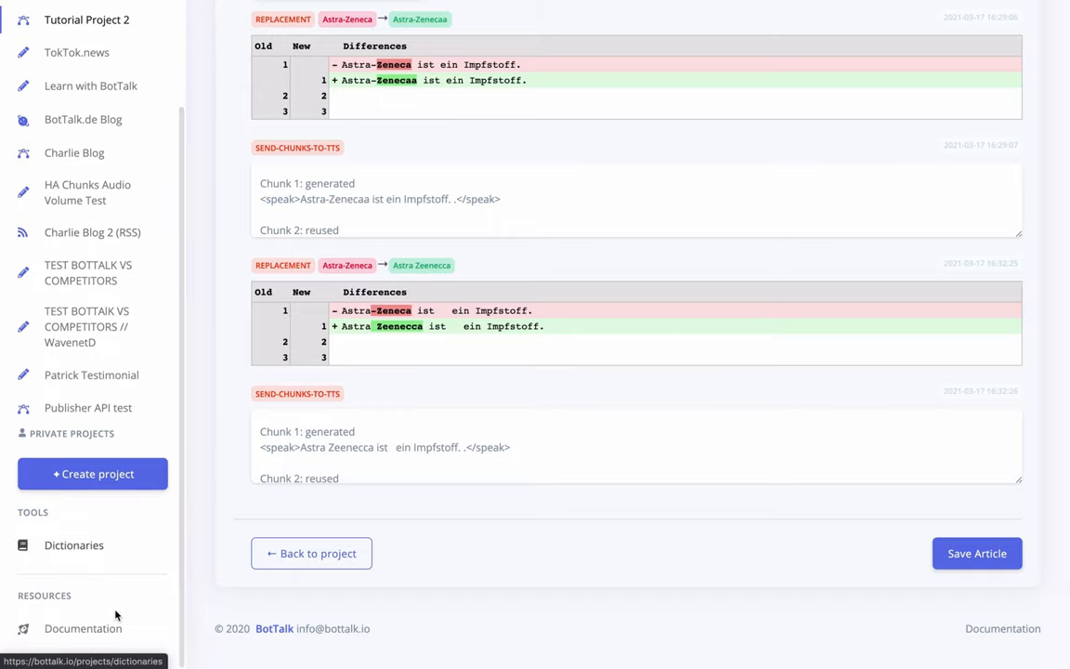
mouse_move(74, 544)
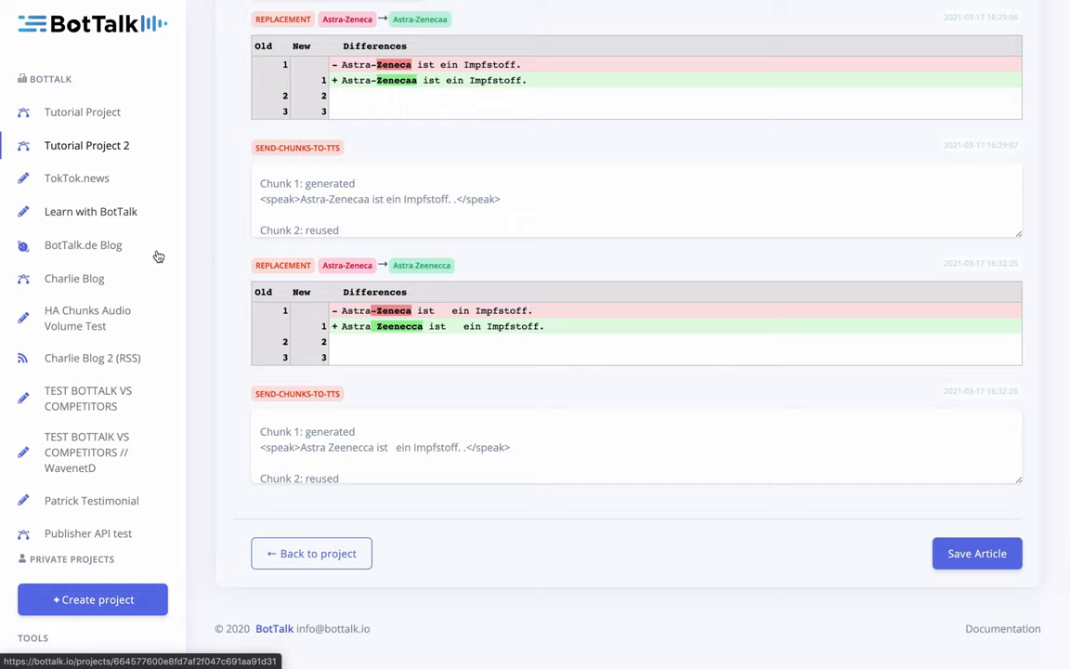
mouse_move(208, 277)
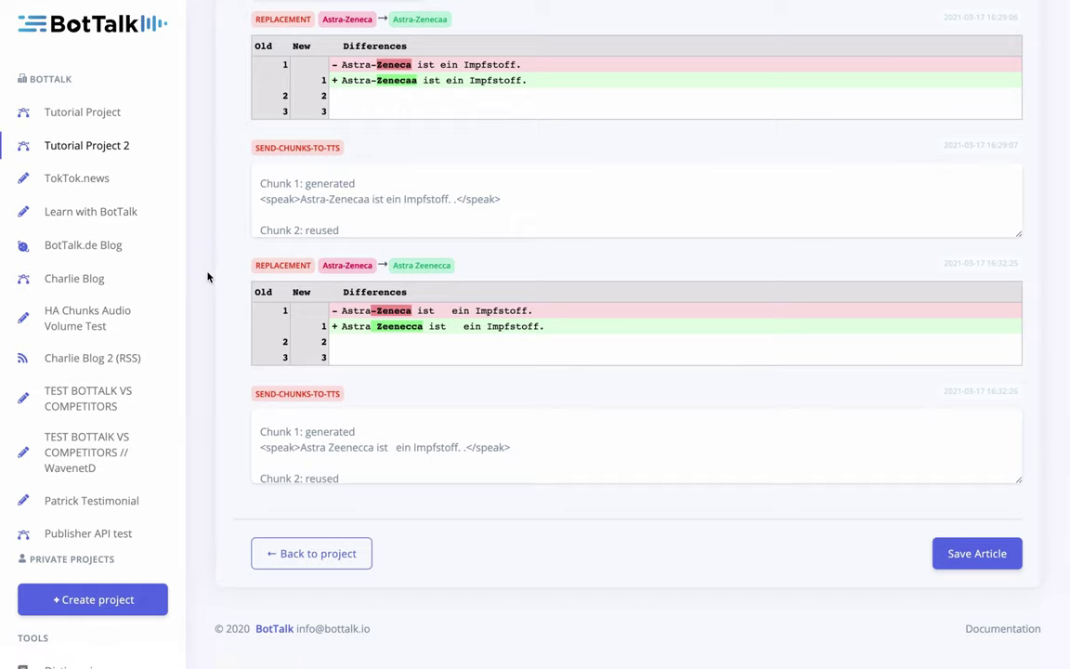
scroll(up, 3)
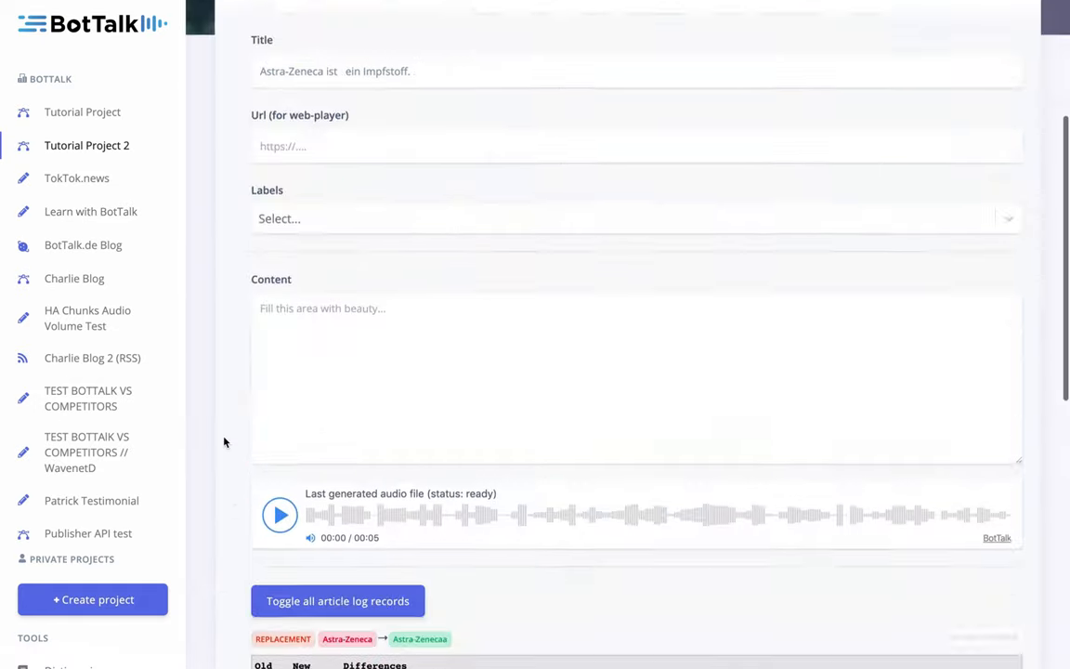
scroll(up, 3)
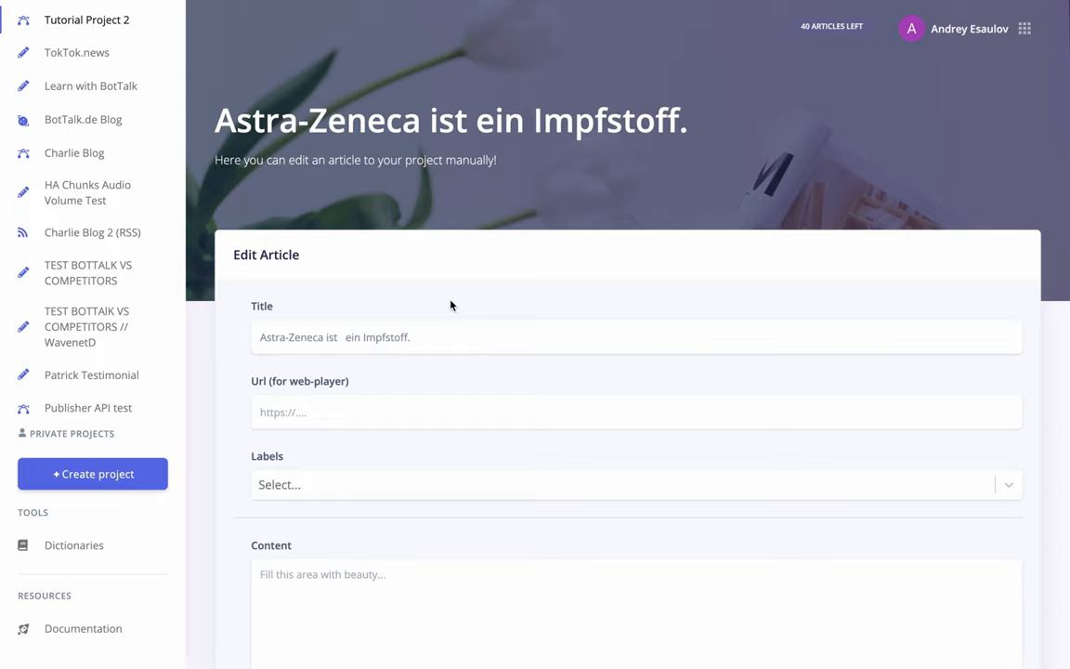